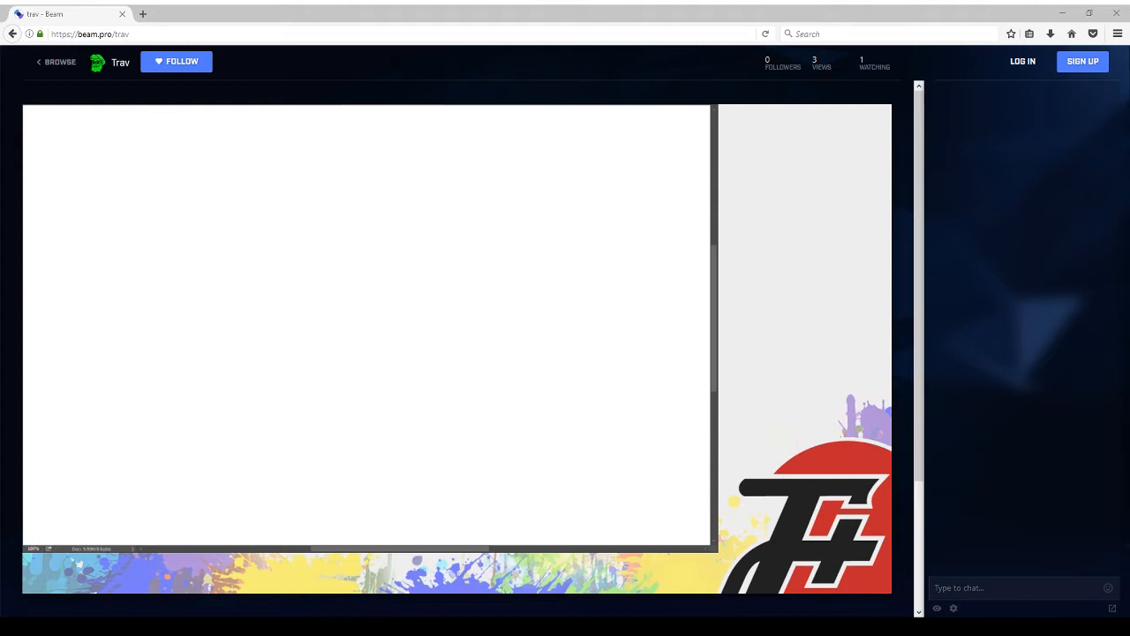
Handwrite the opening note lines 'be drawing...' and 'uh...' at the canvas top-left
drag(88, 138, 88, 177)
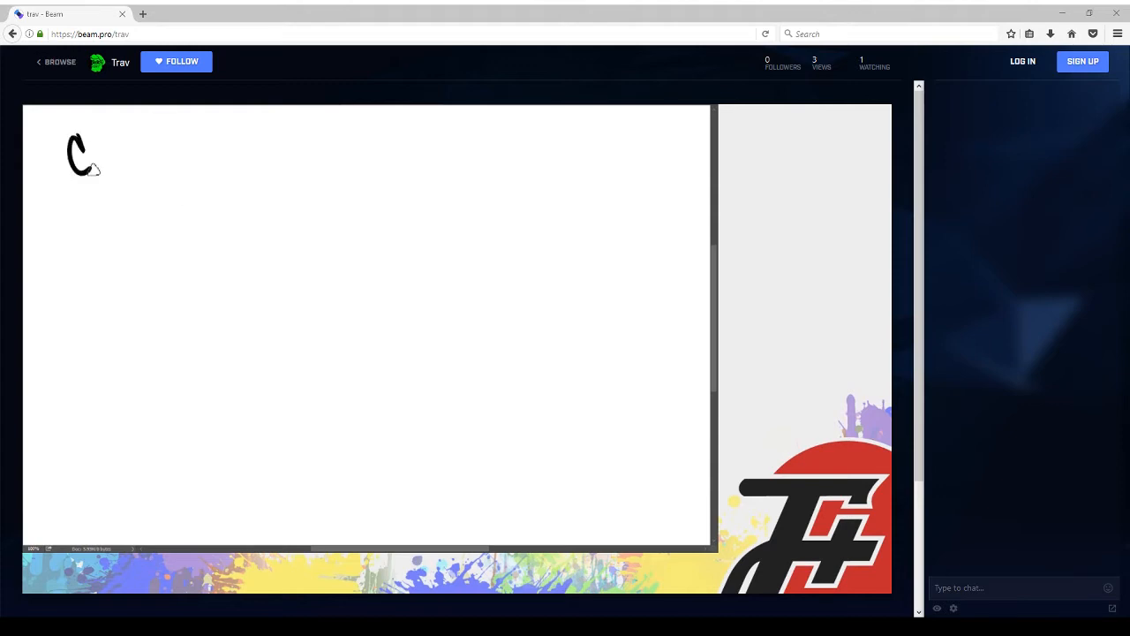
drag(97, 155, 173, 159)
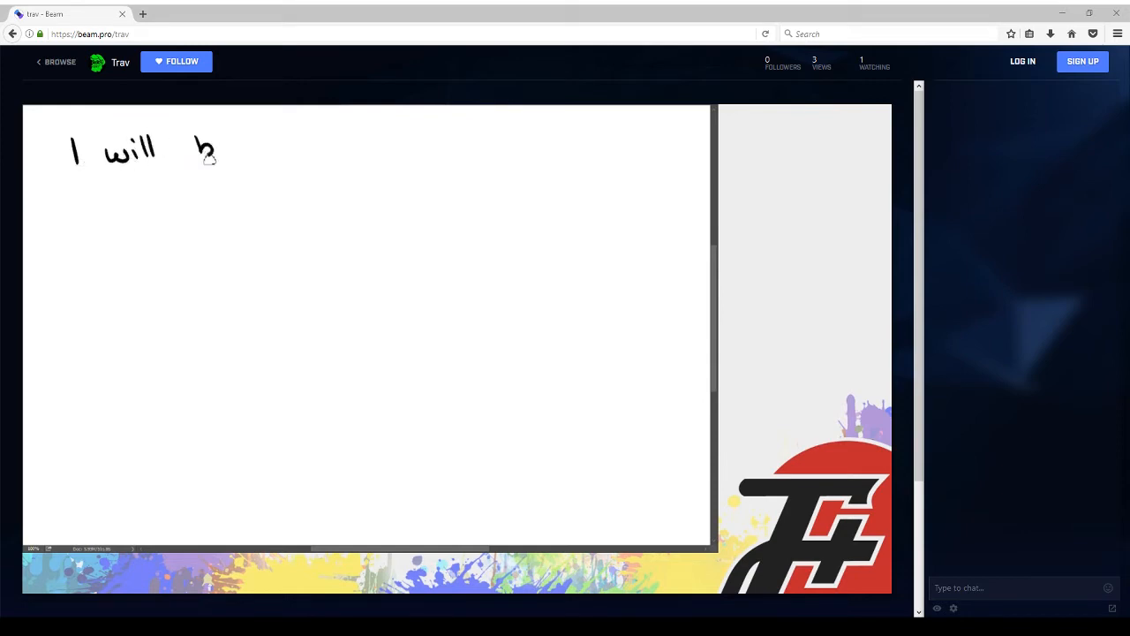
drag(212, 145, 291, 150)
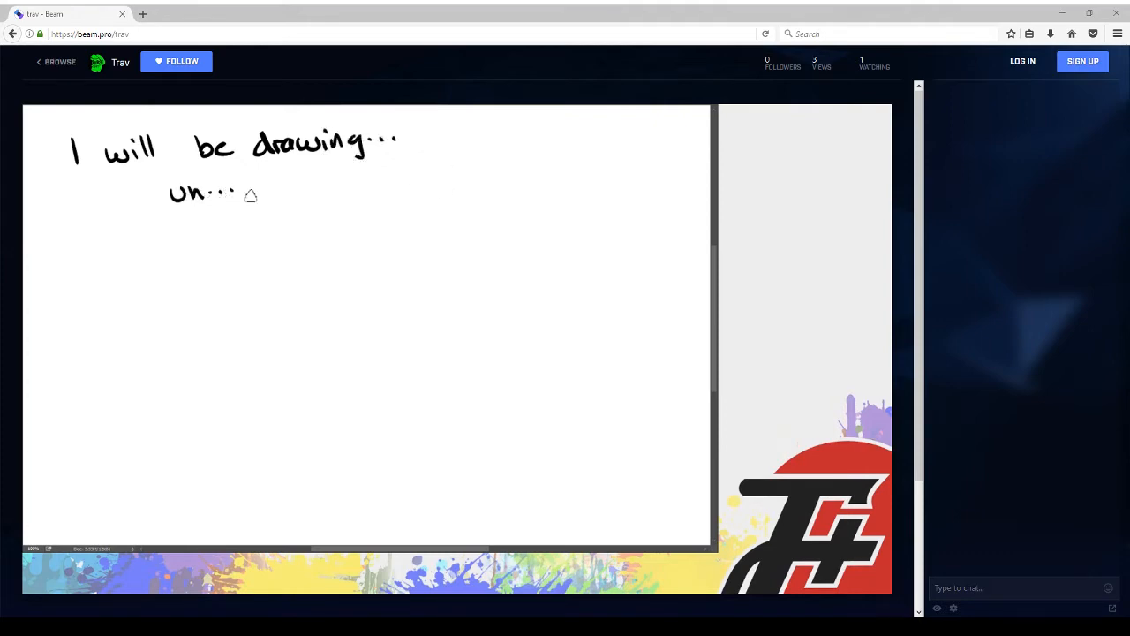
drag(132, 239, 163, 256)
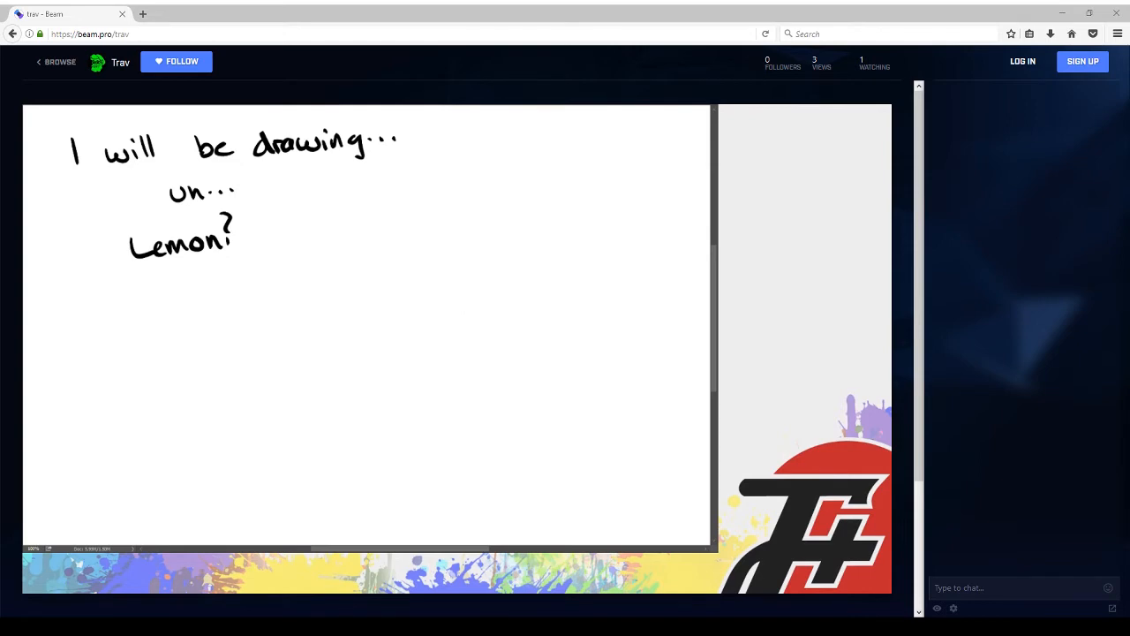
Write the line 'Help me out,' below the note
drag(220, 268, 233, 283)
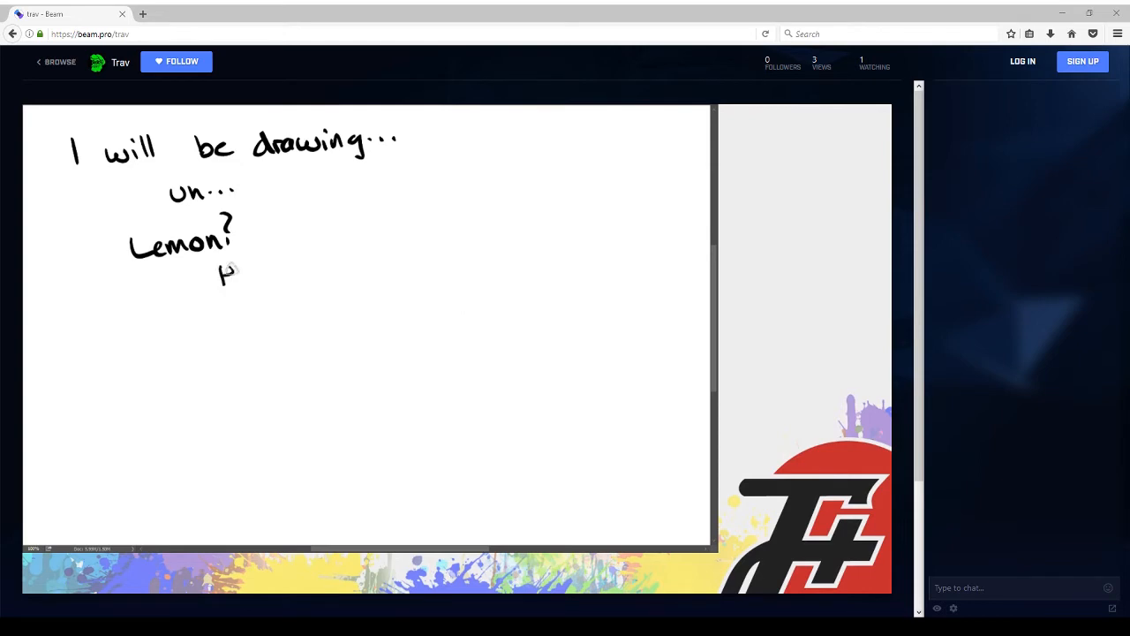
drag(220, 274, 288, 274)
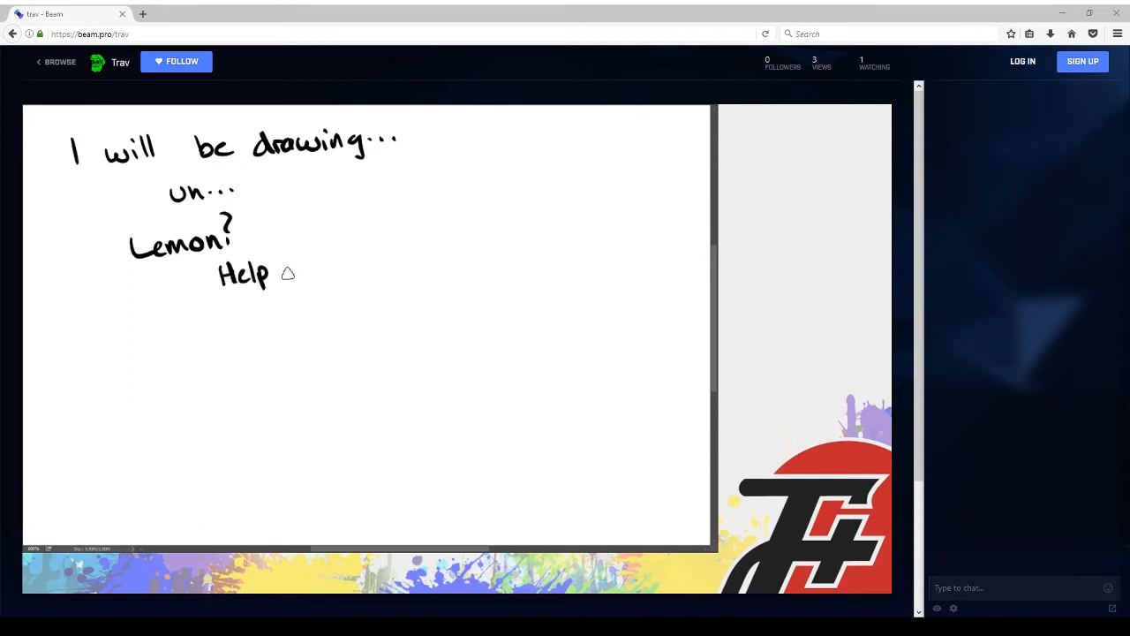
drag(283, 268, 345, 268)
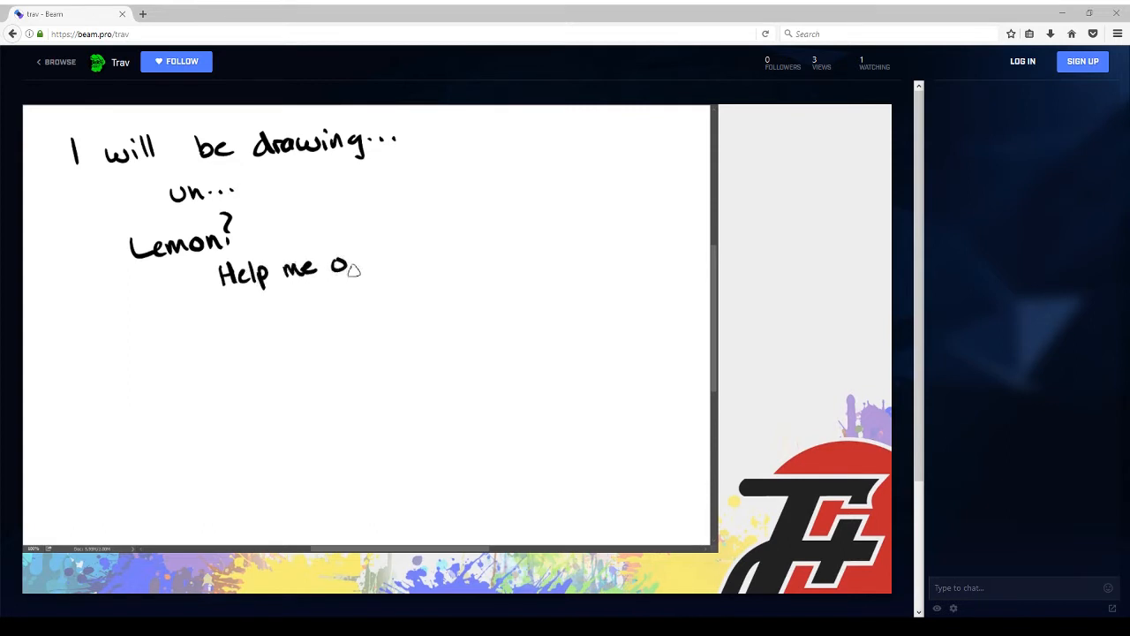
drag(350, 269, 421, 258)
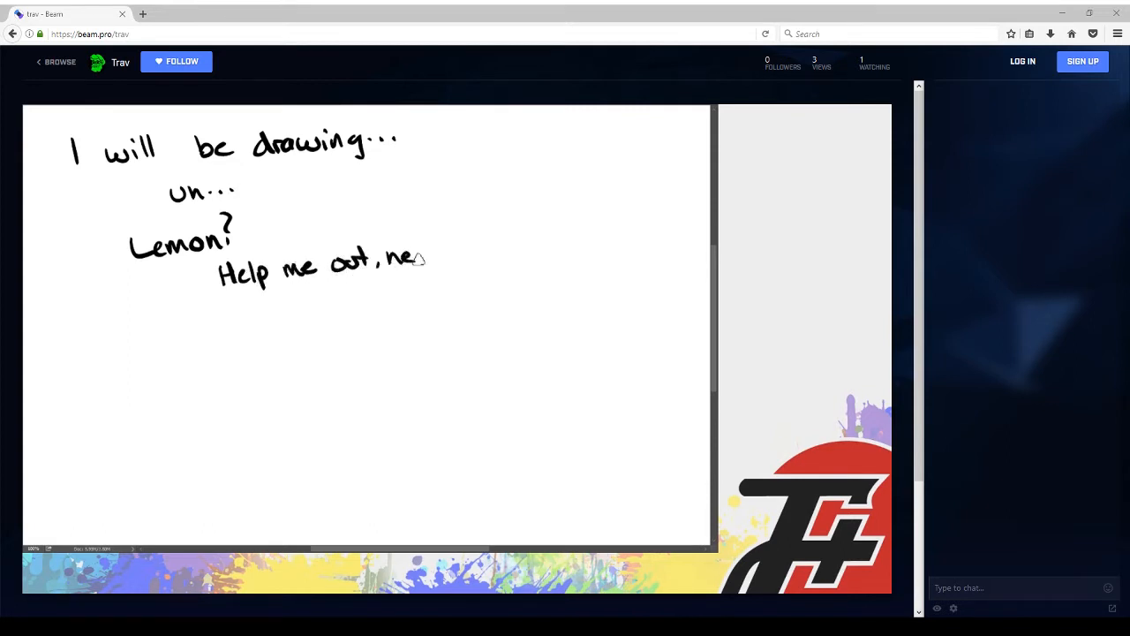
drag(424, 256, 442, 256)
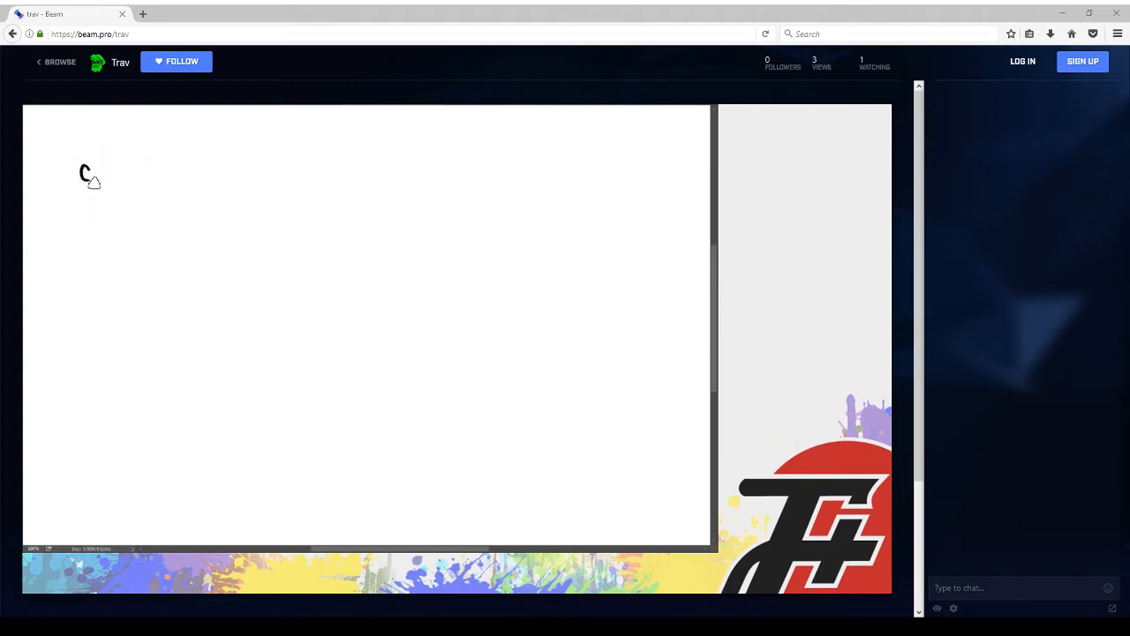
Draw a round angry head with furrowed brows, shouting mouth, body and pointing arm
drag(85, 177, 181, 162)
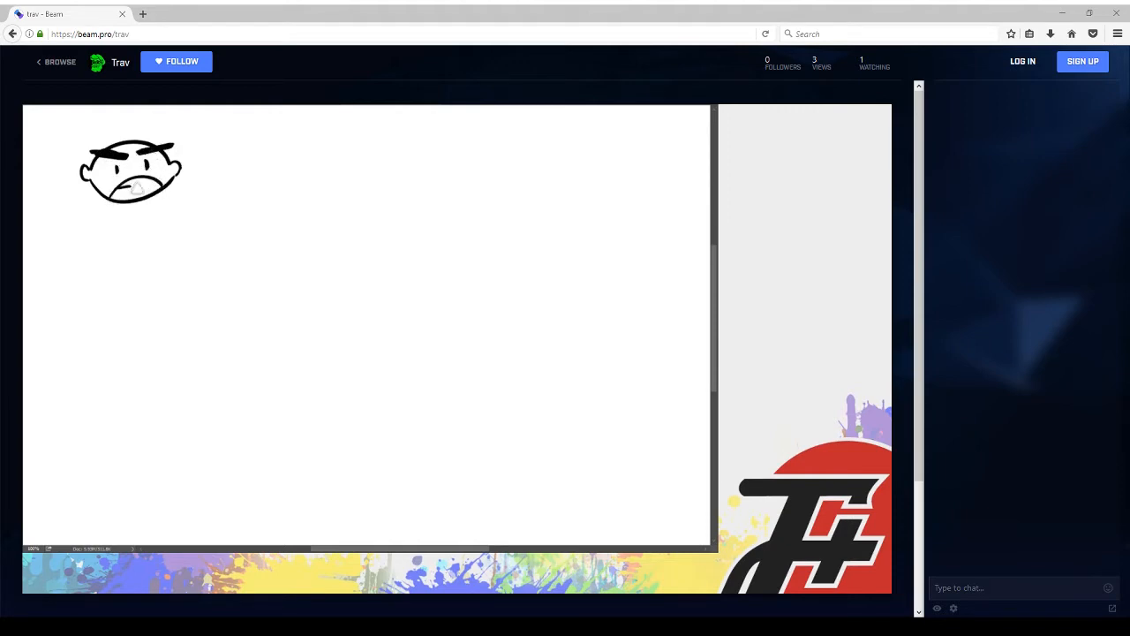
drag(120, 190, 145, 187)
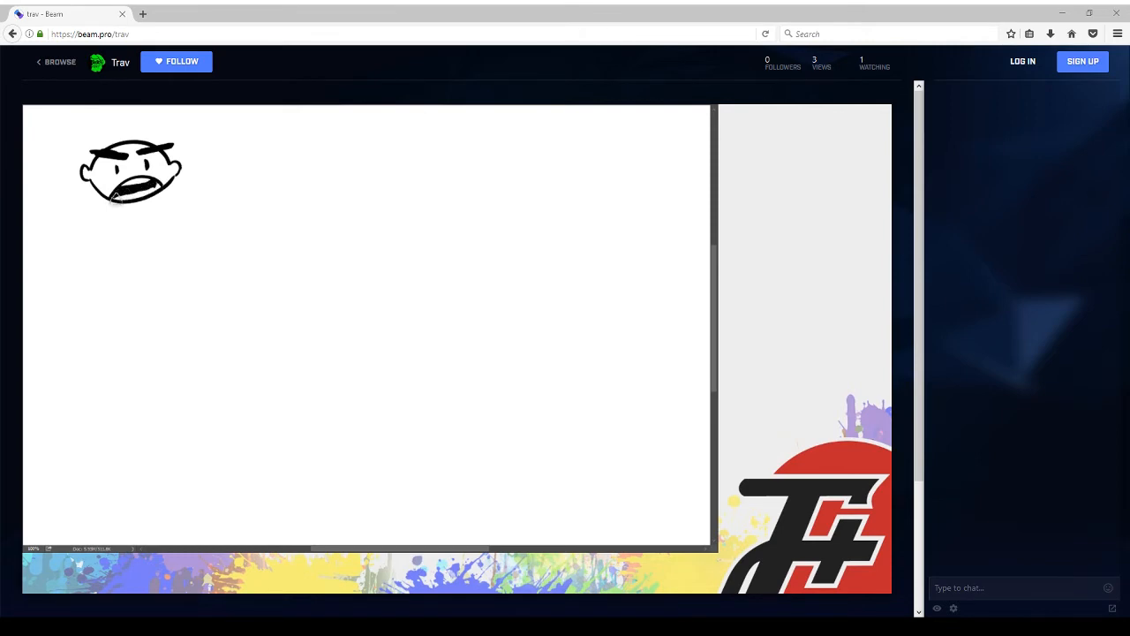
drag(114, 193, 162, 190)
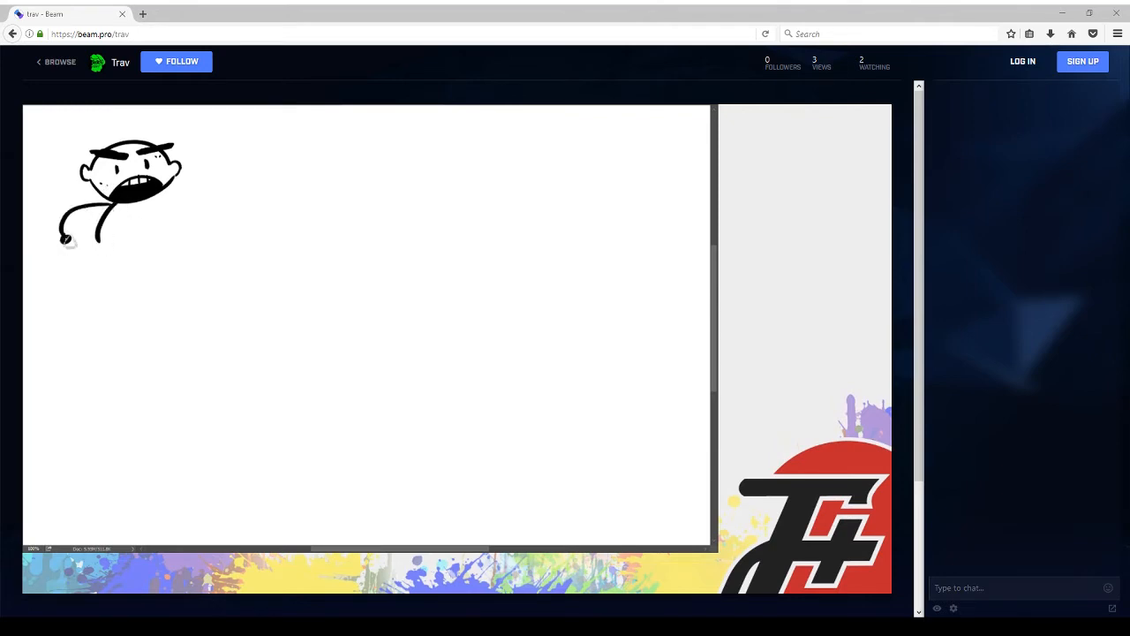
drag(71, 229, 191, 215)
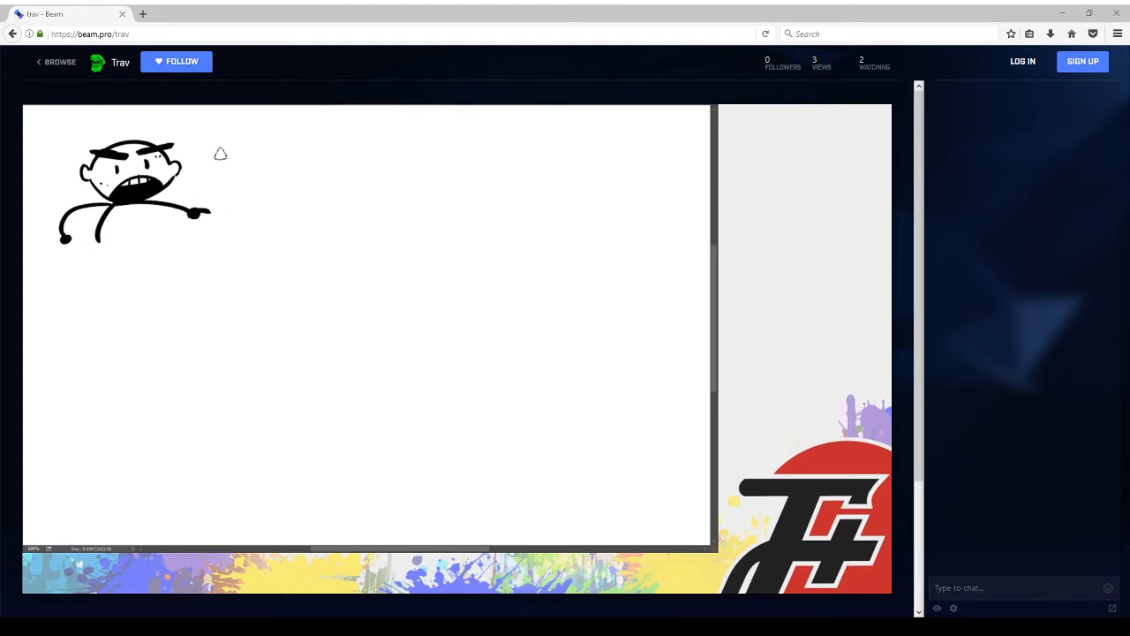
Letter 'DRAW!' beside the figure inside a speech bubble
drag(197, 159, 256, 173)
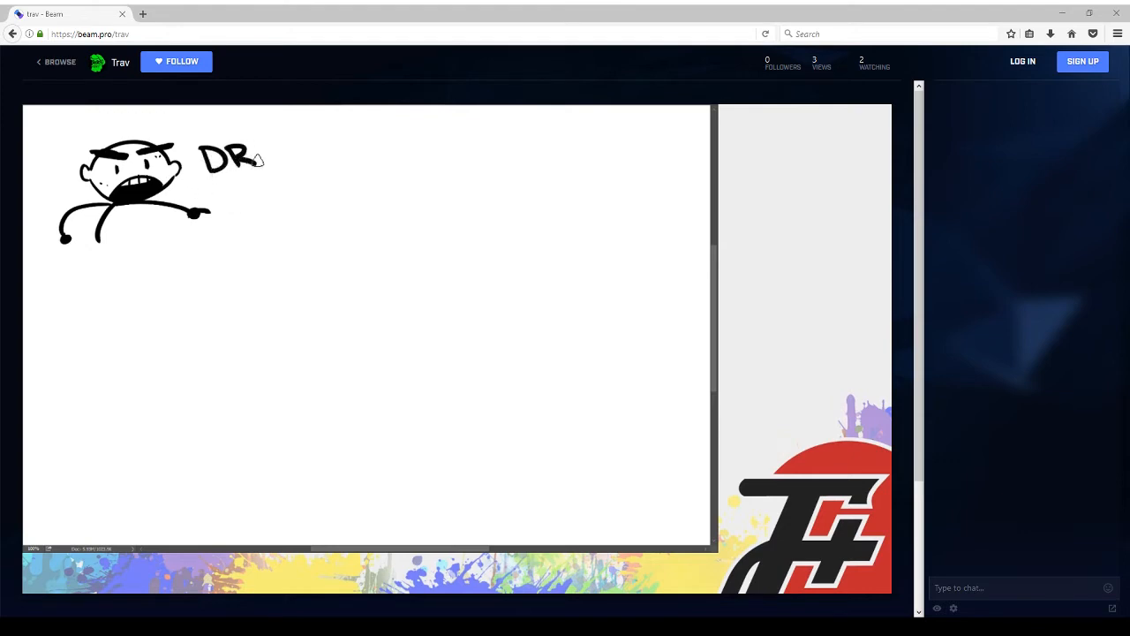
drag(264, 159, 317, 133)
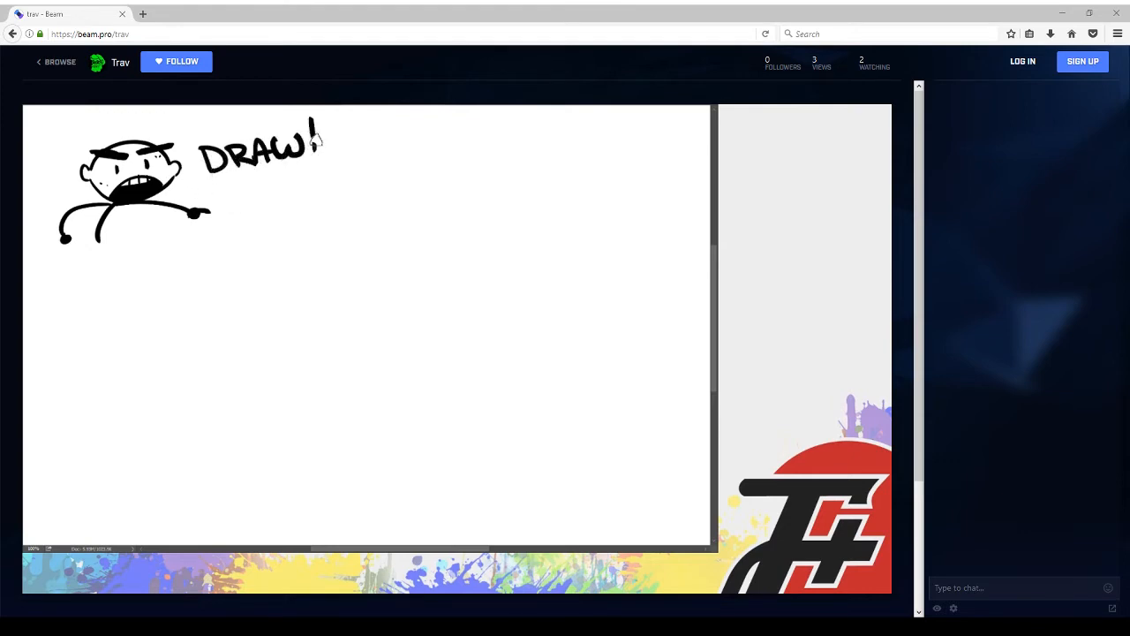
drag(198, 145, 304, 168)
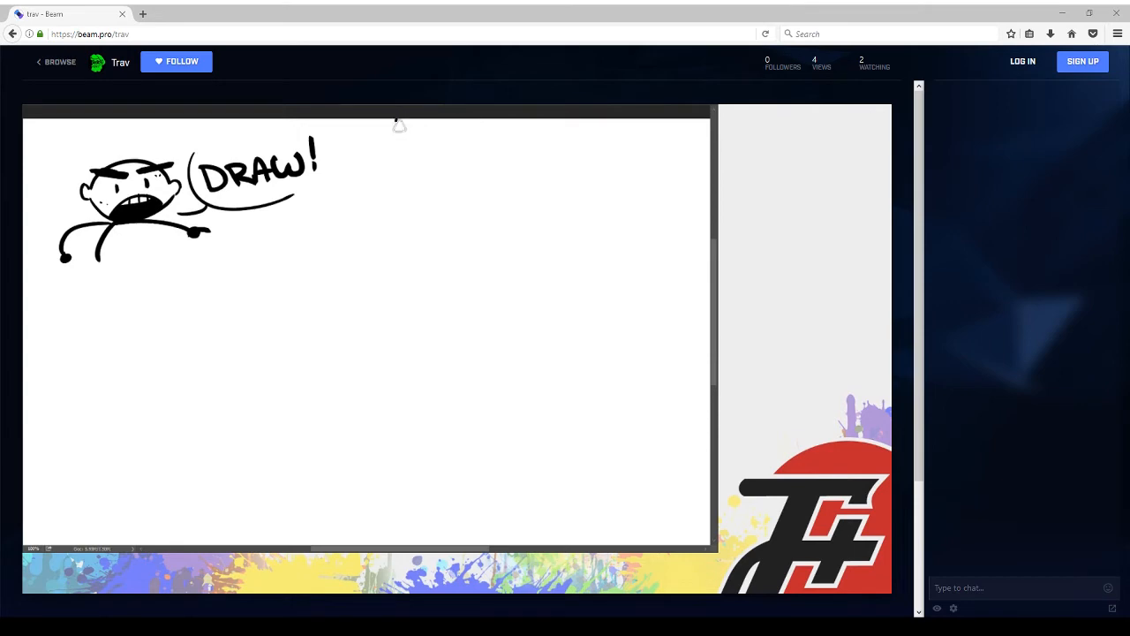
Begin a small dome shape right of the bubble and switch the stream to full screen
drag(396, 122, 456, 130)
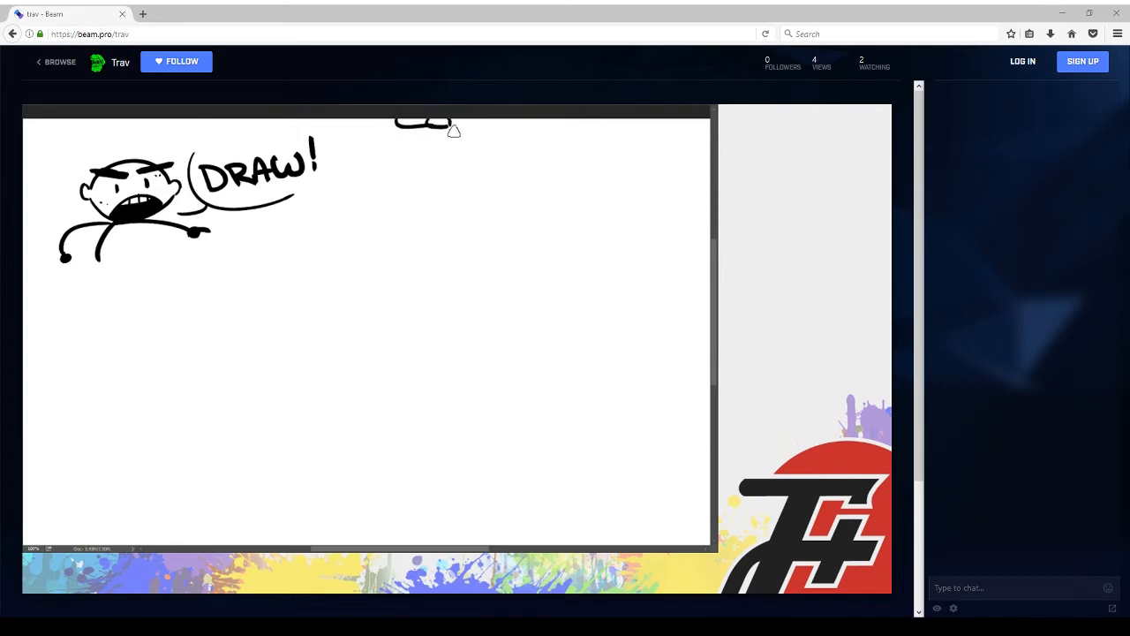
drag(450, 124, 433, 163)
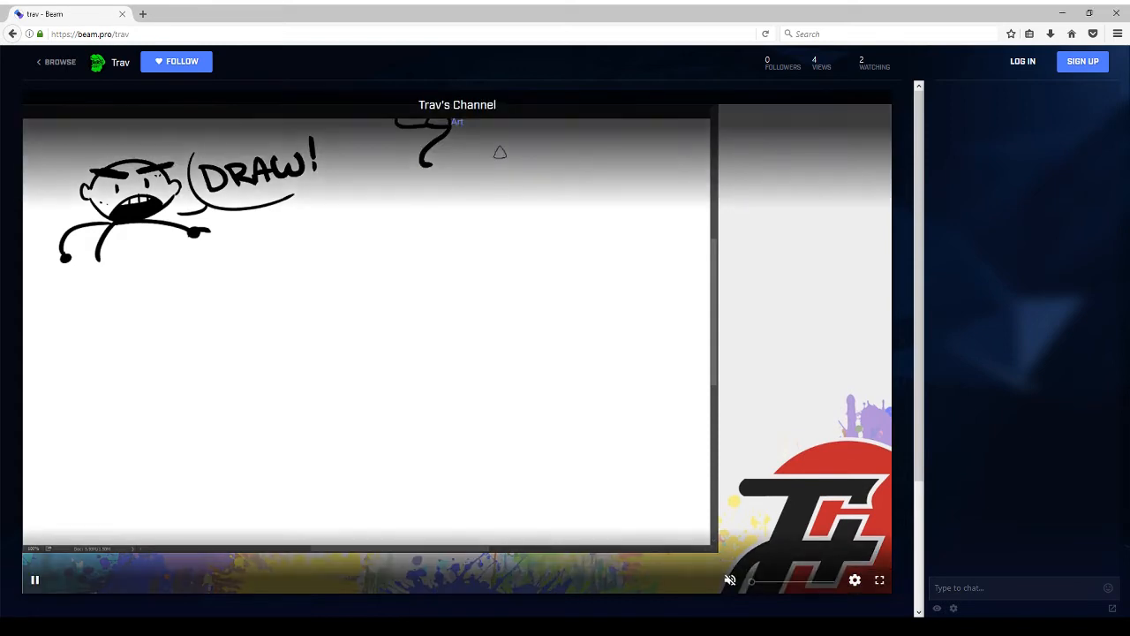
click(880, 579)
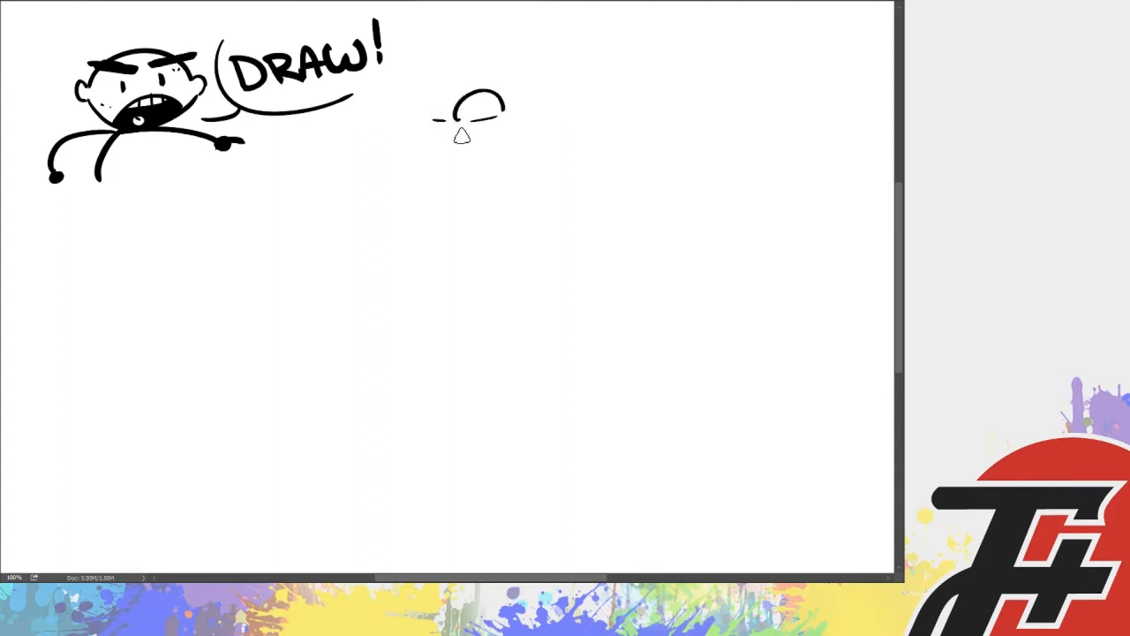
Add sparkle lines around the dome and draw a curvy woman with hair, face, body and feet beside it
drag(442, 120, 530, 123)
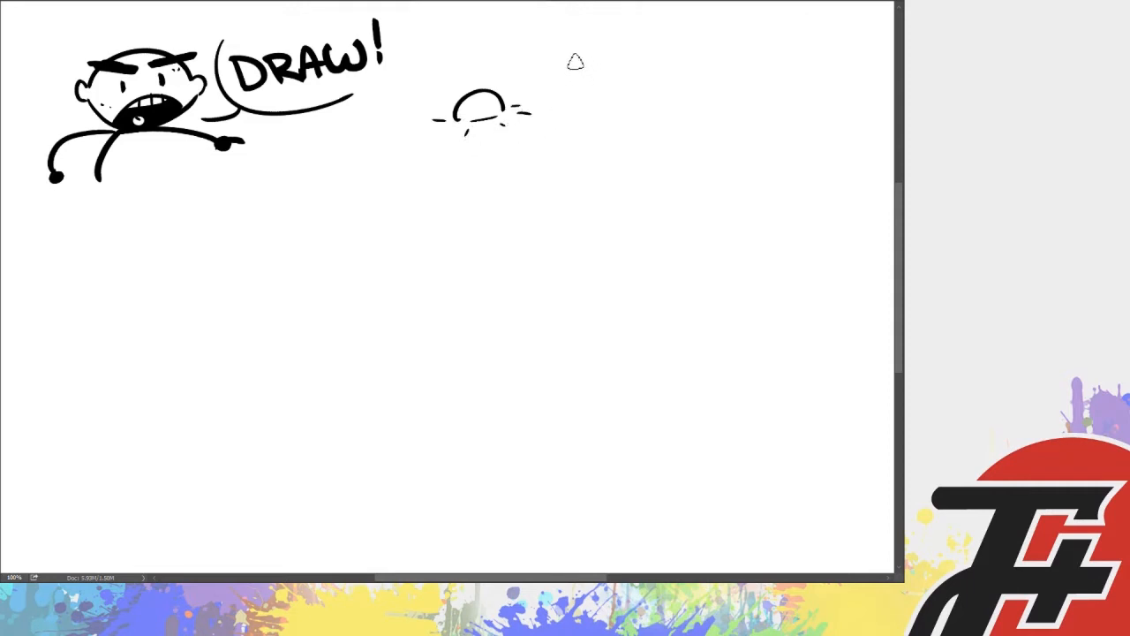
drag(568, 49, 622, 43)
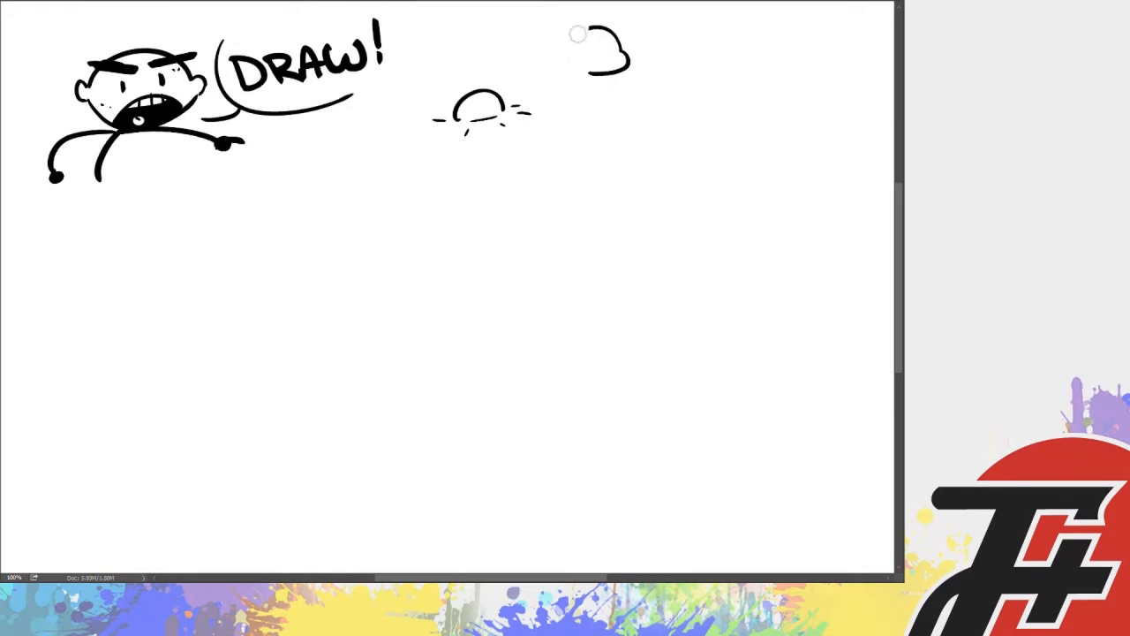
drag(580, 35, 600, 79)
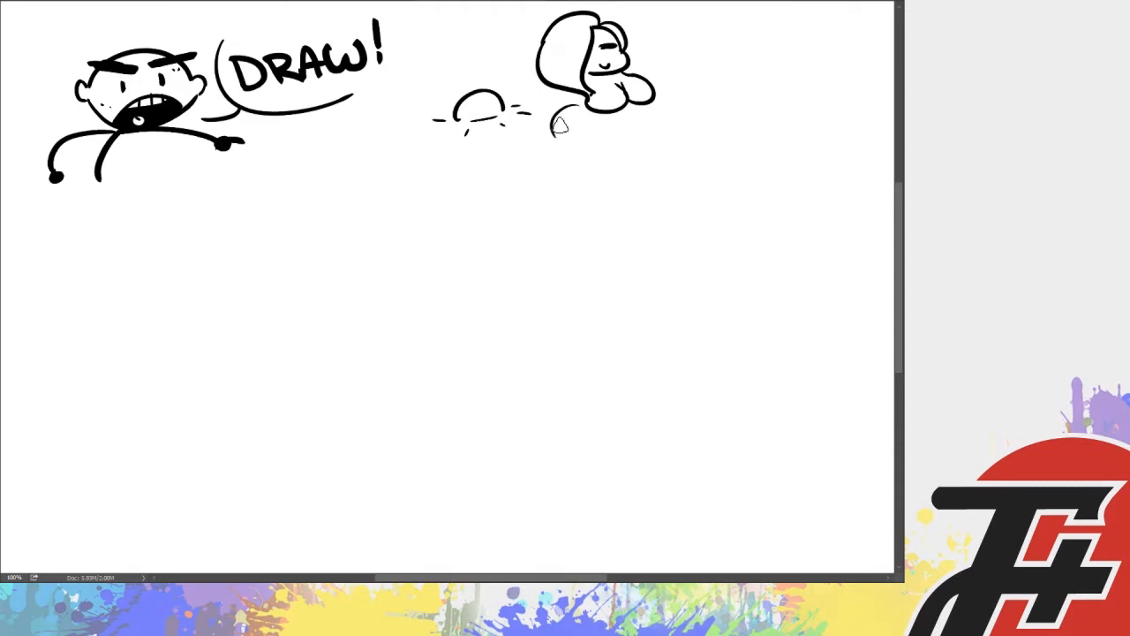
drag(565, 115, 583, 176)
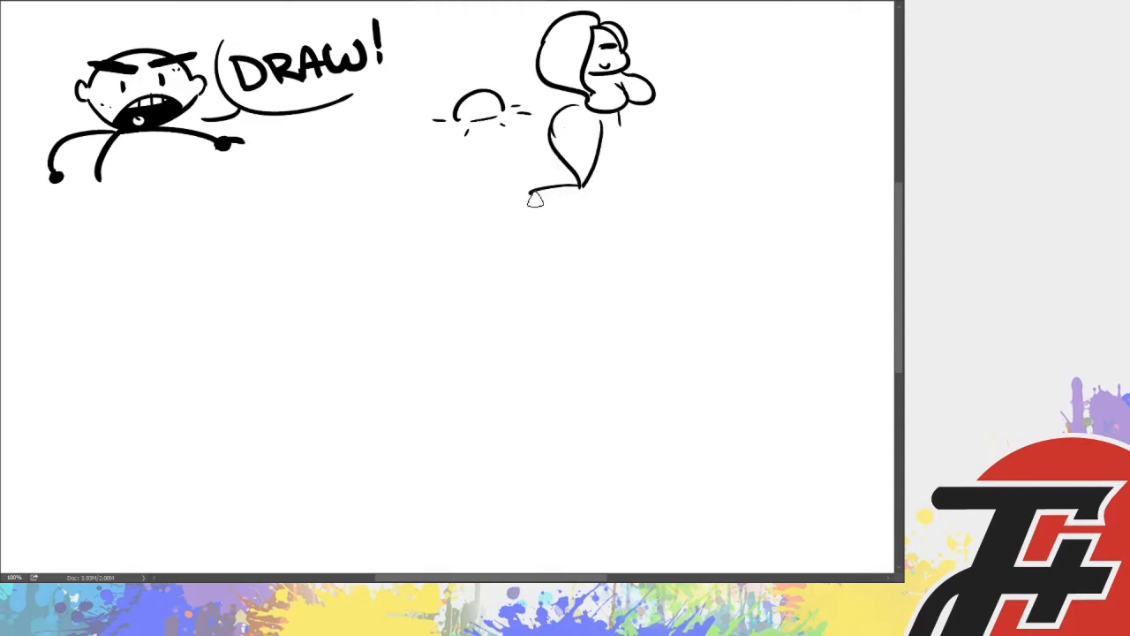
drag(530, 191, 662, 190)
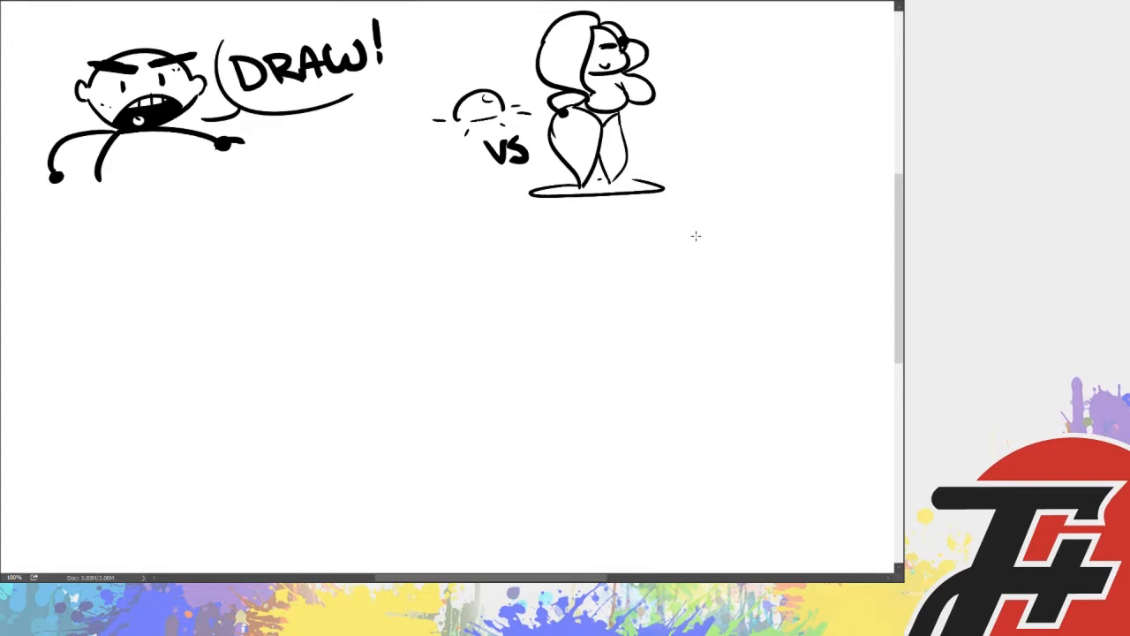
mouse_move(701, 239)
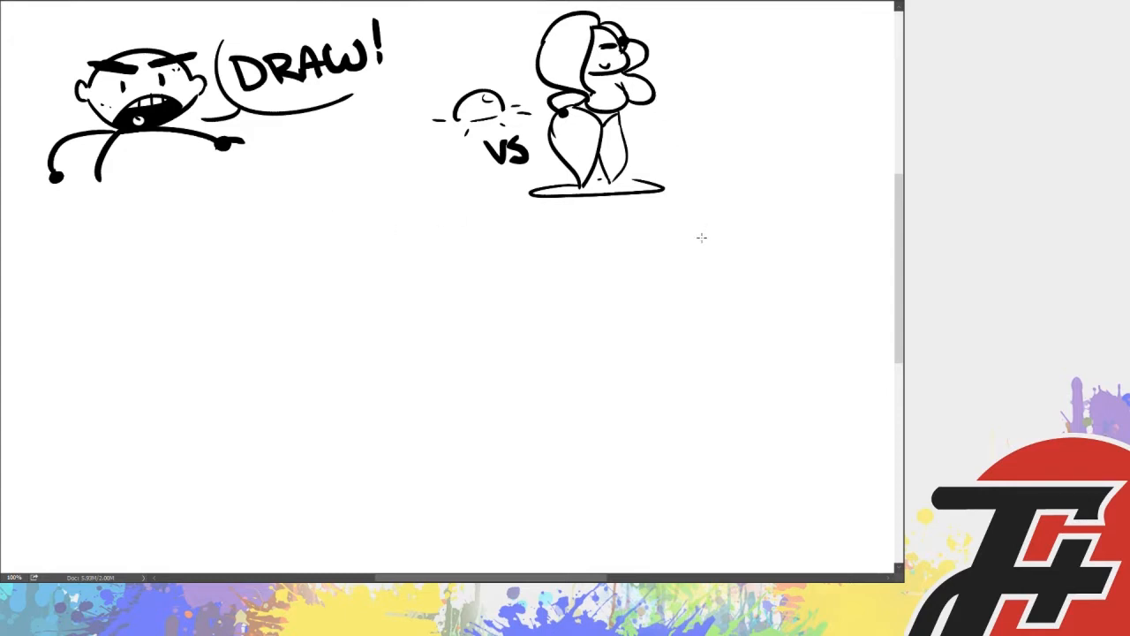
mouse_move(736, 155)
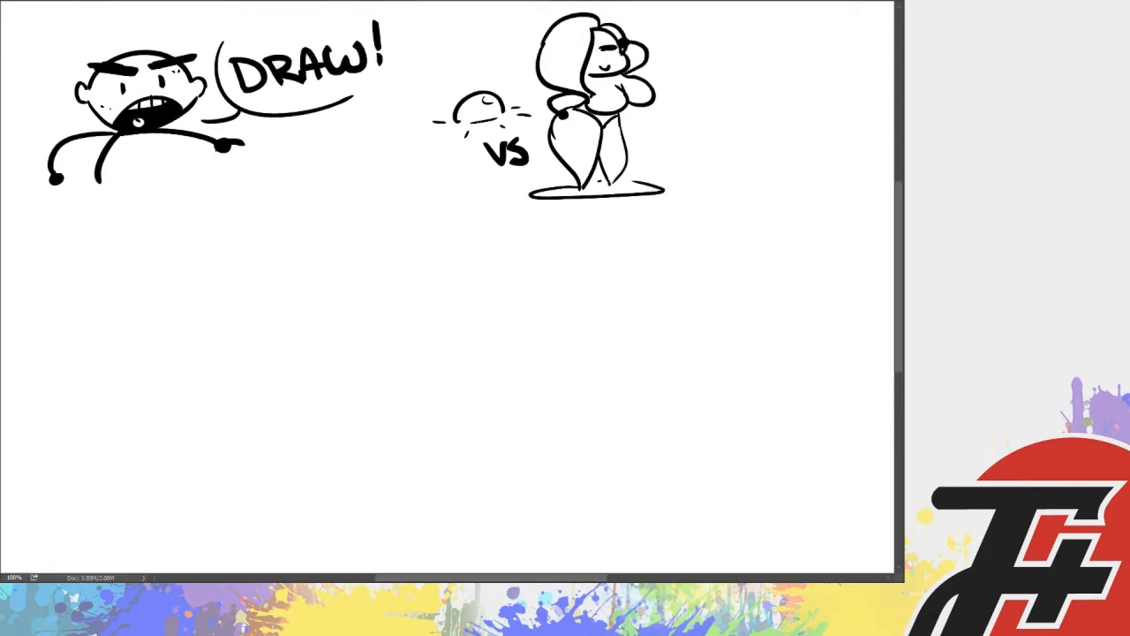
drag(256, 209, 265, 230)
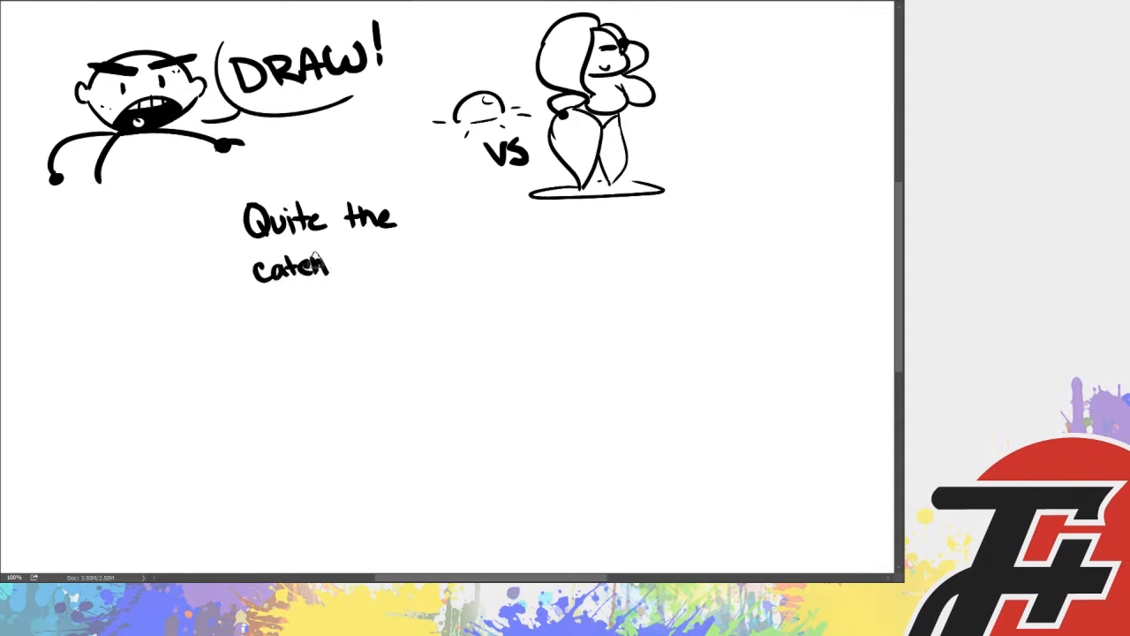
drag(367, 265, 403, 269)
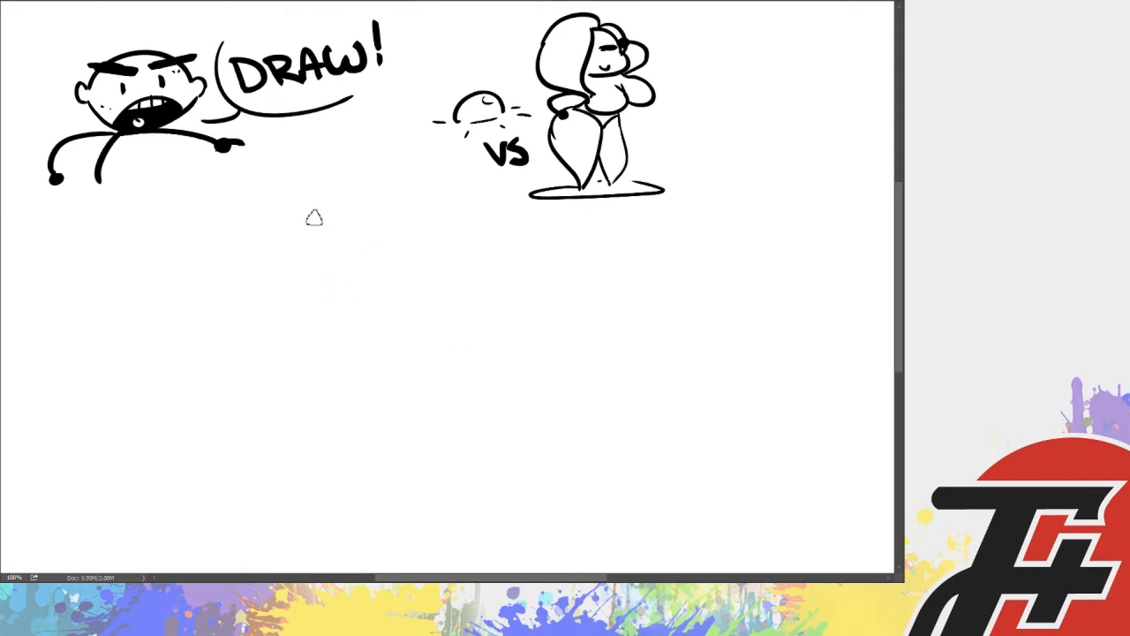
mouse_move(300, 244)
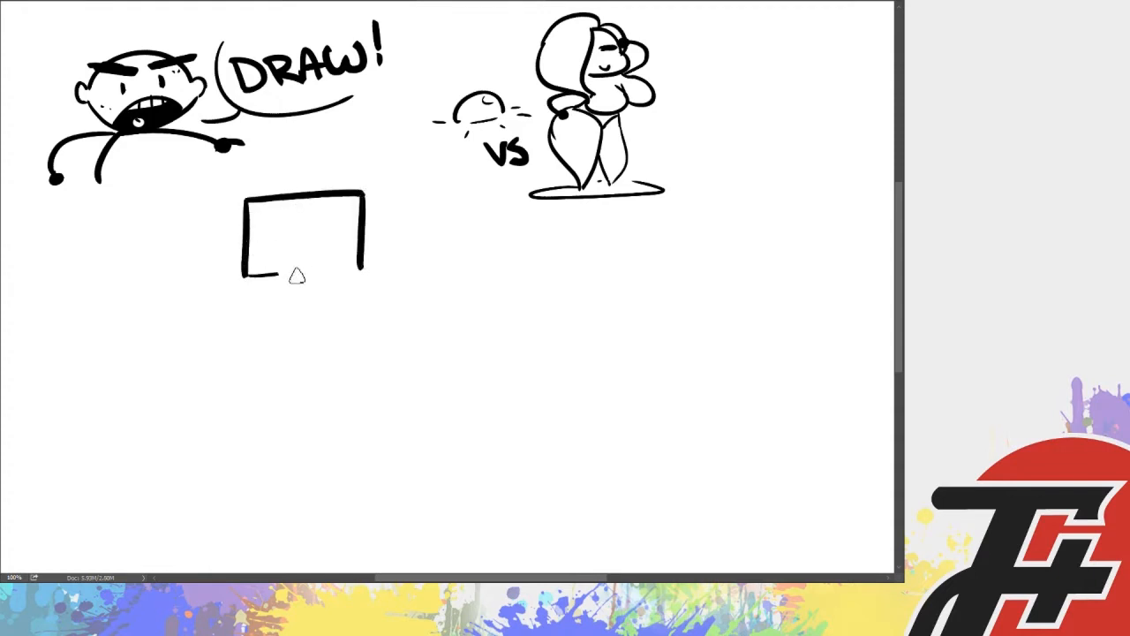
Draw a badge-wallet box with a detailed screen rectangle below the DRAW character
drag(247, 276, 362, 268)
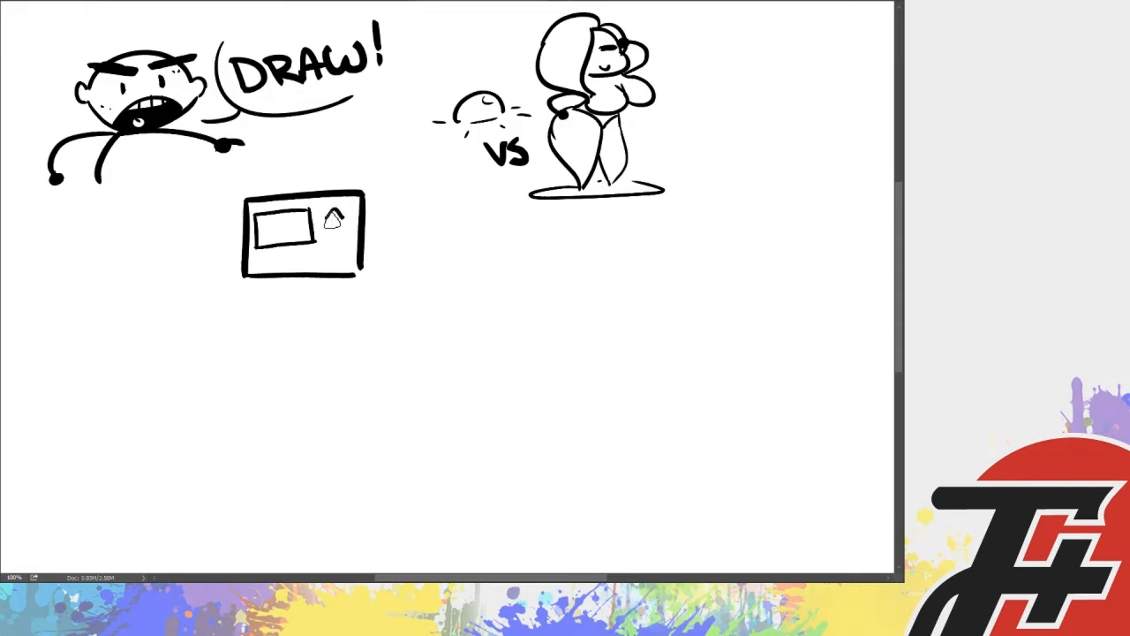
drag(318, 221, 345, 247)
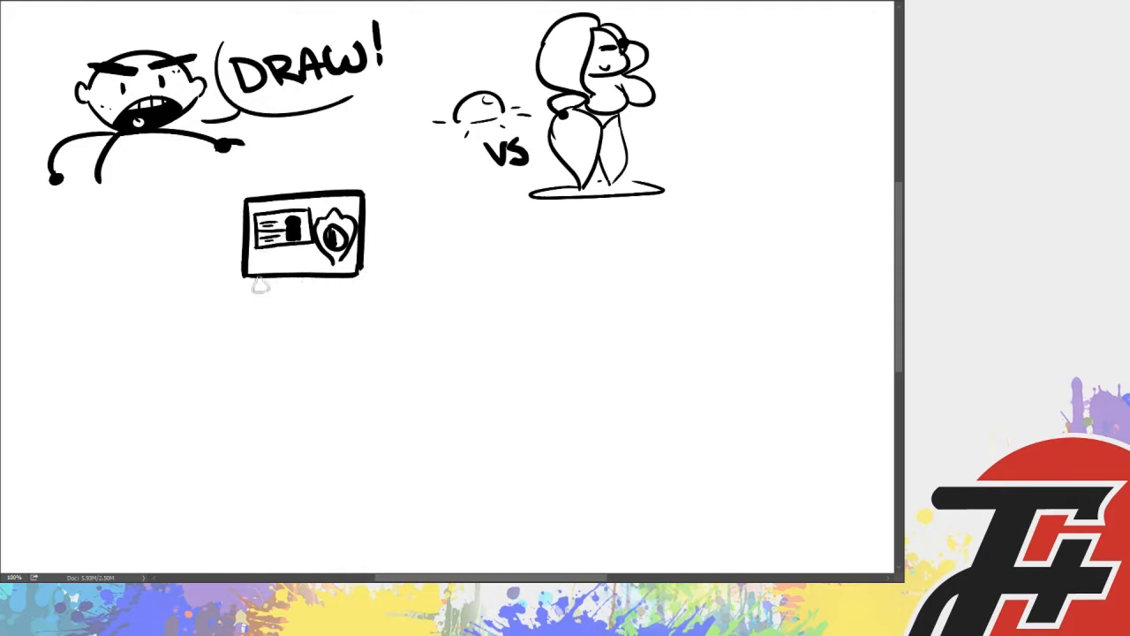
drag(261, 283, 265, 345)
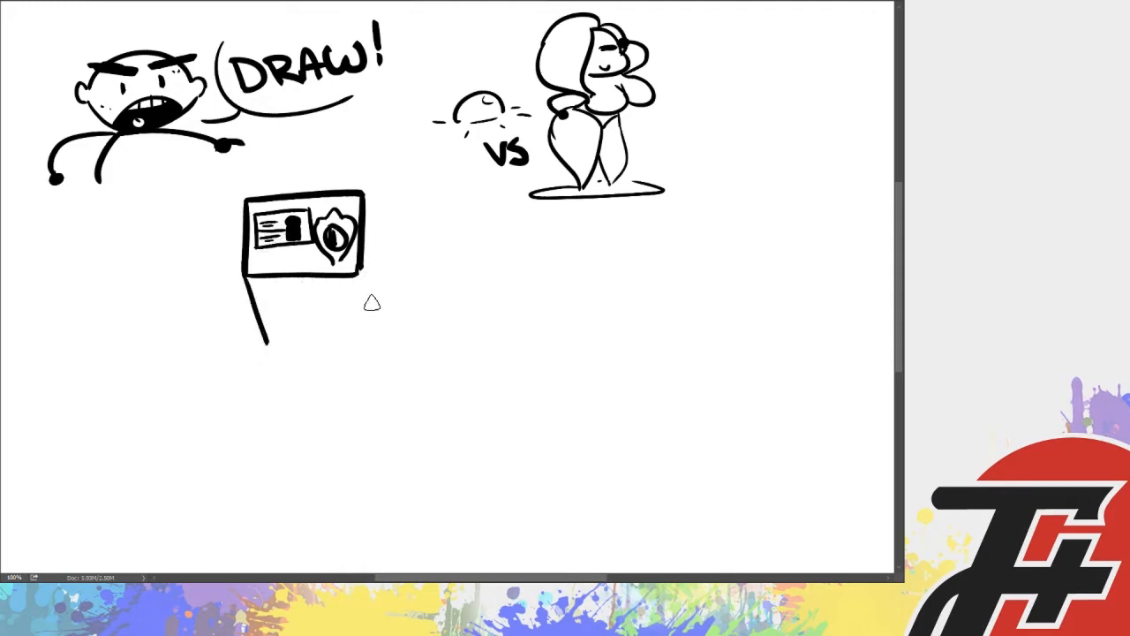
drag(251, 274, 380, 339)
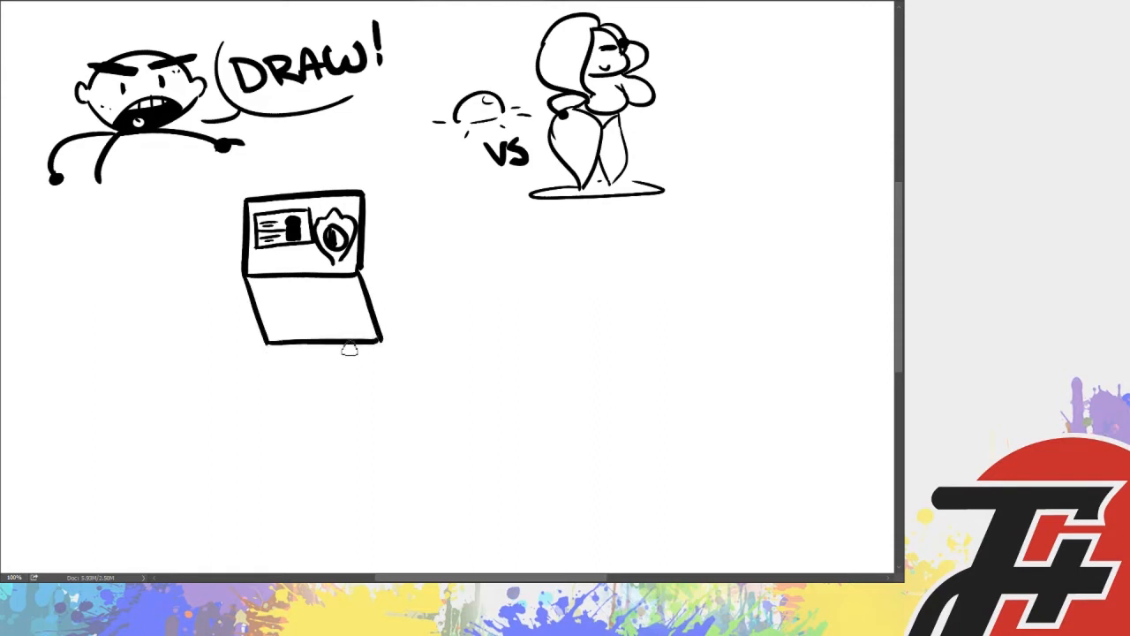
drag(348, 348, 286, 297)
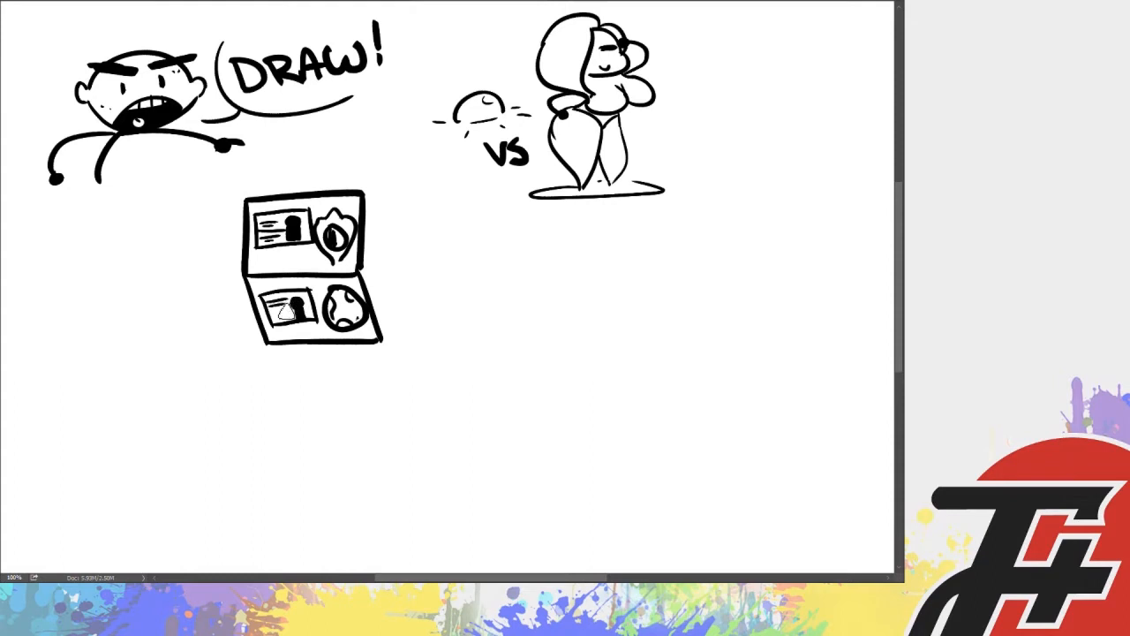
Add a third ID page with its card and letter the FBI, CIA and ALIUMS labels
drag(282, 339, 262, 397)
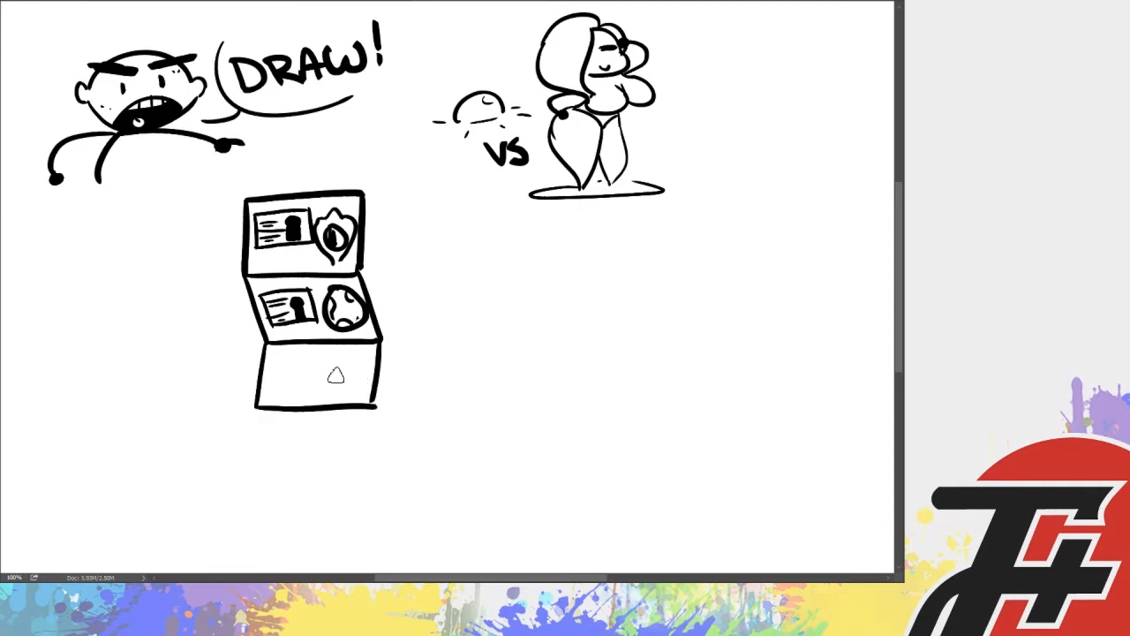
drag(335, 362, 350, 385)
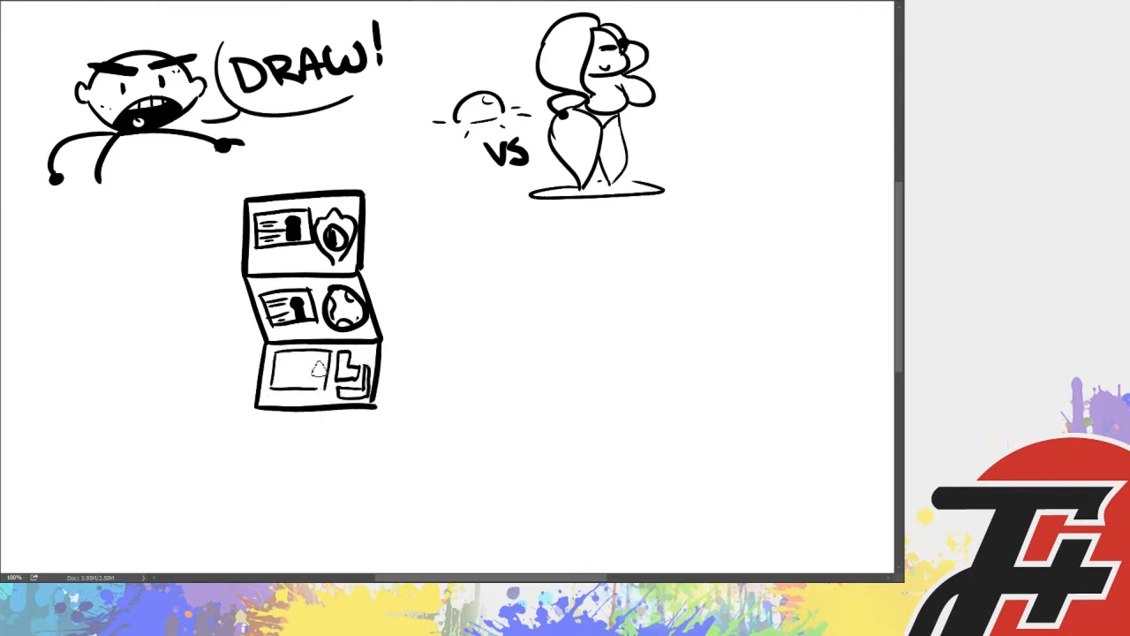
drag(300, 371, 314, 380)
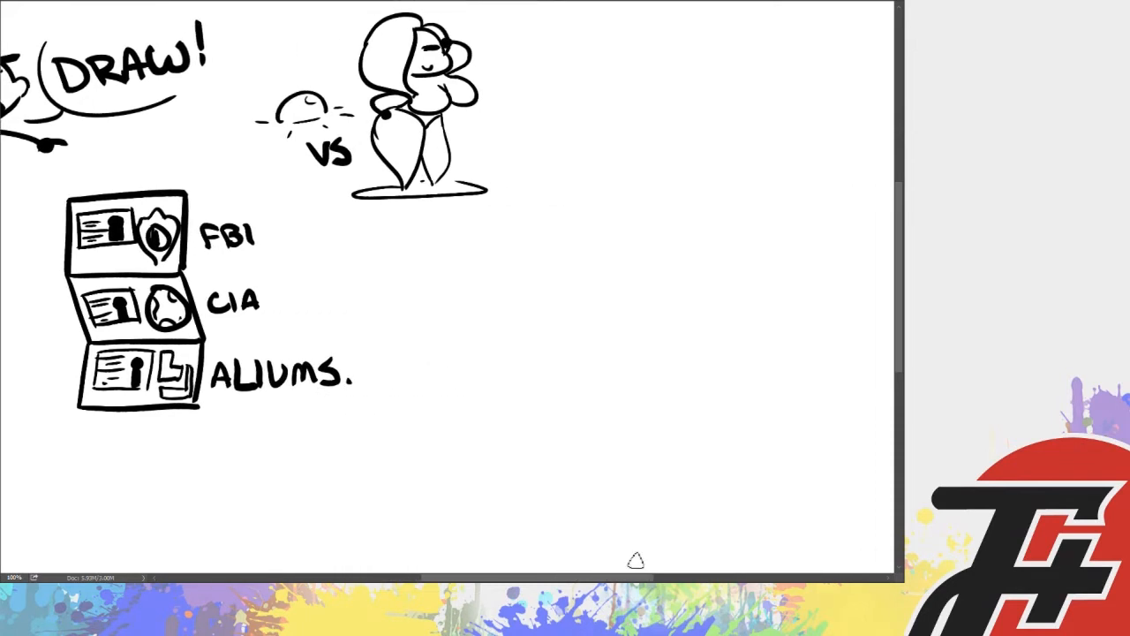
Draw a blanket and pillow with an alien's hands and head peeking out from the covers
scroll(down, 3)
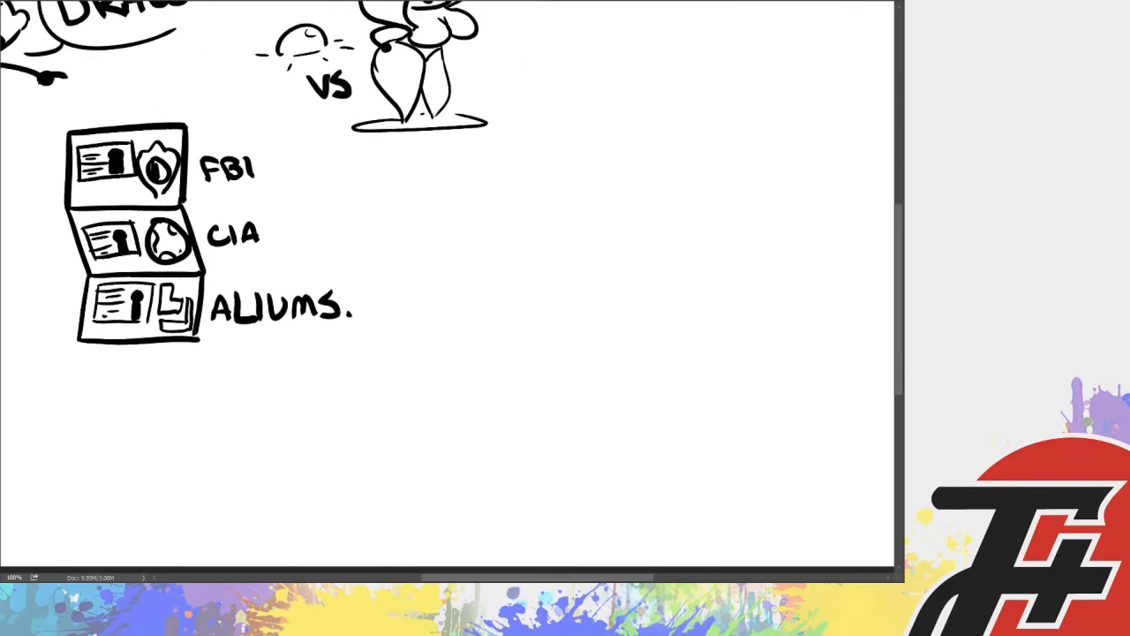
drag(456, 290, 689, 304)
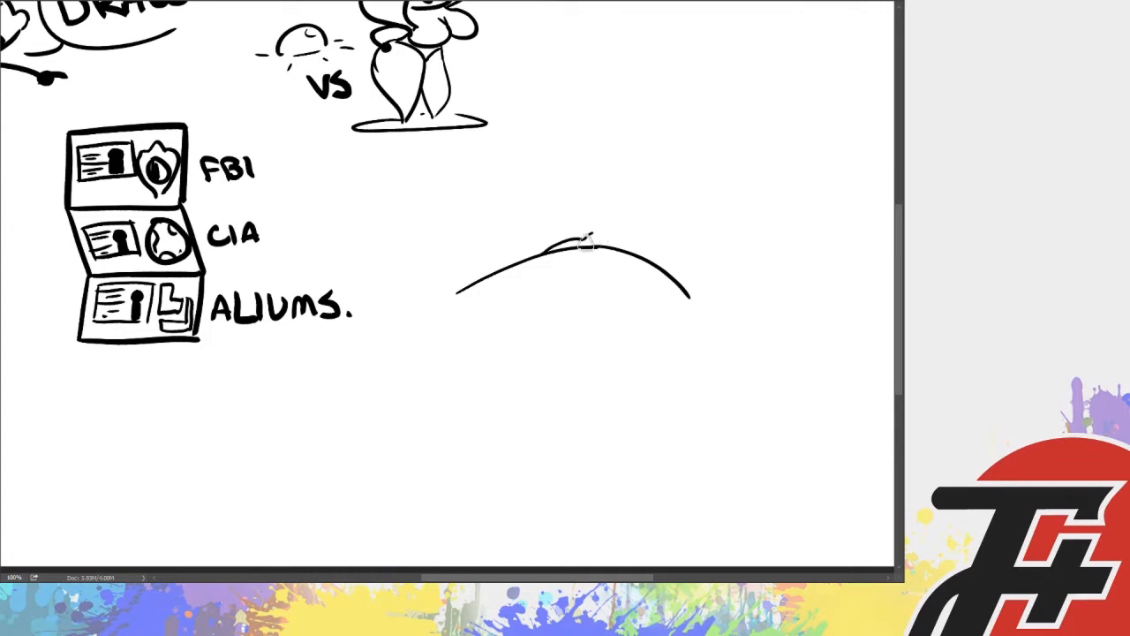
drag(600, 234, 693, 315)
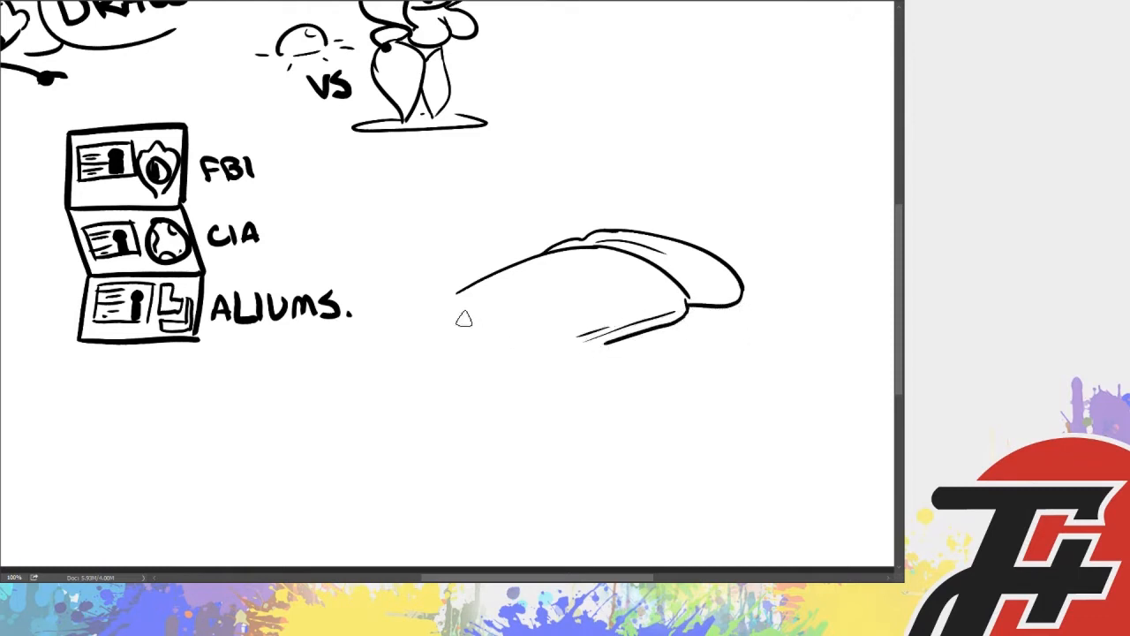
drag(618, 230, 698, 274)
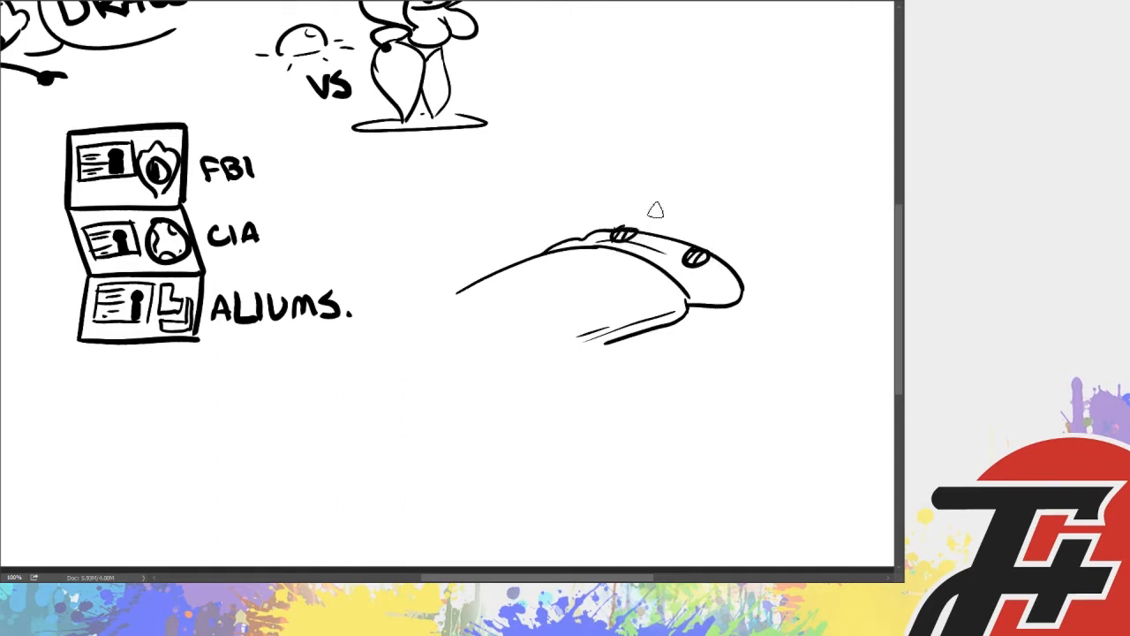
drag(645, 204, 716, 194)
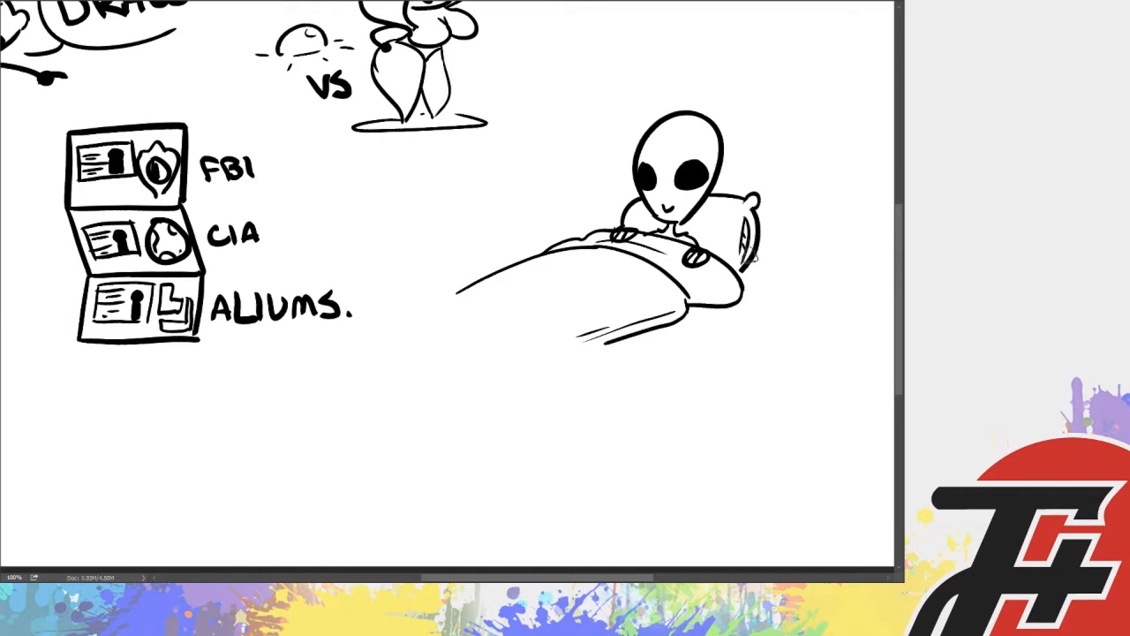
Add headboard posts behind the alien and an arrow beneath the MKULTRA? note
drag(590, 159, 590, 233)
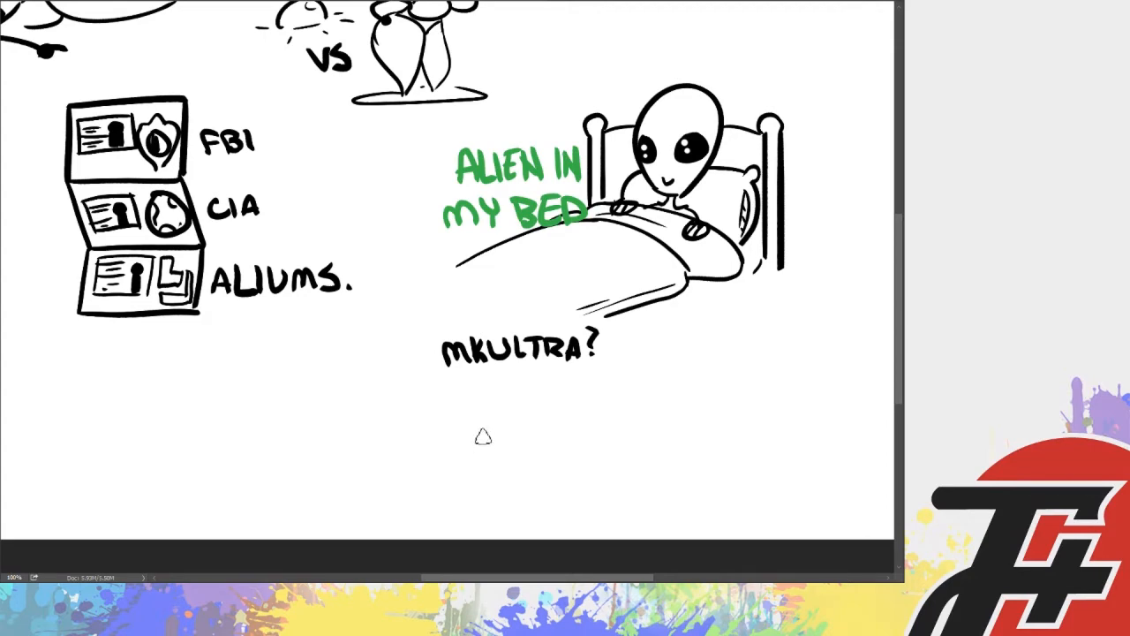
mouse_move(438, 431)
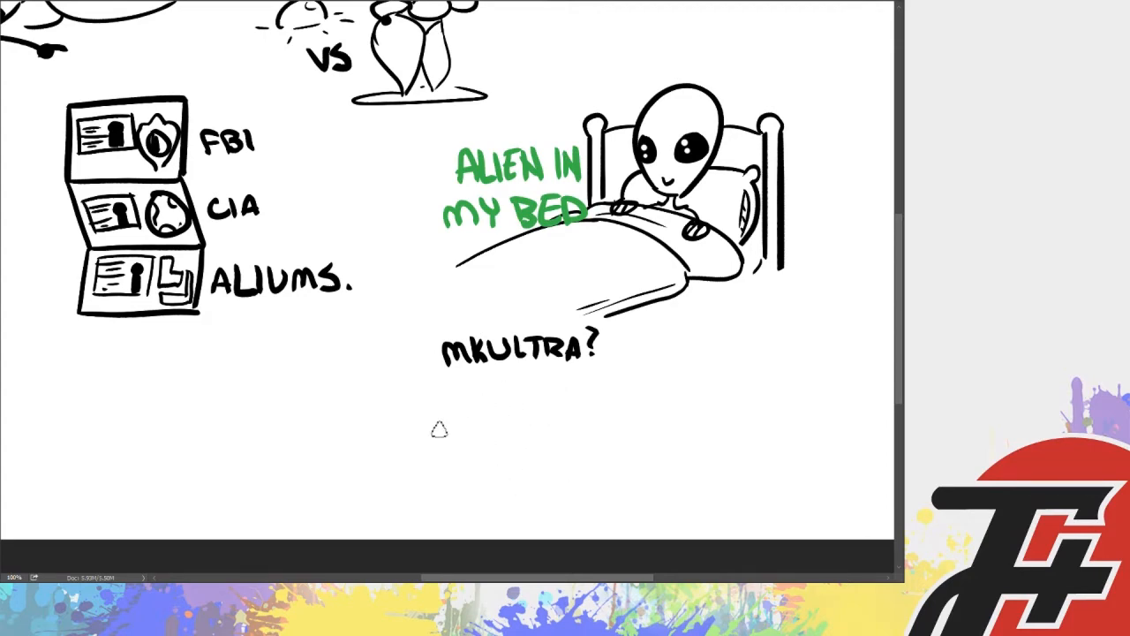
drag(362, 410, 671, 397)
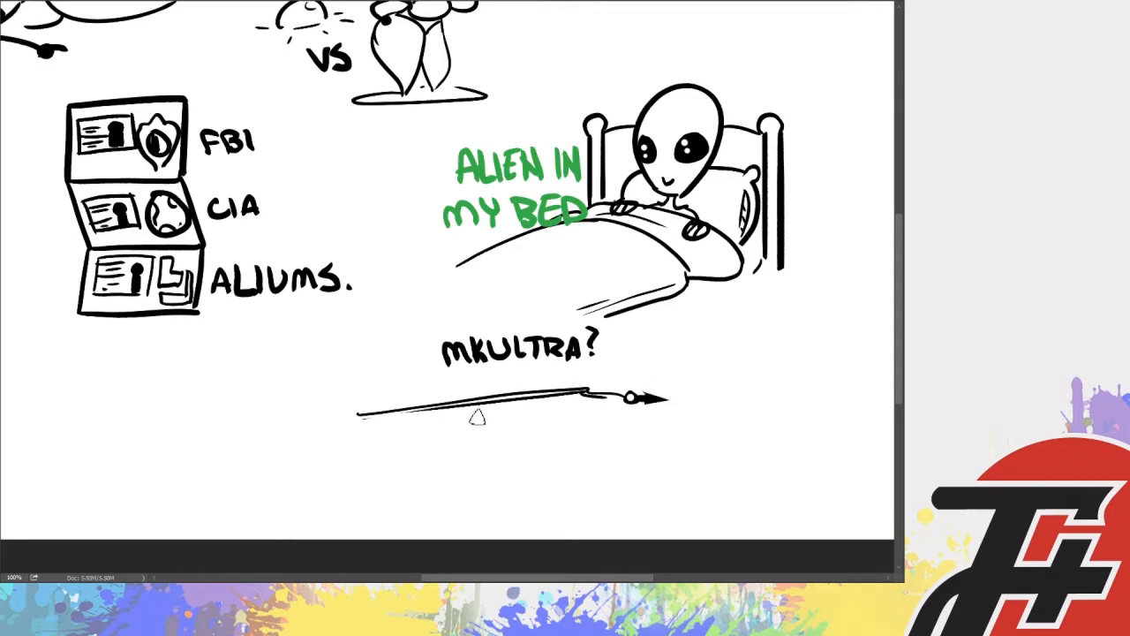
Scroll the canvas down to a blank area for the 301 door sketch
scroll(down, 3)
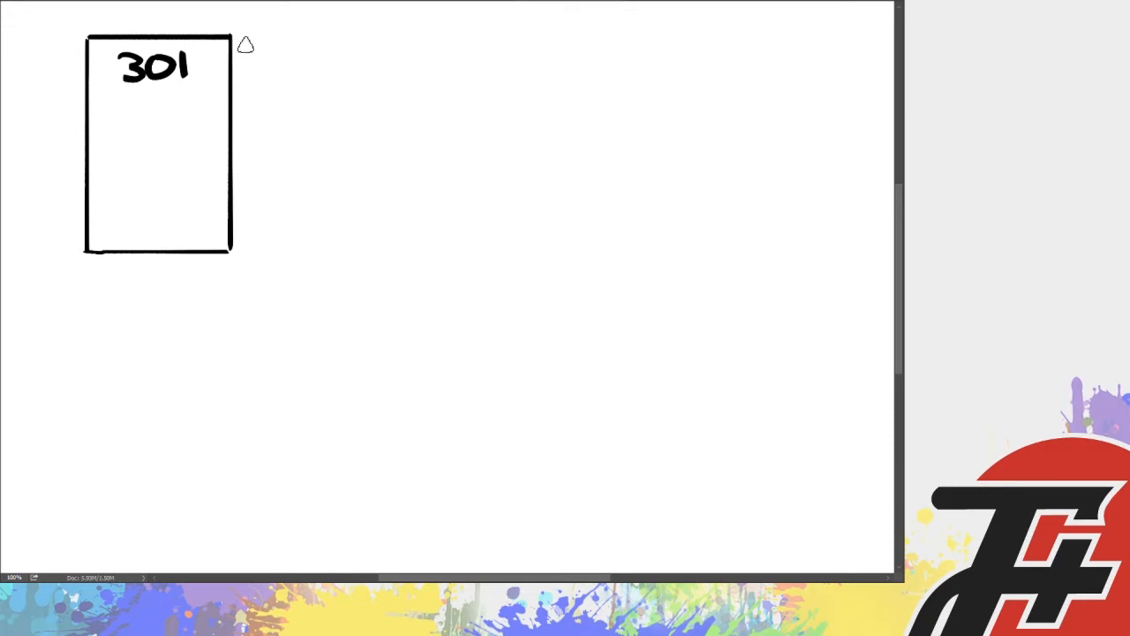
Thicken the 301 door's side edge in black and add a green handle
drag(247, 44, 248, 248)
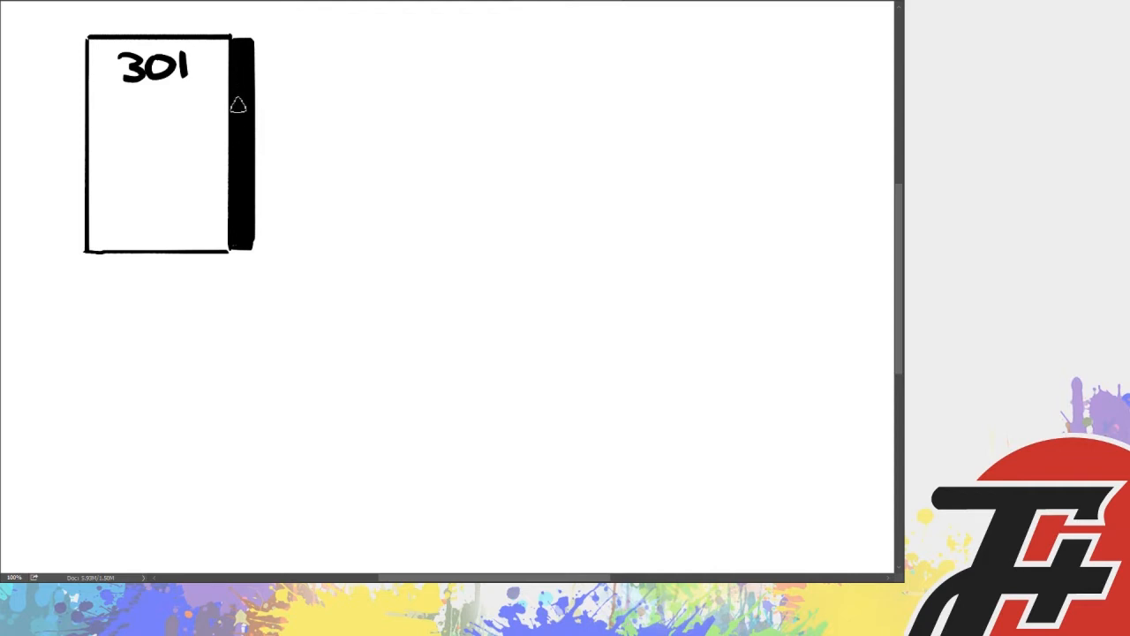
mouse_move(244, 110)
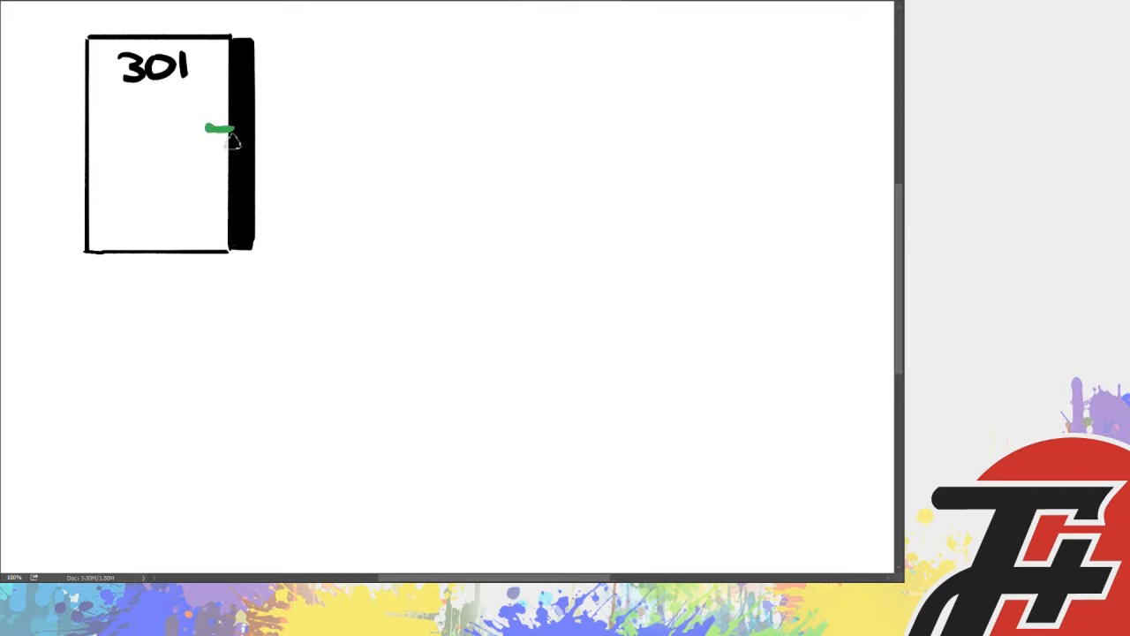
drag(203, 138, 234, 142)
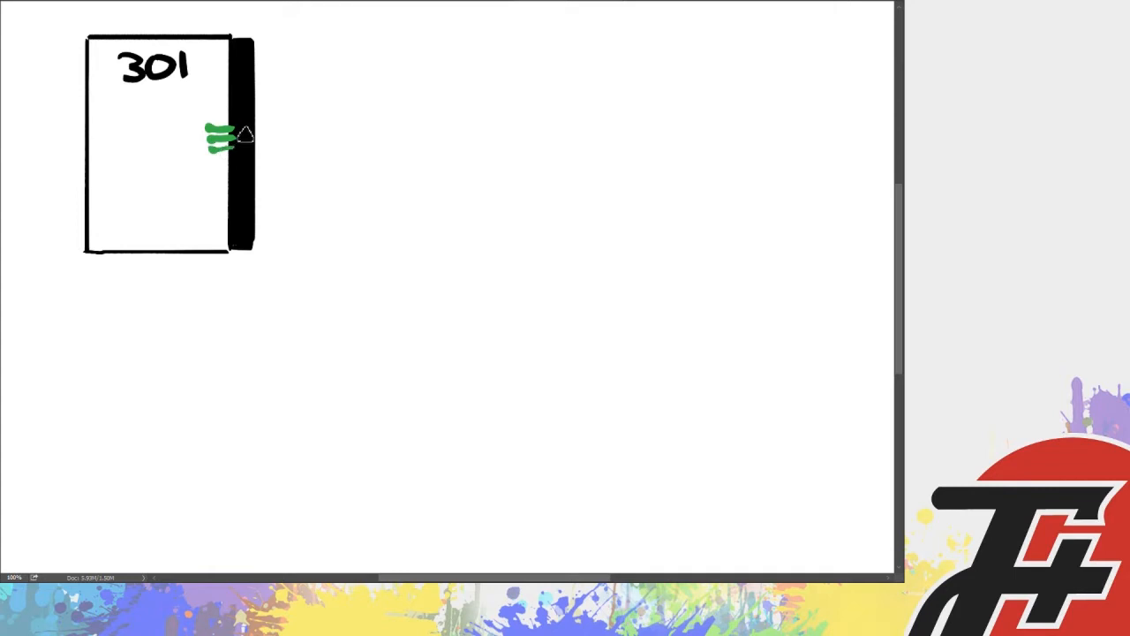
mouse_move(246, 175)
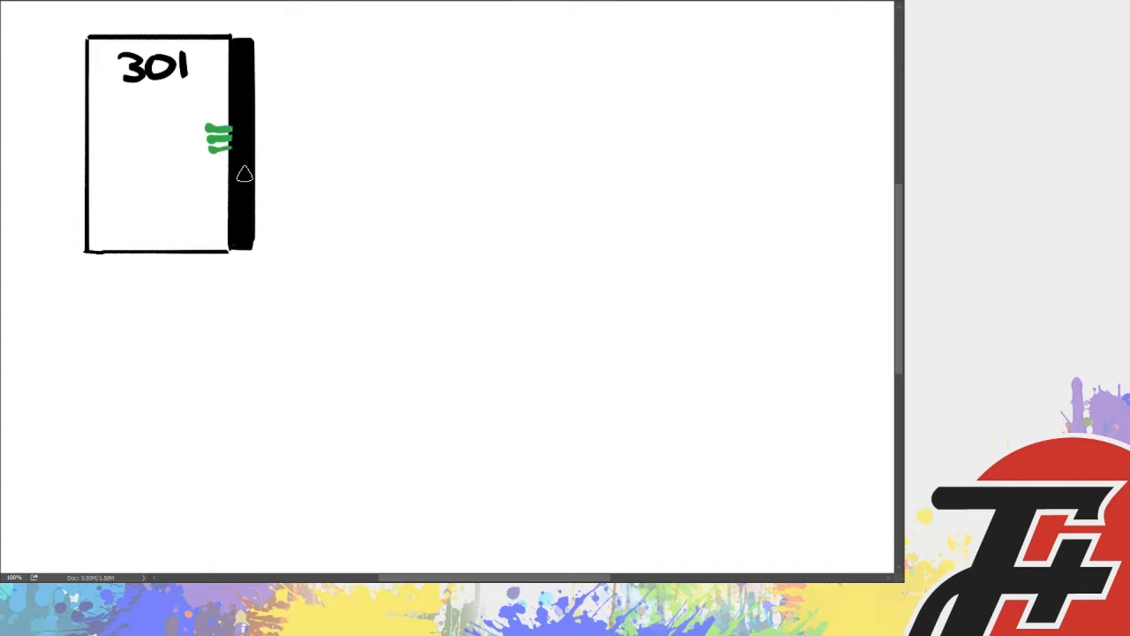
mouse_move(336, 148)
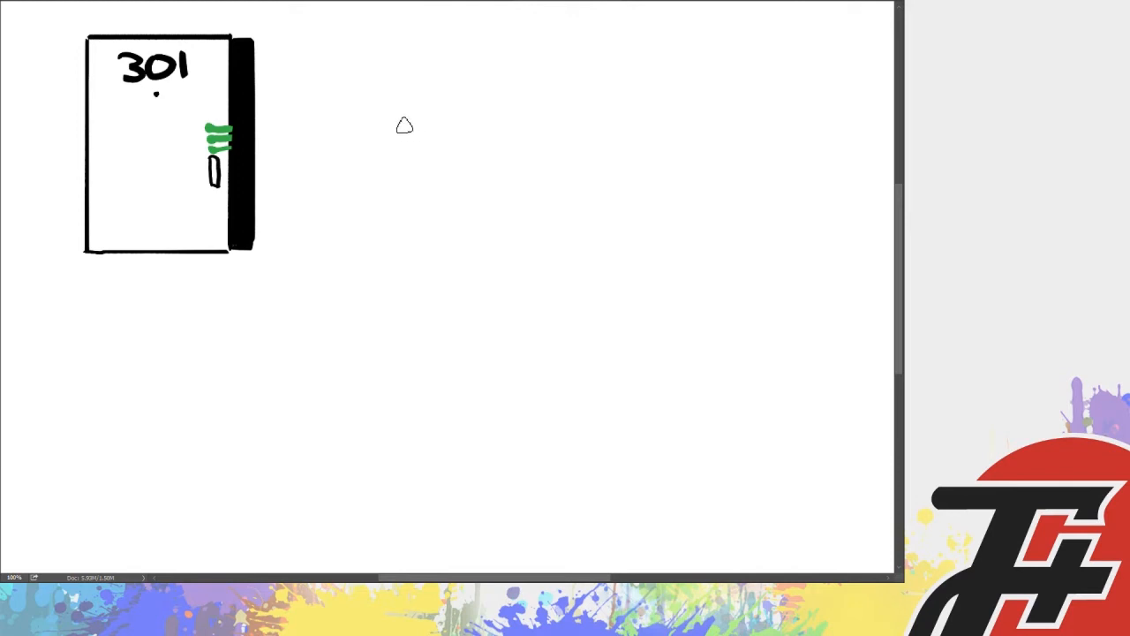
mouse_move(375, 144)
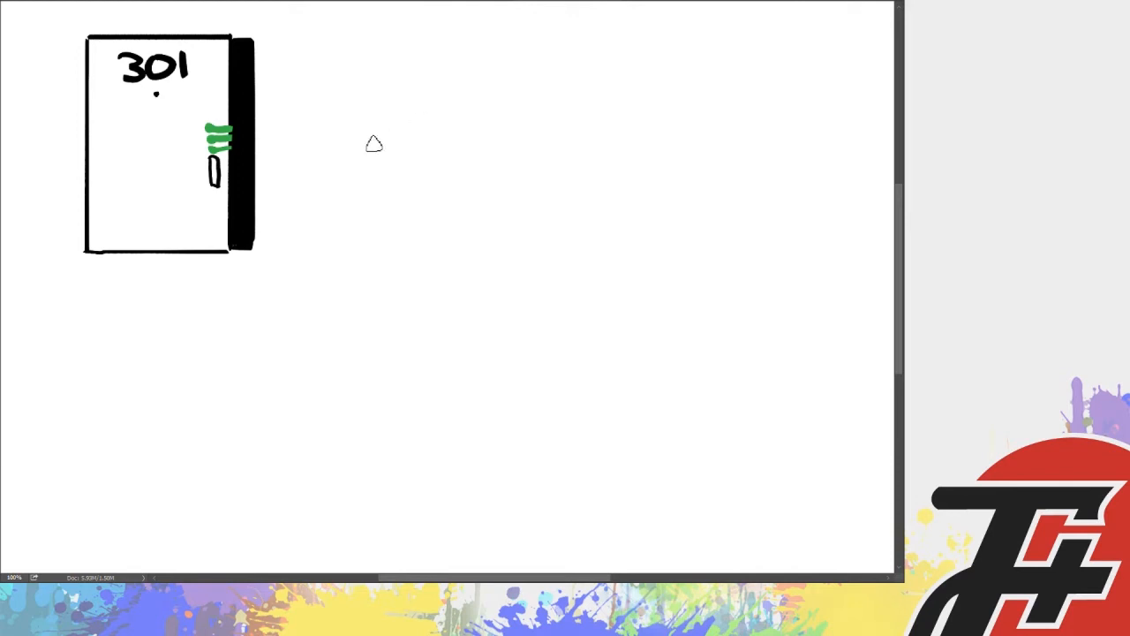
Draw the hat brim, crown, ear and coat outline of a figure beside the door
drag(362, 145, 499, 88)
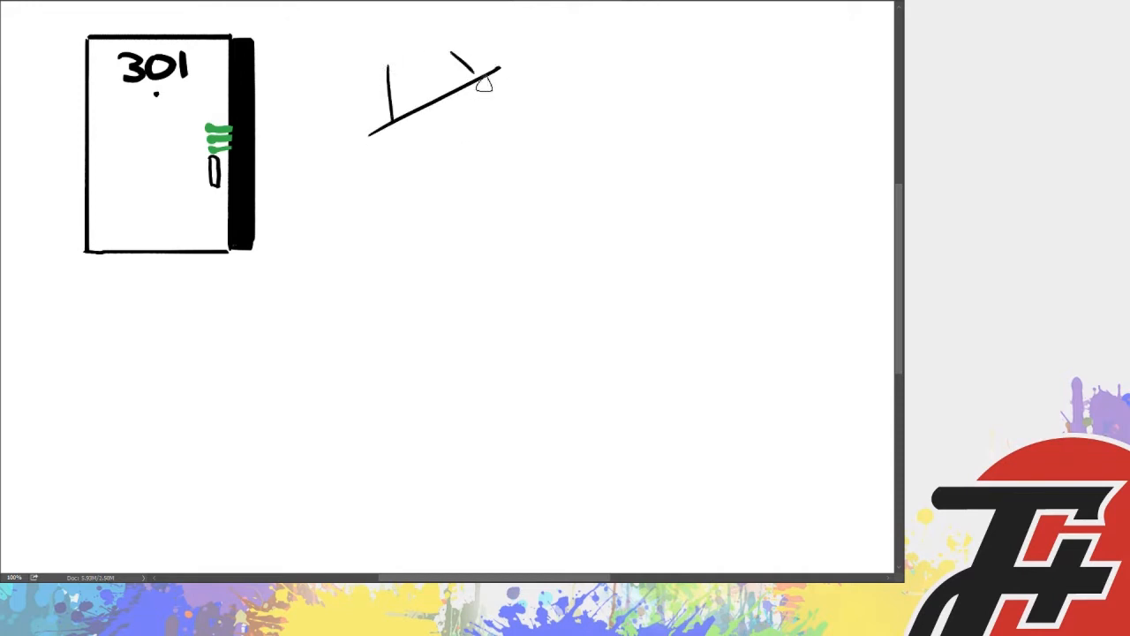
drag(380, 67, 438, 62)
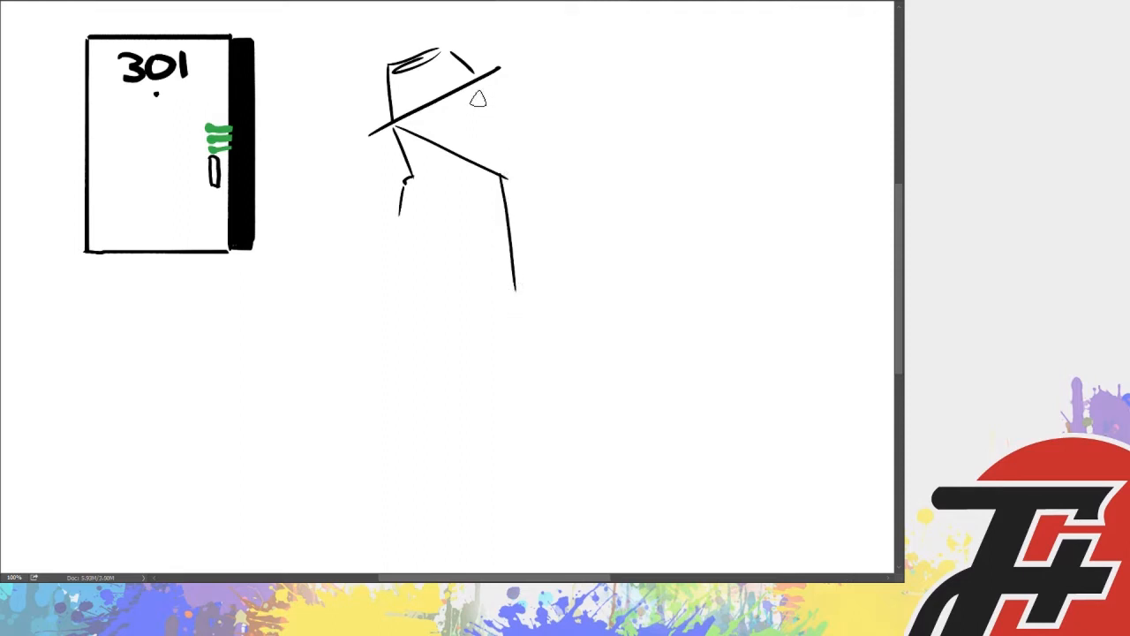
drag(468, 67, 491, 162)
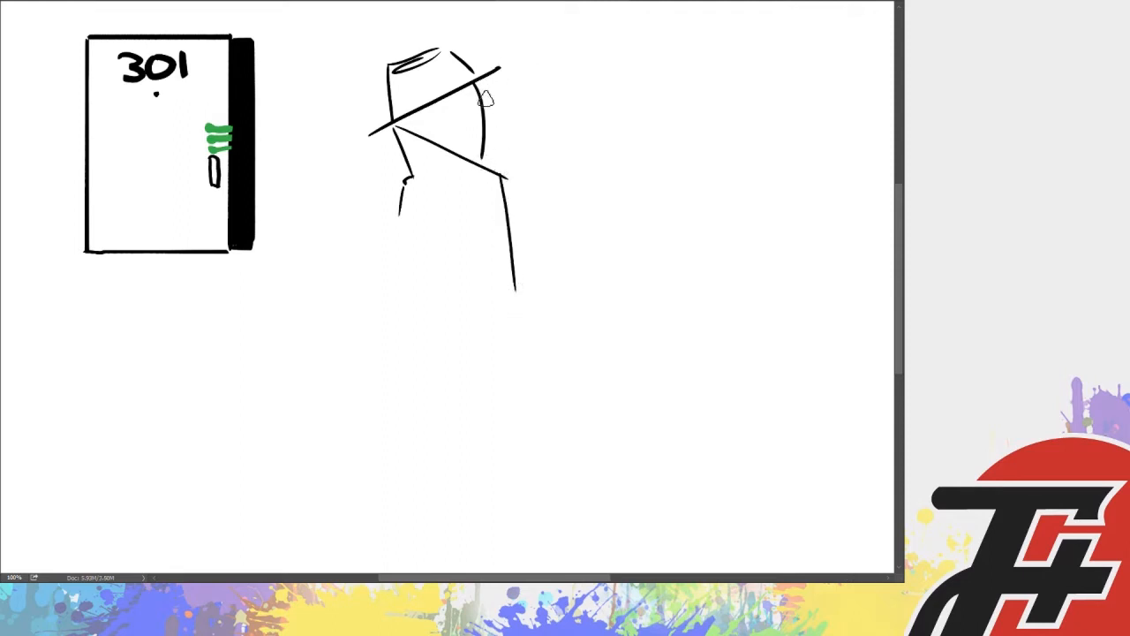
drag(460, 97, 477, 141)
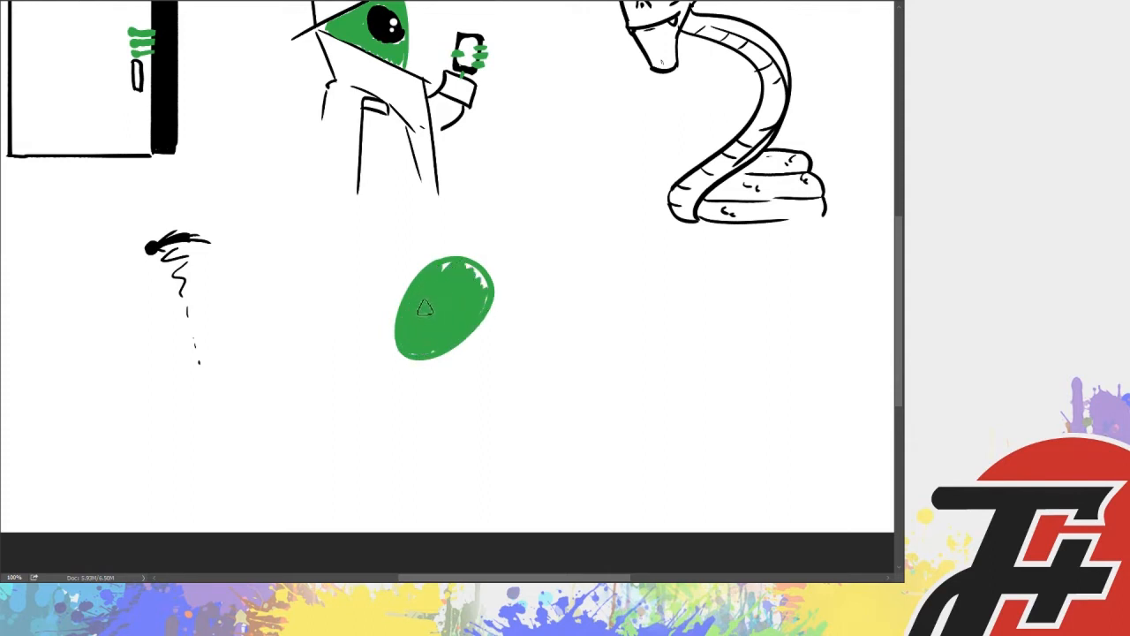
click(417, 300)
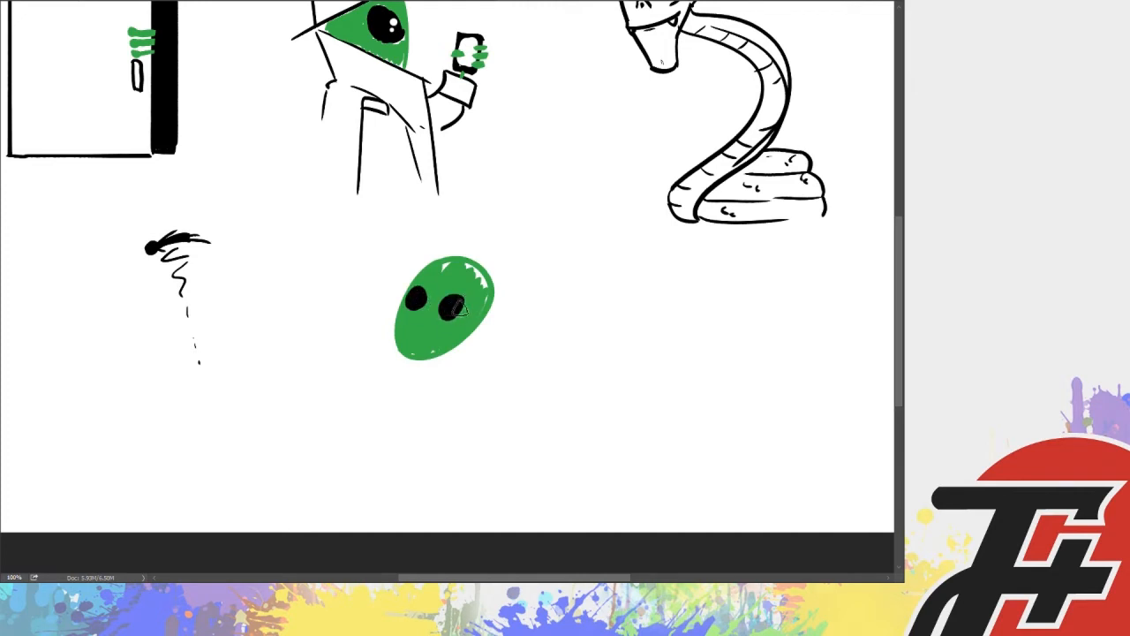
drag(421, 310, 415, 322)
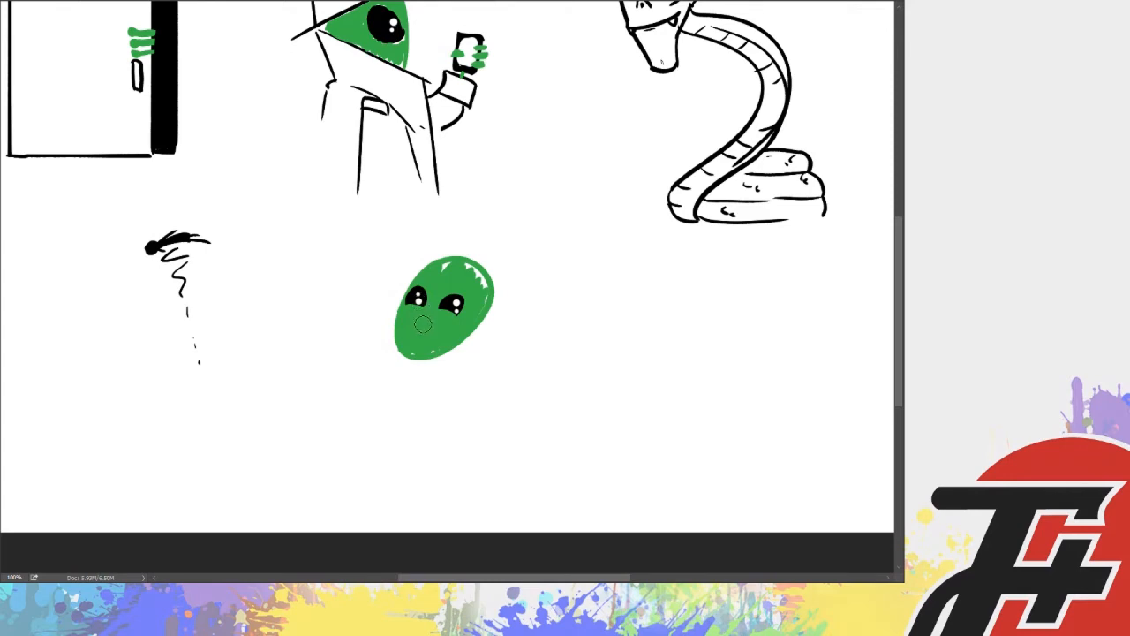
drag(415, 332, 463, 332)
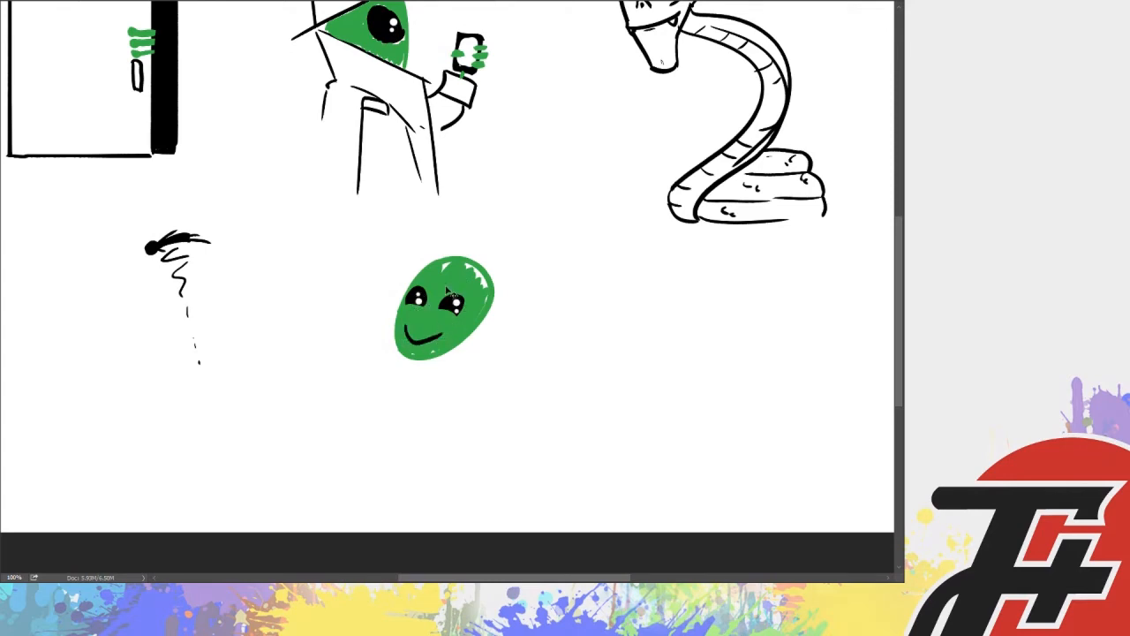
drag(424, 357, 433, 371)
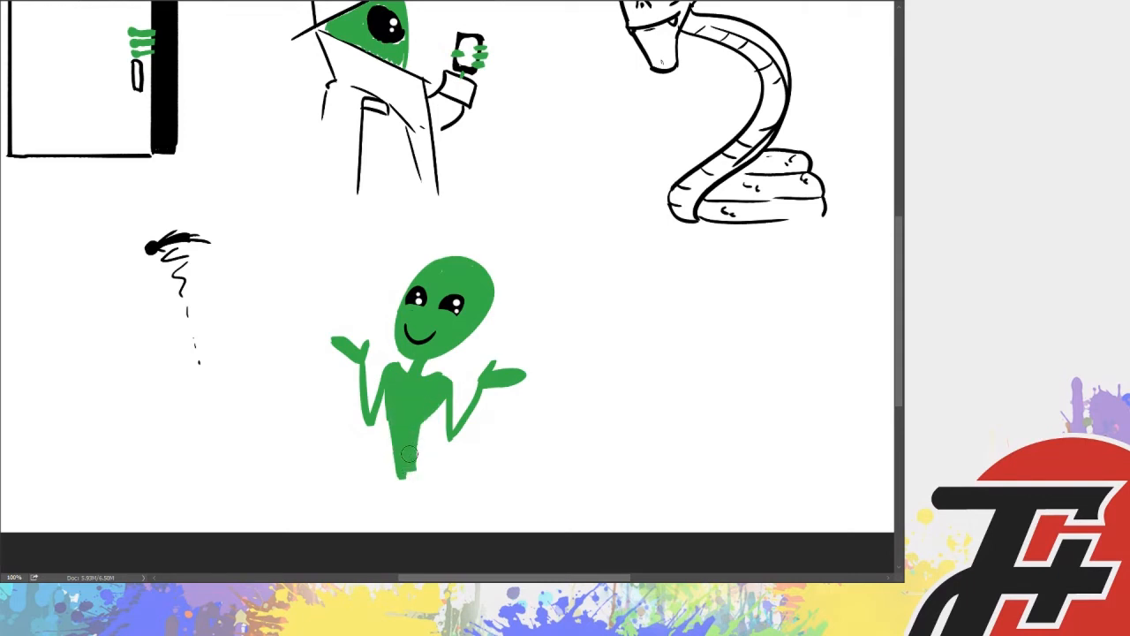
drag(410, 455, 434, 441)
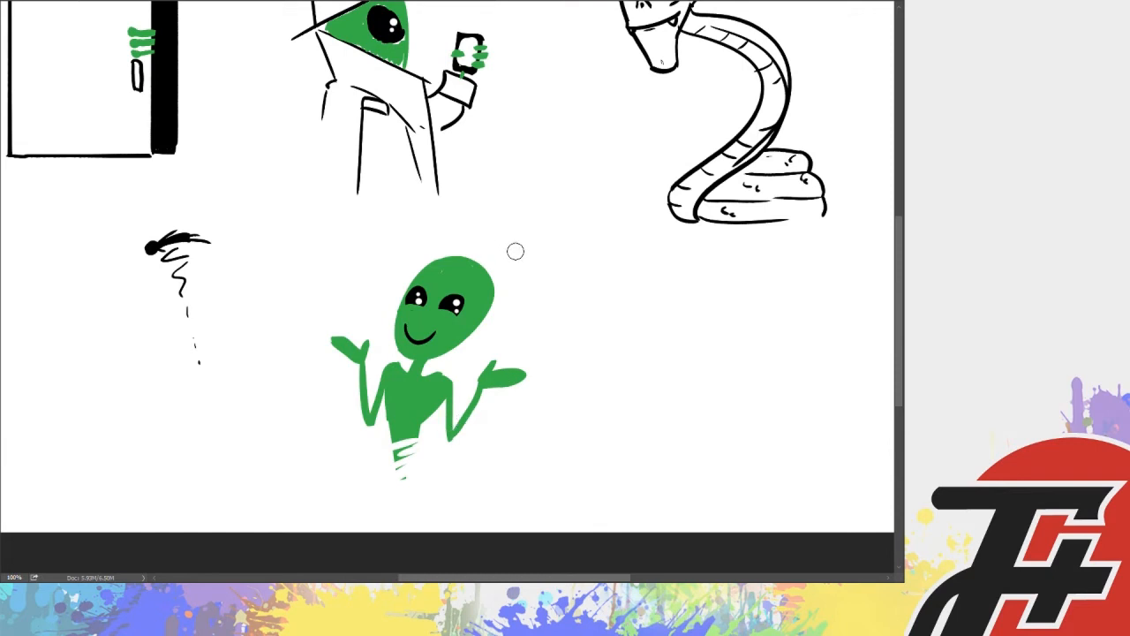
mouse_move(491, 237)
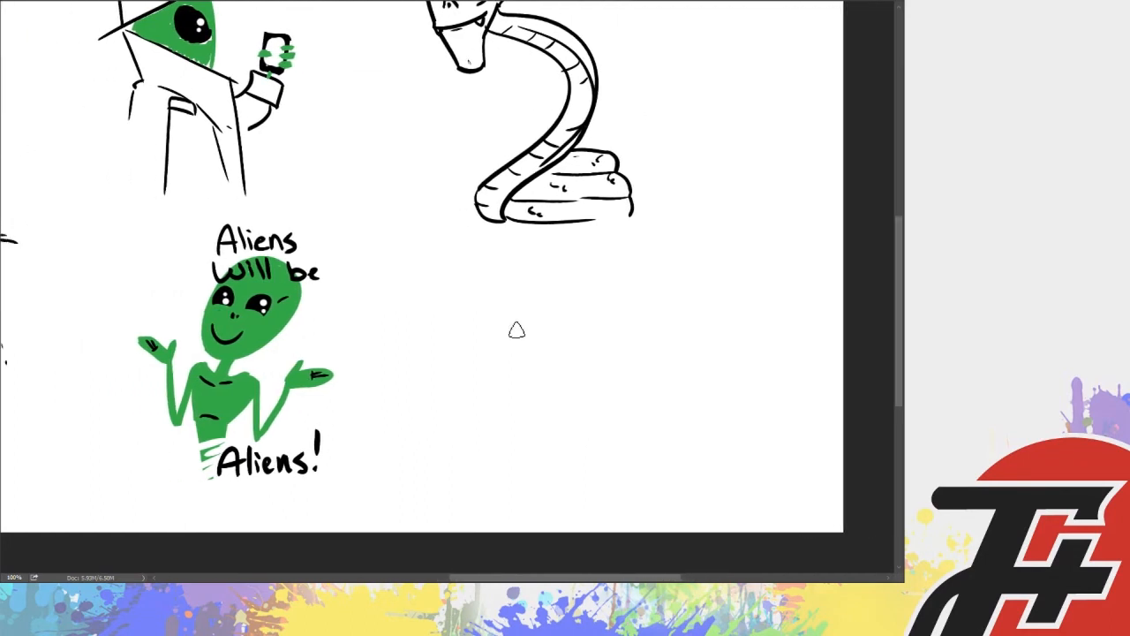
mouse_move(458, 302)
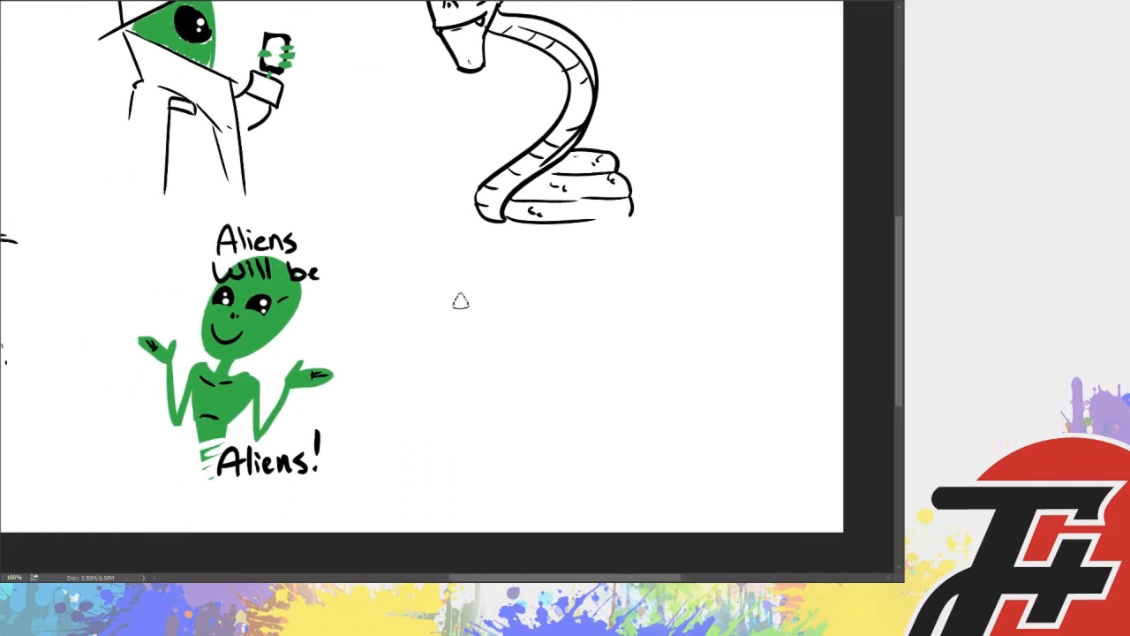
Sketch a small oval below the coiled snake before clearing the canvas
drag(445, 304, 468, 309)
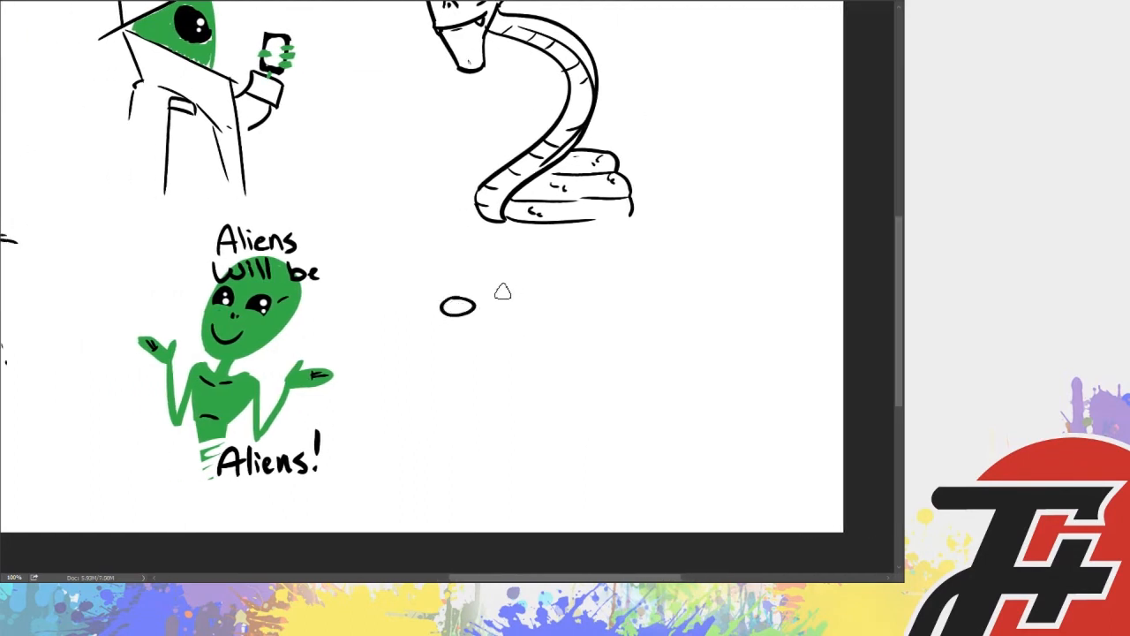
drag(491, 286, 516, 314)
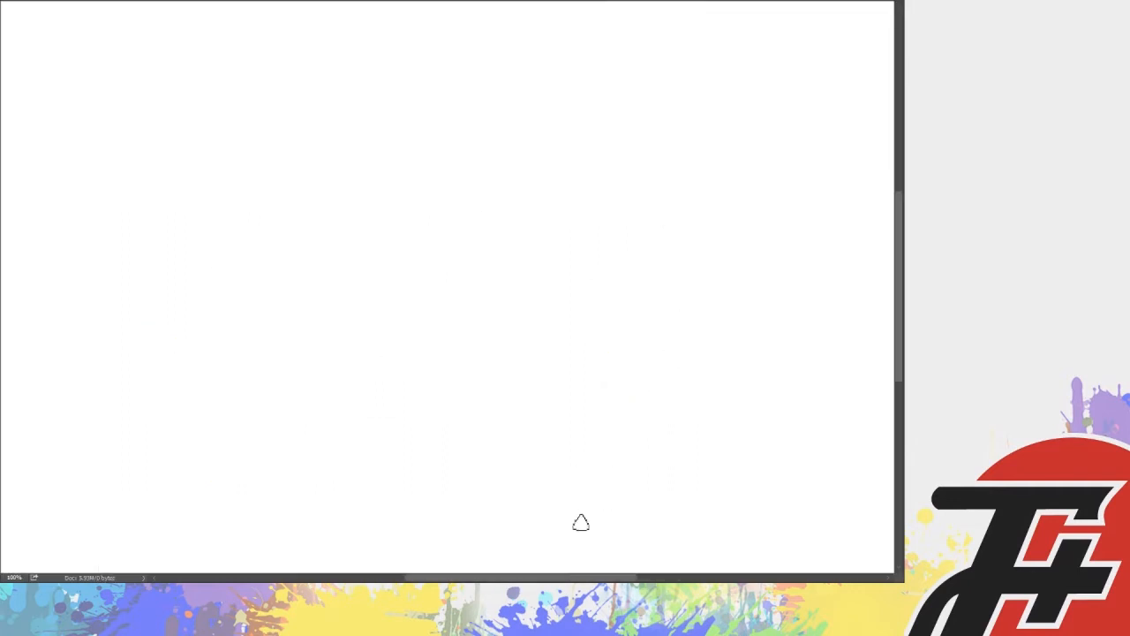
mouse_move(200, 91)
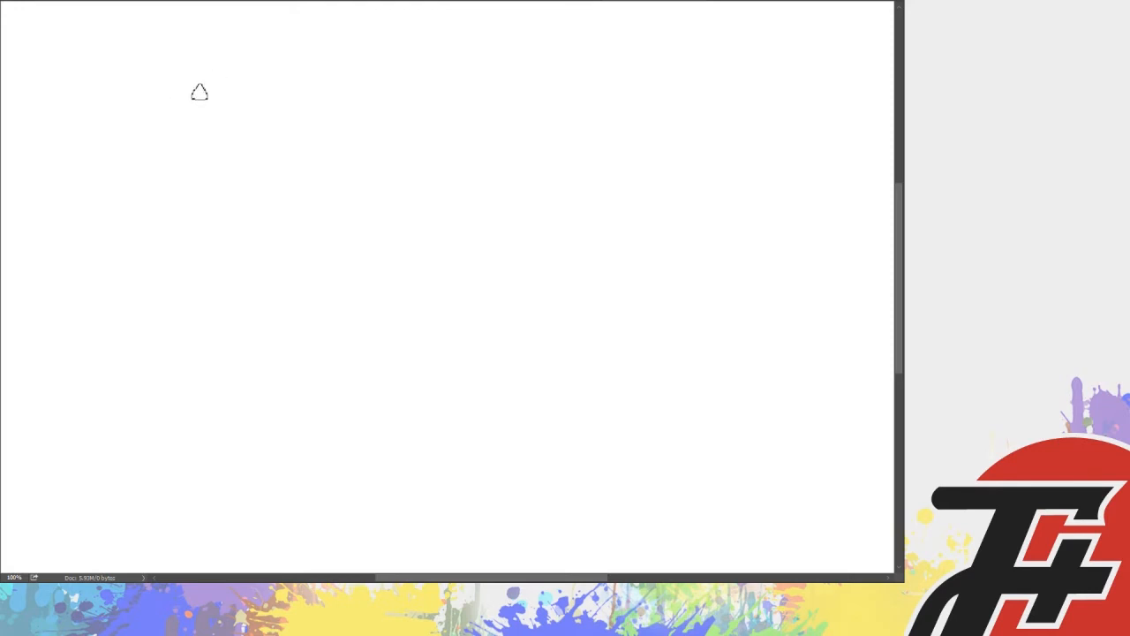
Draw the serpent's head, body, coils and tail, then letter 'I WANT TO HOARD YOUR BLOOD!' beside it
drag(155, 101, 163, 226)
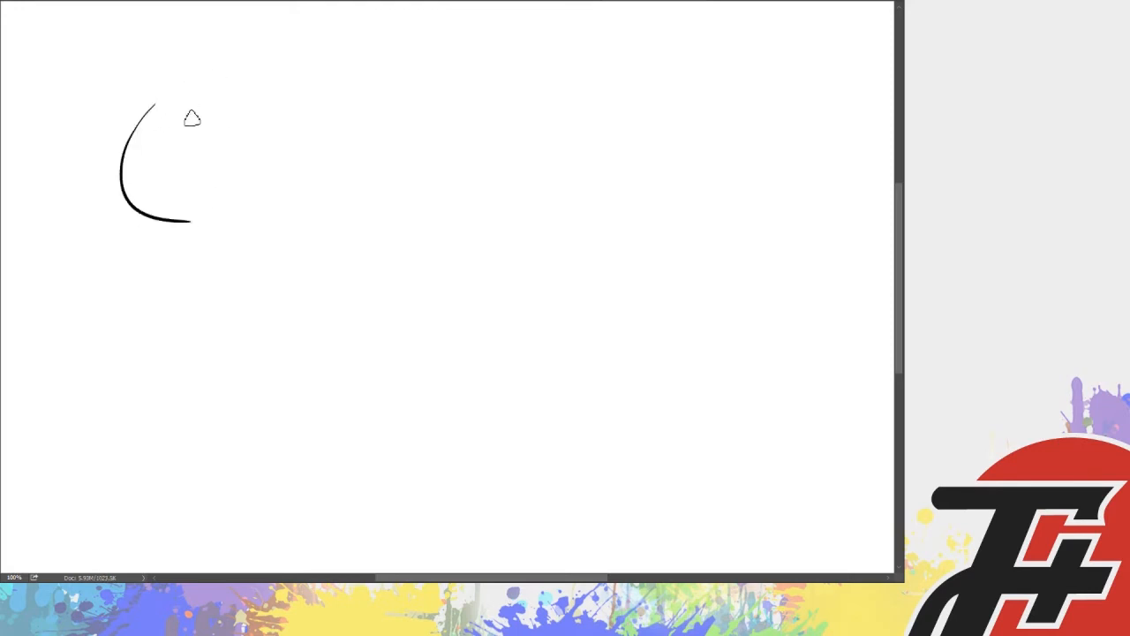
drag(180, 110, 368, 197)
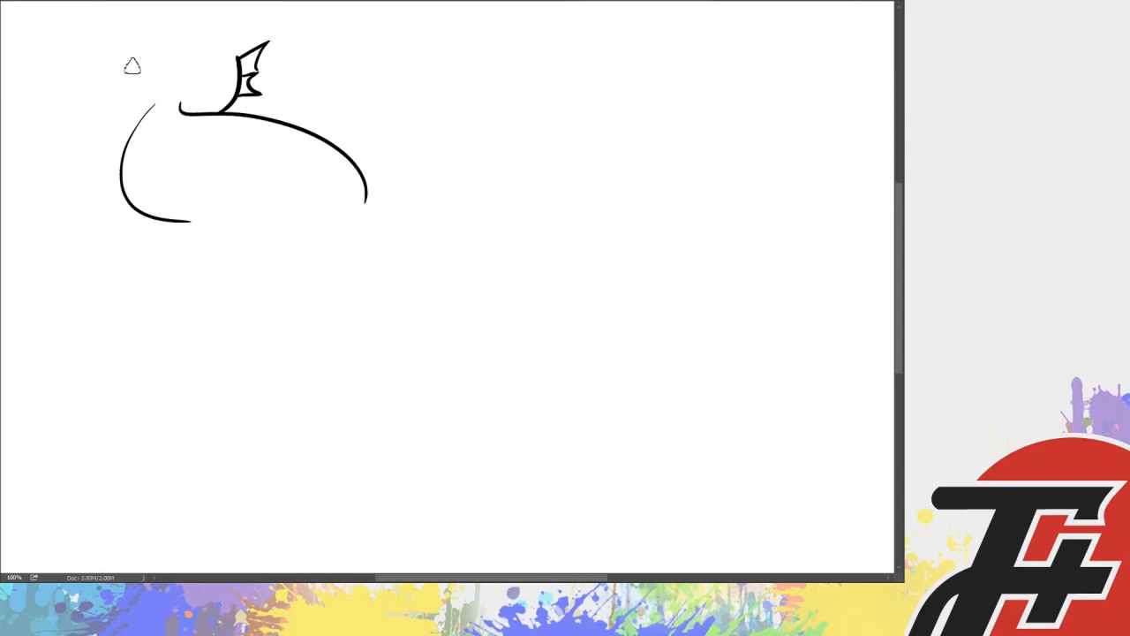
drag(115, 62, 163, 69)
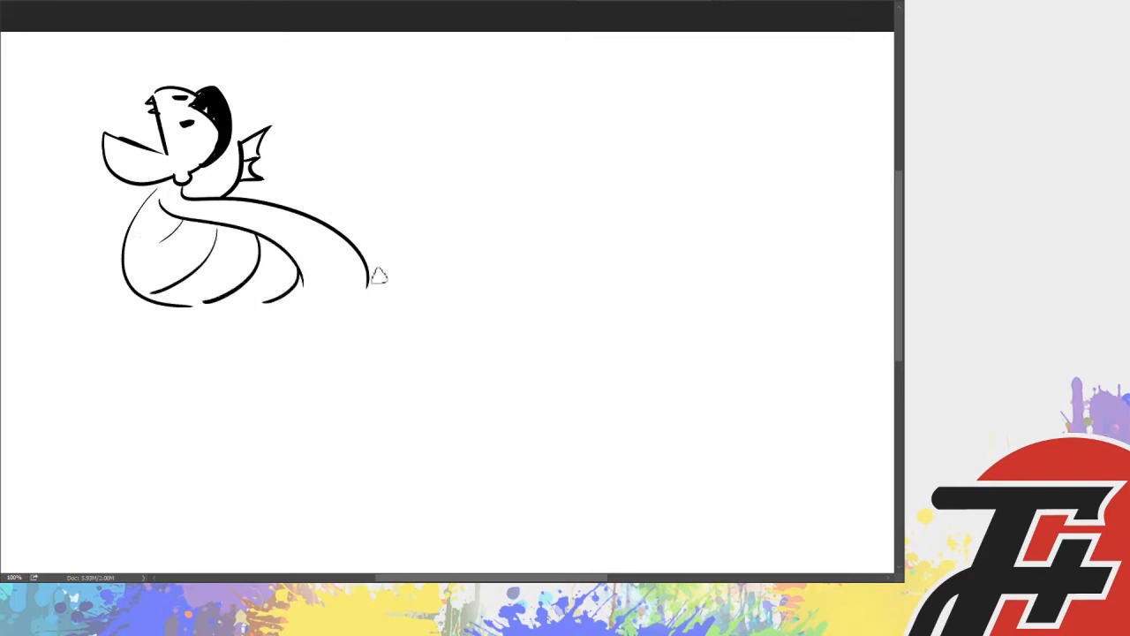
drag(367, 265, 138, 339)
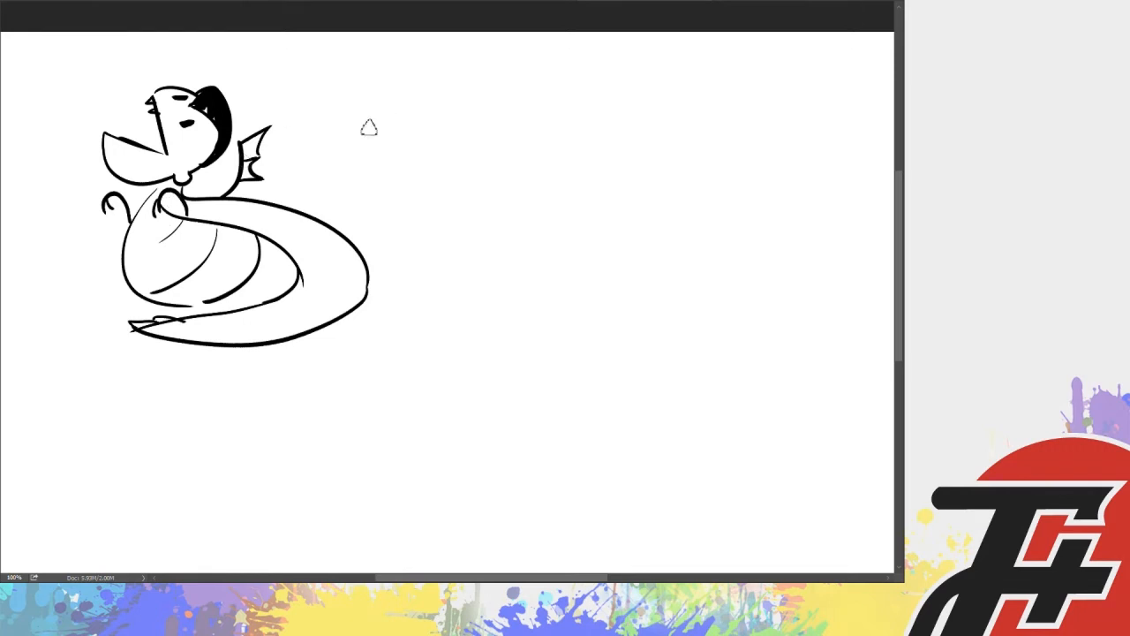
drag(292, 109, 344, 120)
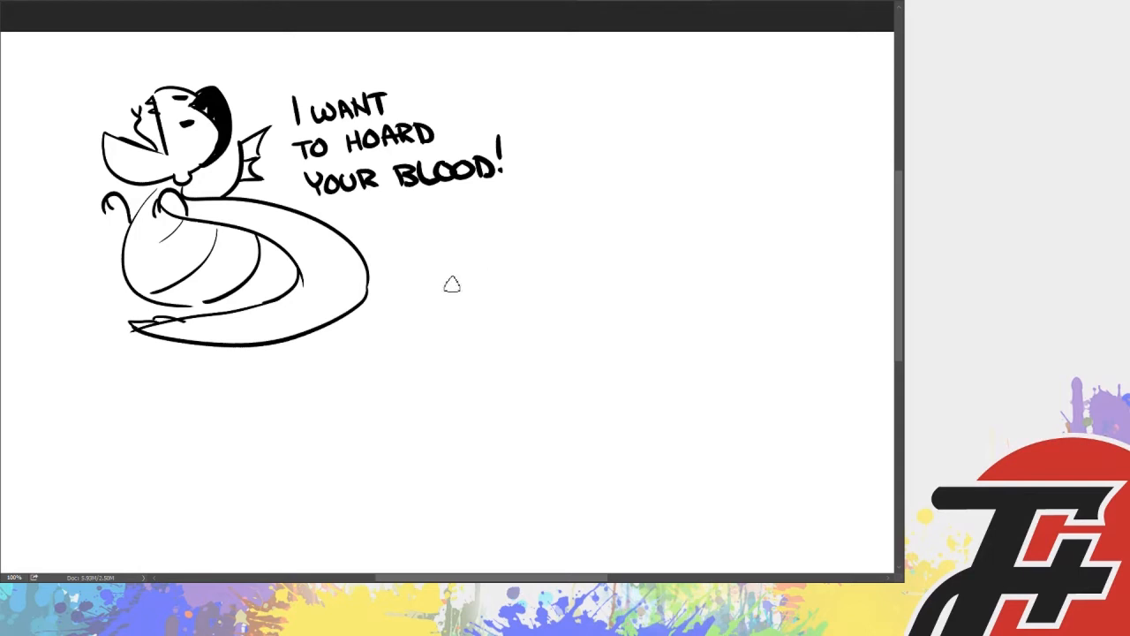
Sketch the first outline stroke of a new shape to the right of the serpent
drag(442, 300, 504, 274)
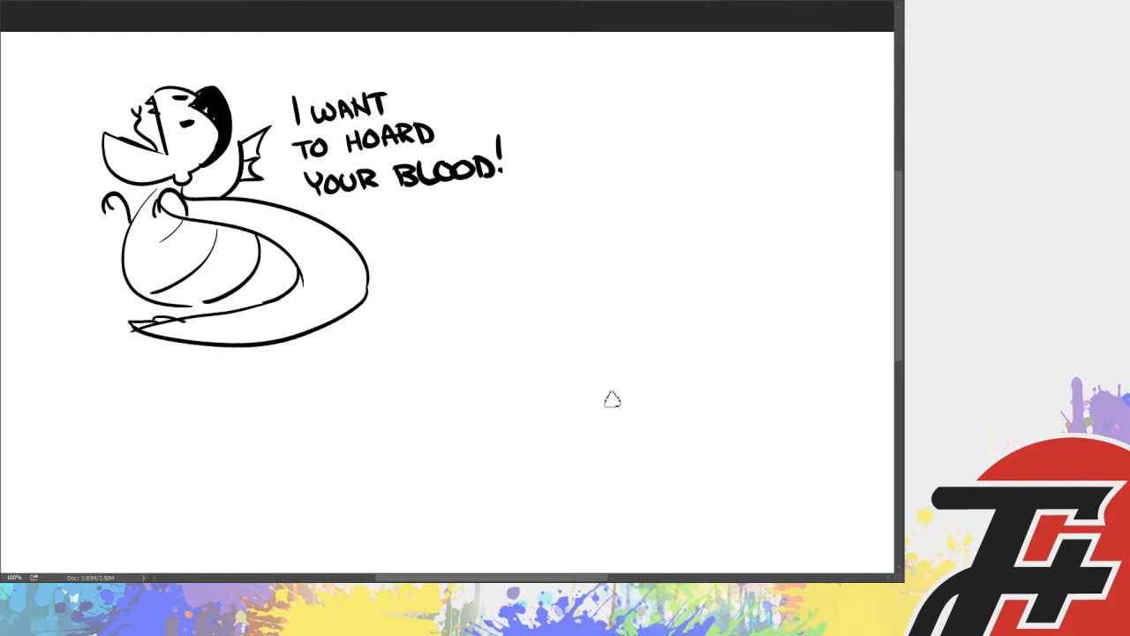
mouse_move(443, 258)
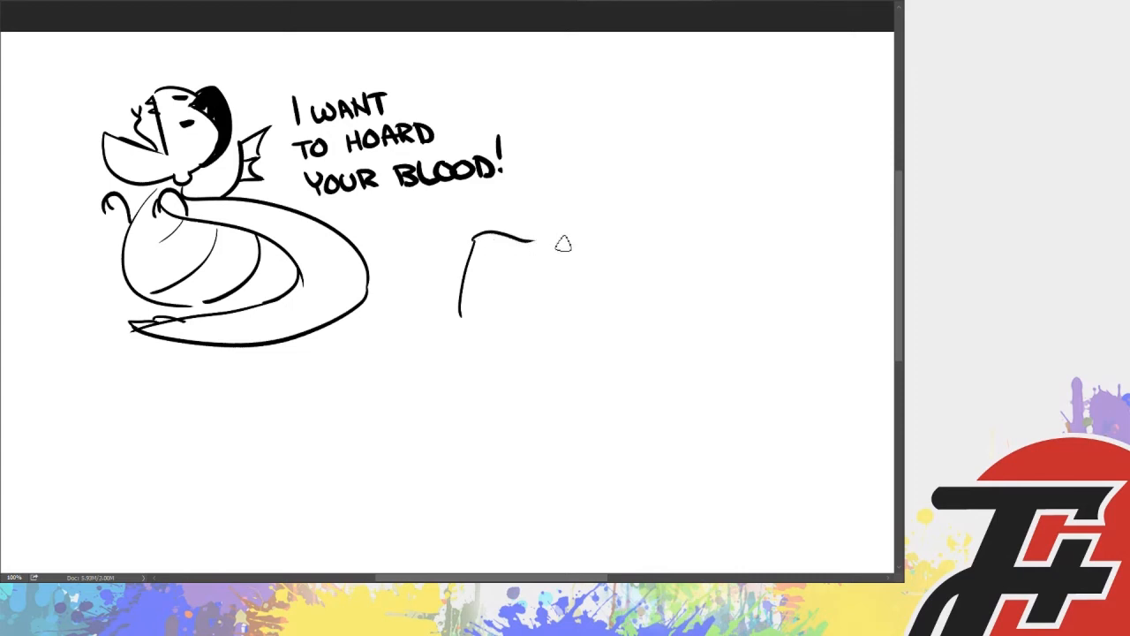
Draw a green-filled bag with a shine, a white A+ label, and the note 'A for alien blood.'
drag(526, 233, 526, 300)
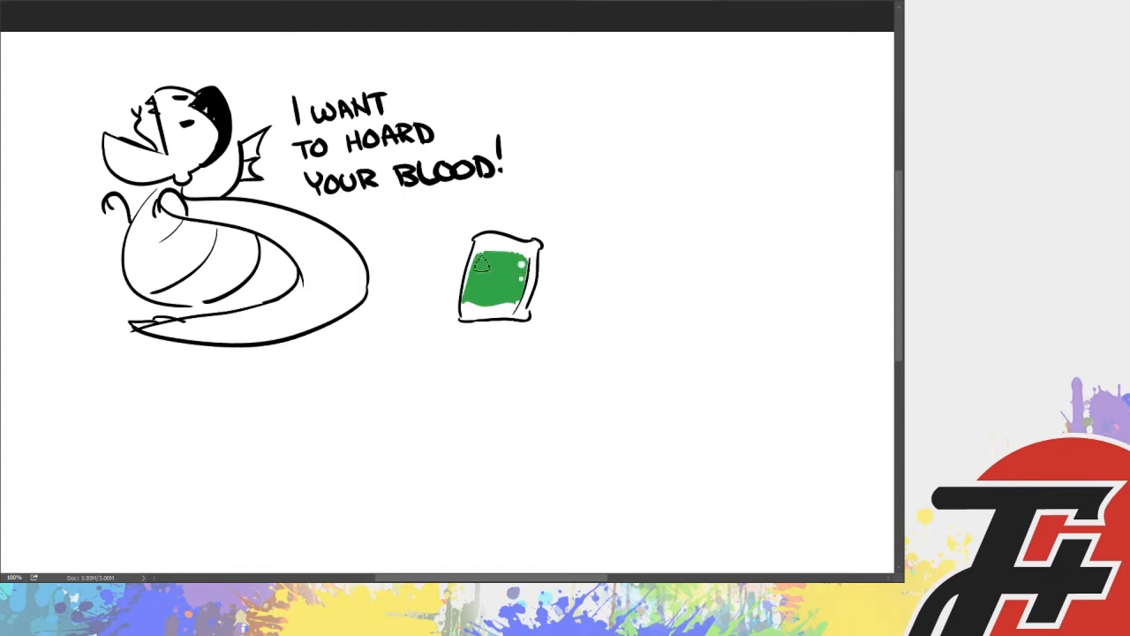
drag(468, 256, 522, 250)
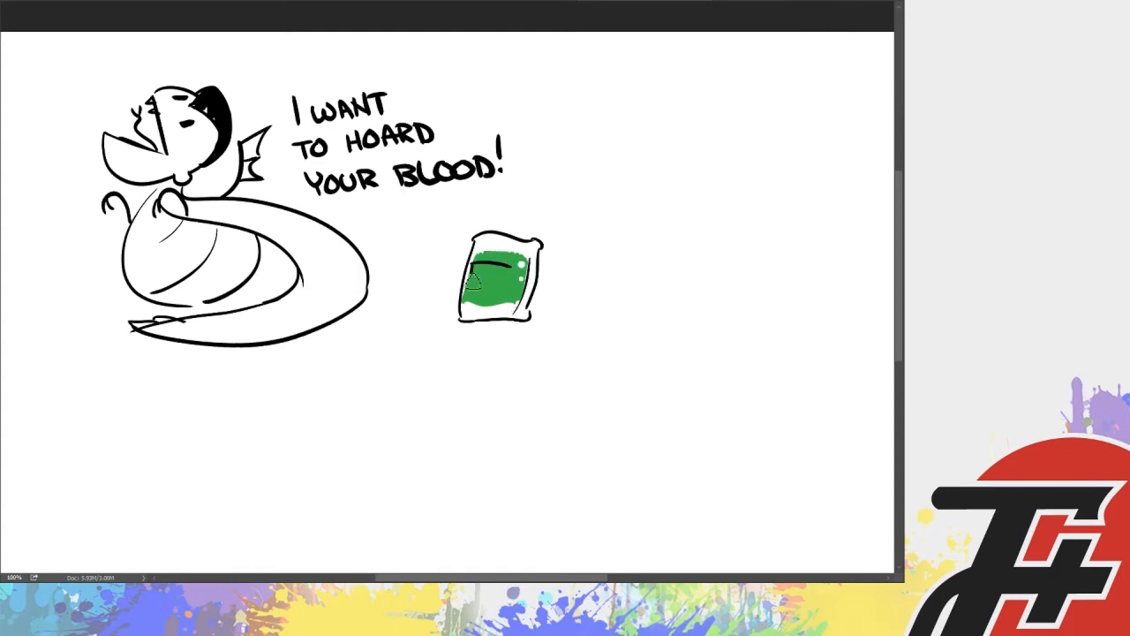
drag(477, 265, 495, 283)
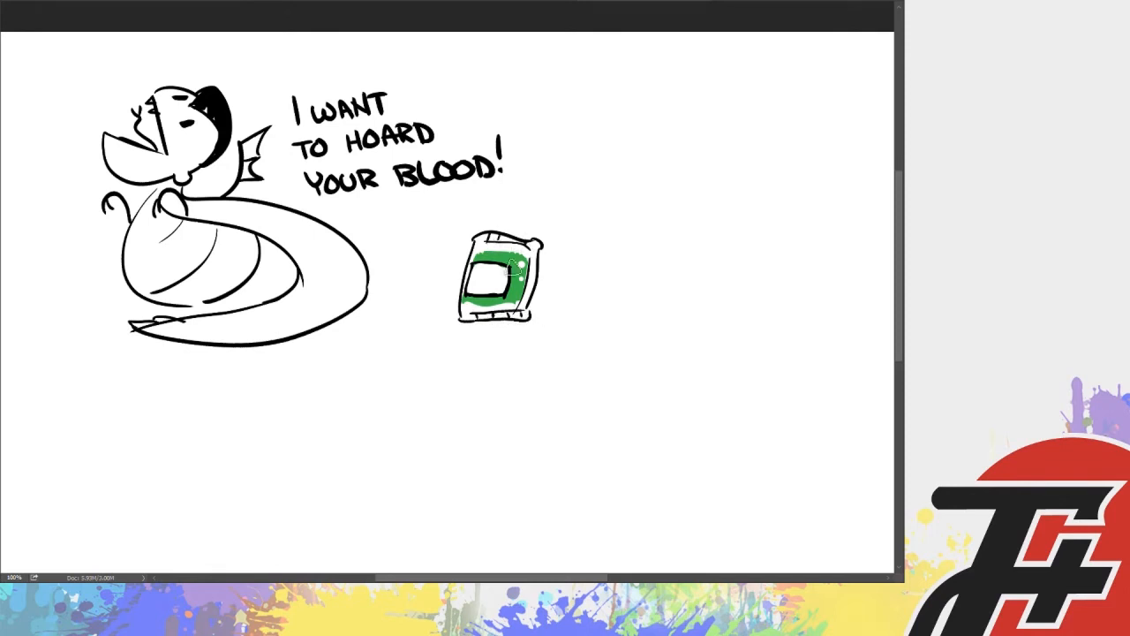
drag(477, 265, 509, 292)
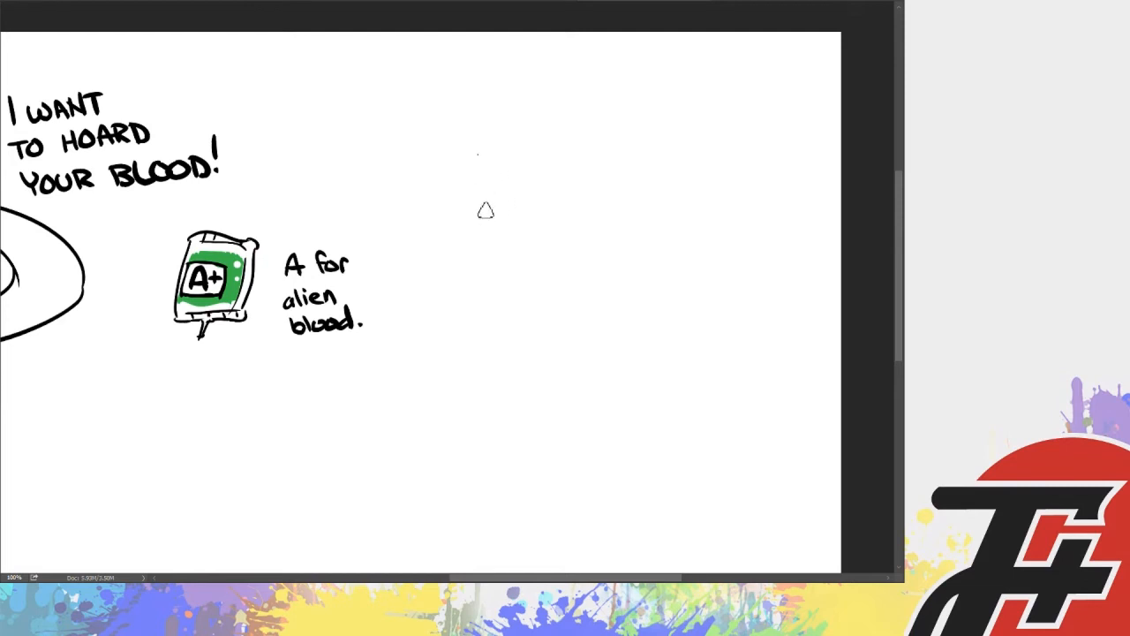
Draw the dark-haired man with a black-filled body, the blonde suited woman, and the caption 'Sculder'
drag(480, 145, 533, 227)
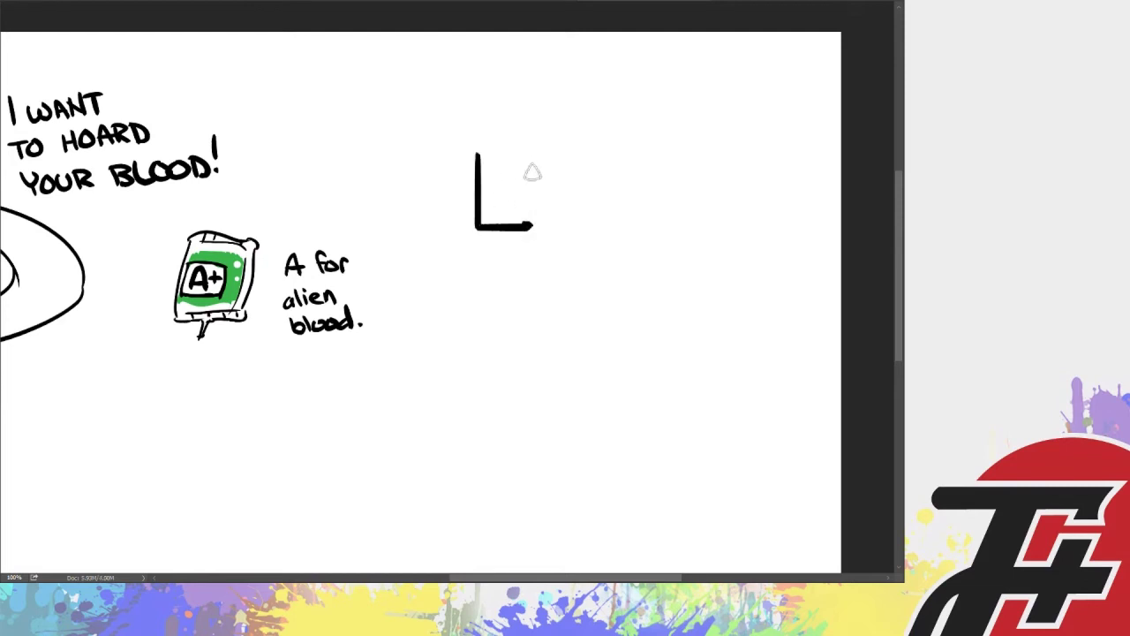
drag(534, 150, 533, 226)
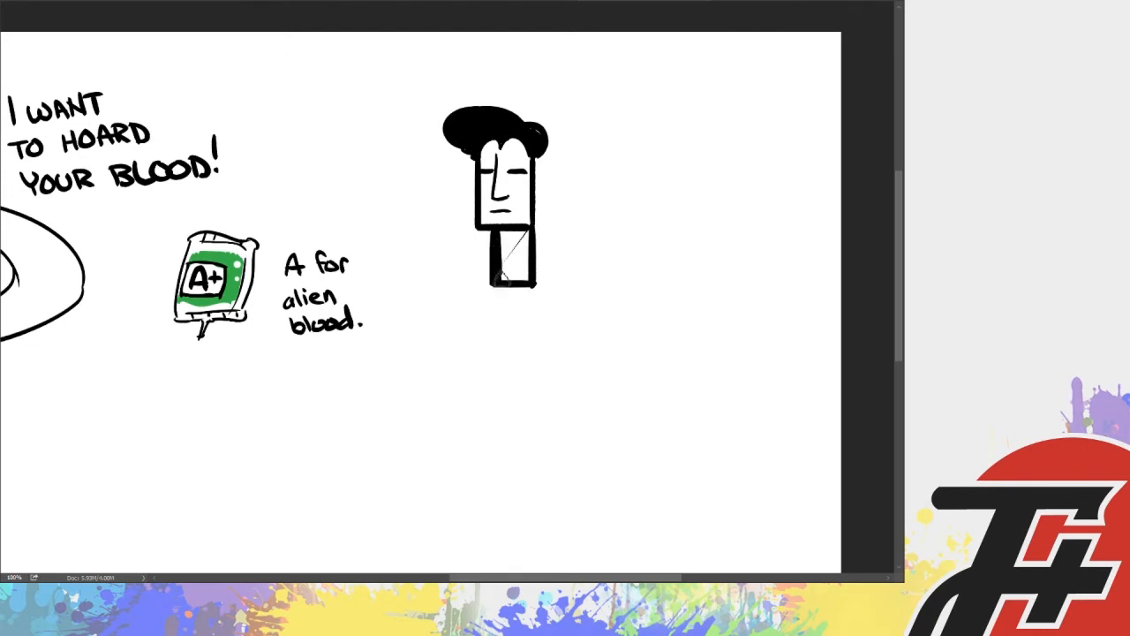
click(511, 256)
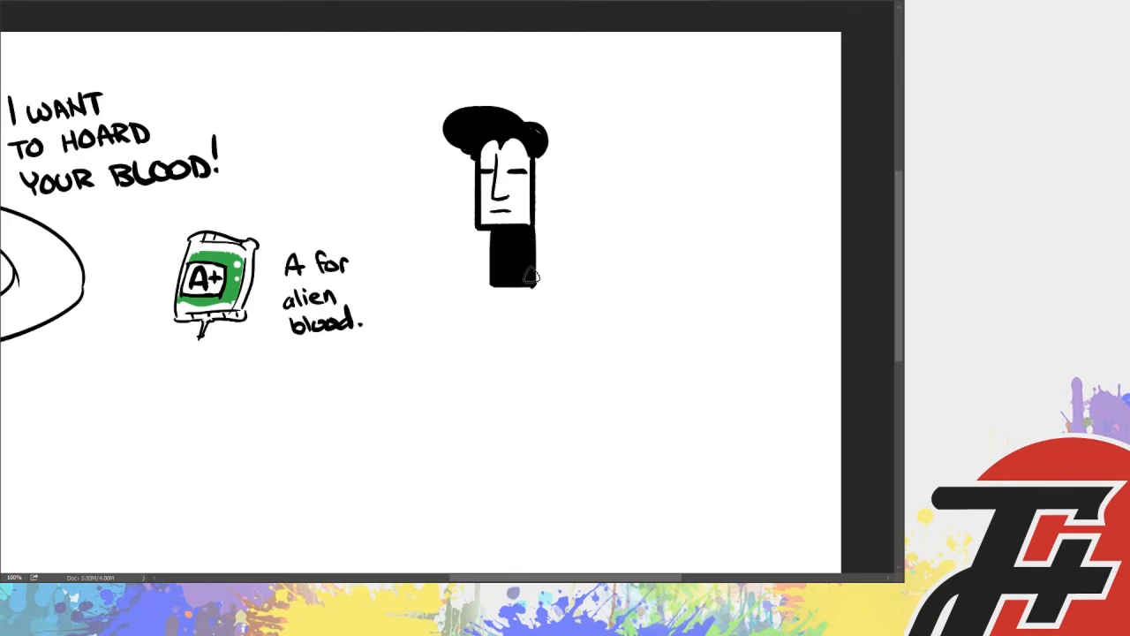
drag(516, 282, 528, 327)
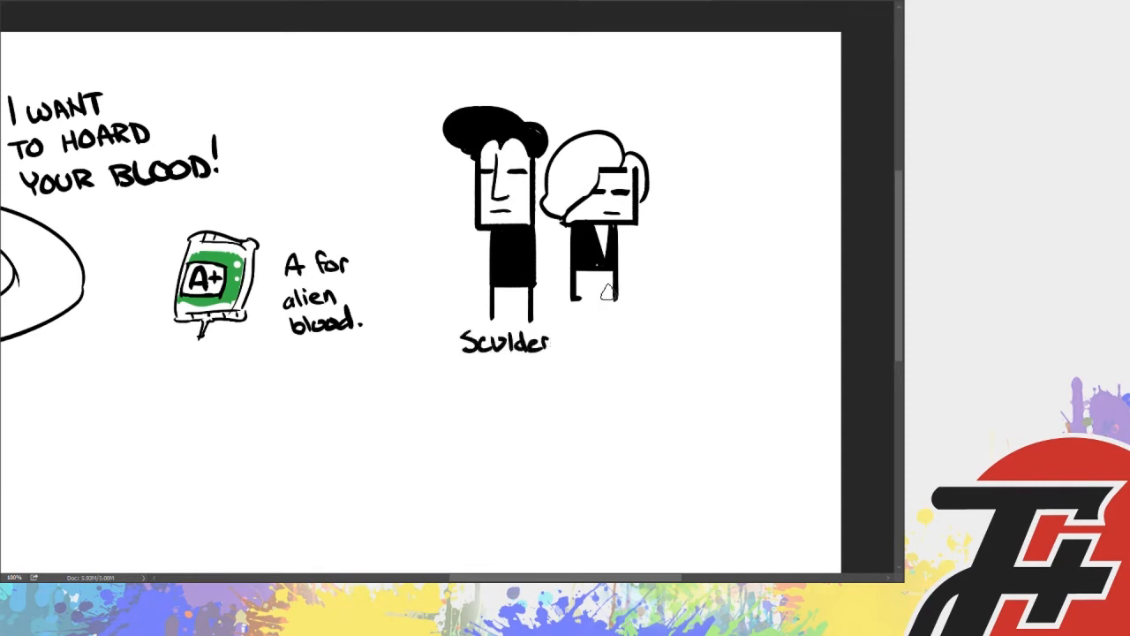
scroll(down, 3)
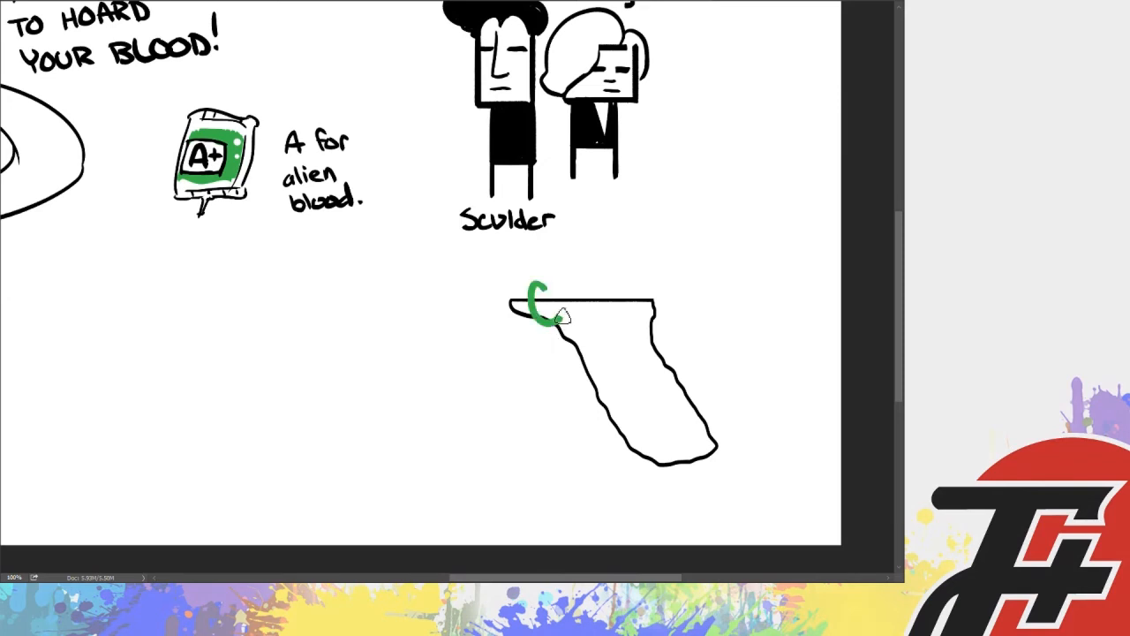
Letter 'Come get PROBED in Florida' in green over the Florida outline
drag(530, 309, 633, 300)
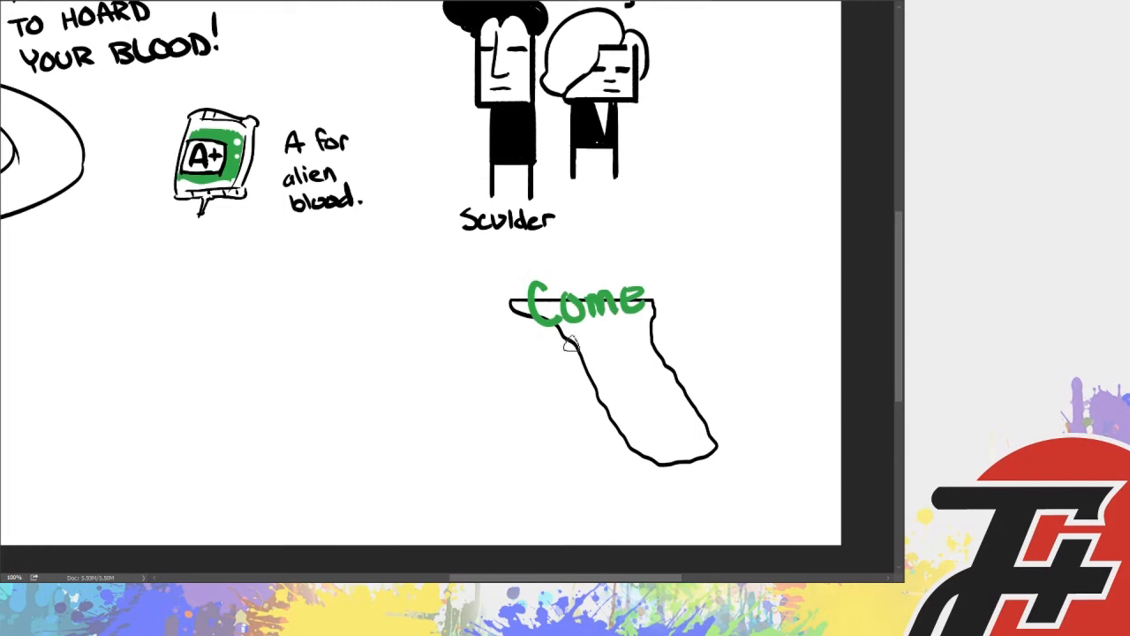
drag(528, 344, 574, 371)
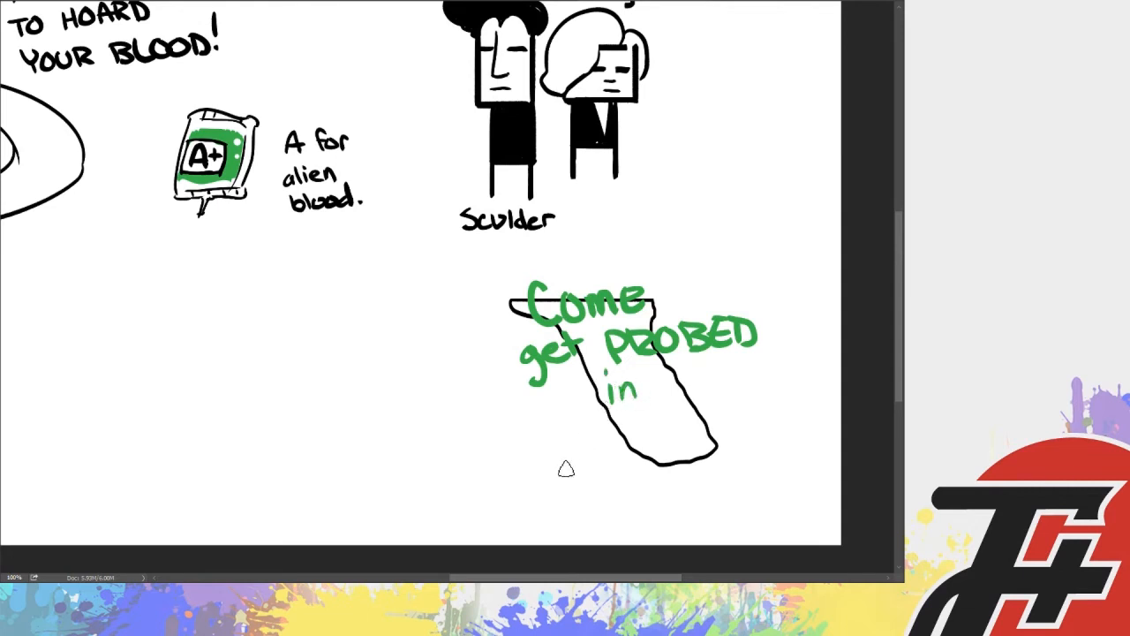
drag(556, 406, 533, 495)
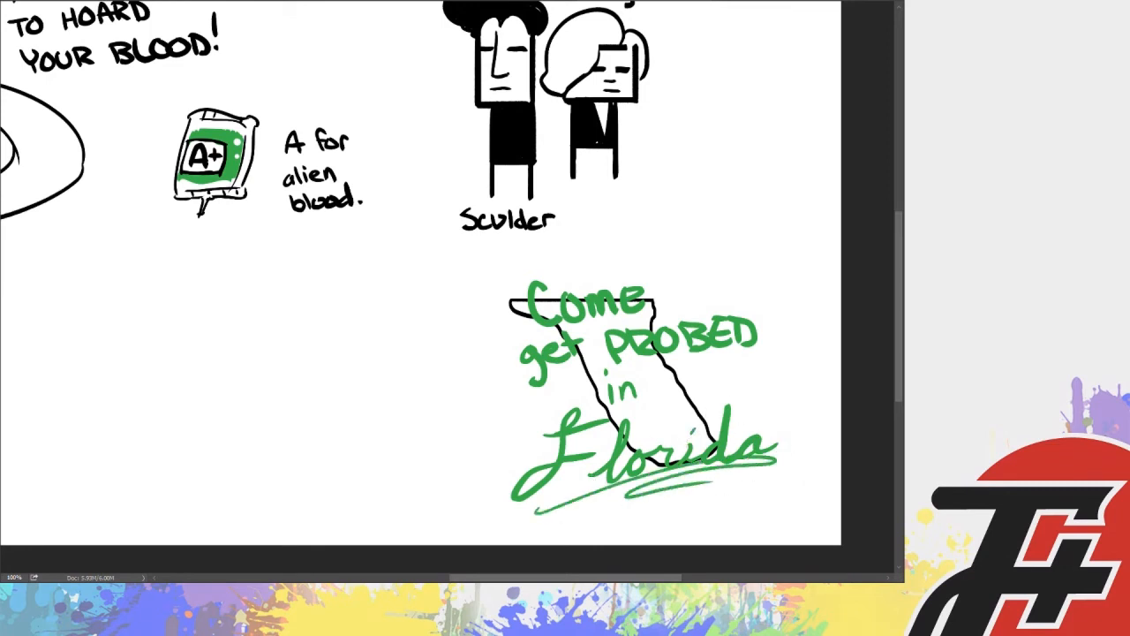
mouse_move(640, 364)
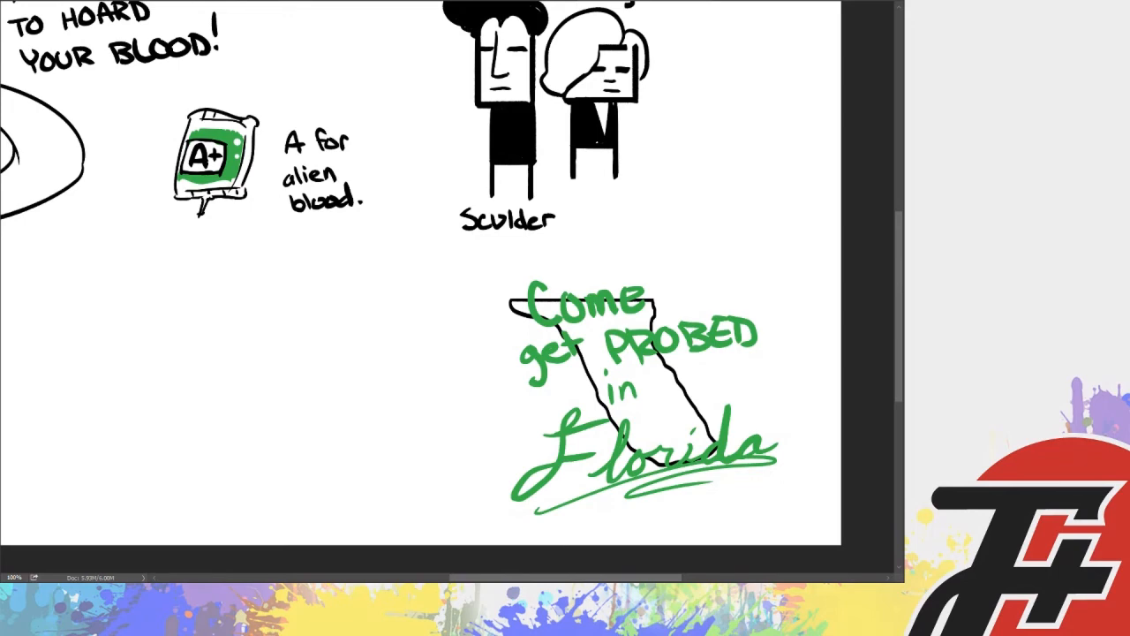
Scroll down the canvas to the empty space below the alien blood bag
scroll(down, 3)
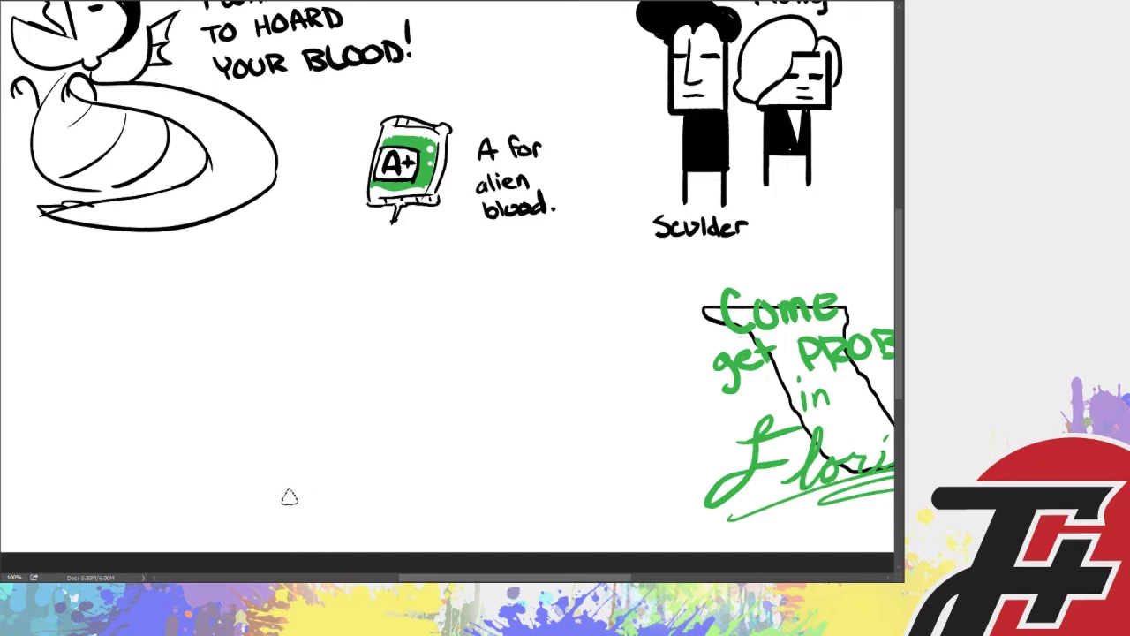
mouse_move(327, 468)
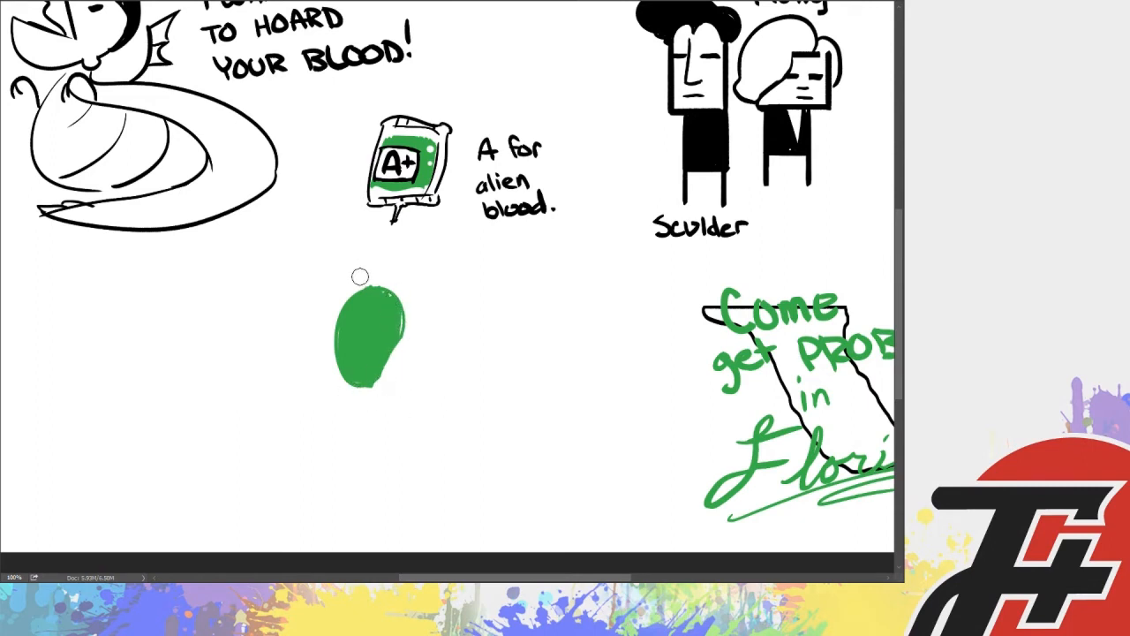
Flatten the blob's bottom, shape the alien's fedora head, and letter 'M'ABDUCTEE' beside it
drag(371, 283, 415, 300)
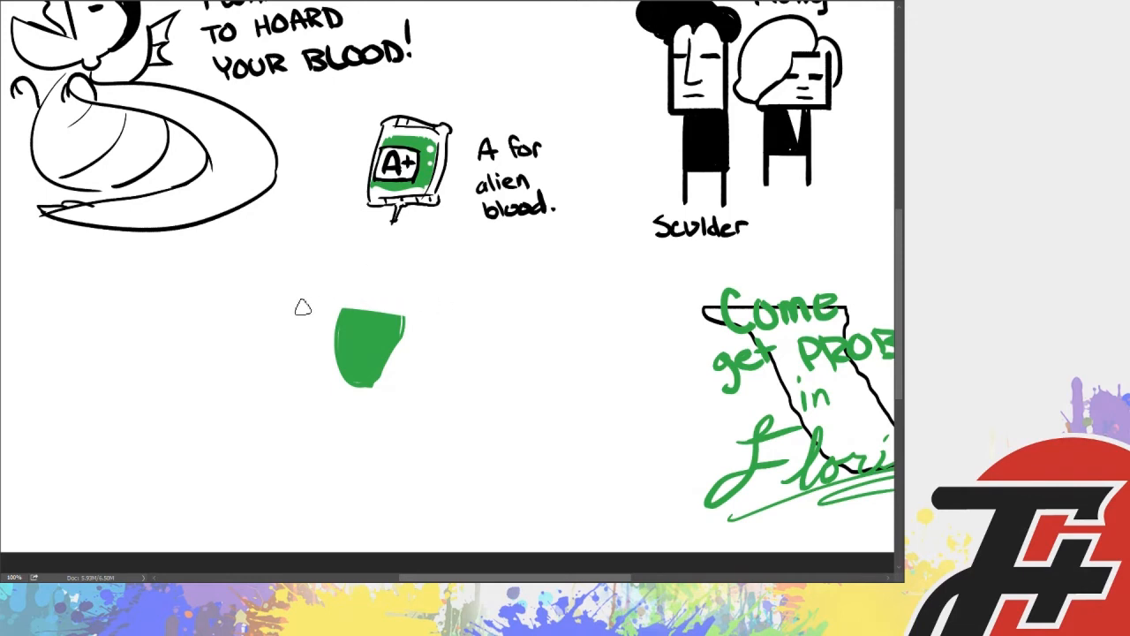
drag(327, 311, 432, 311)
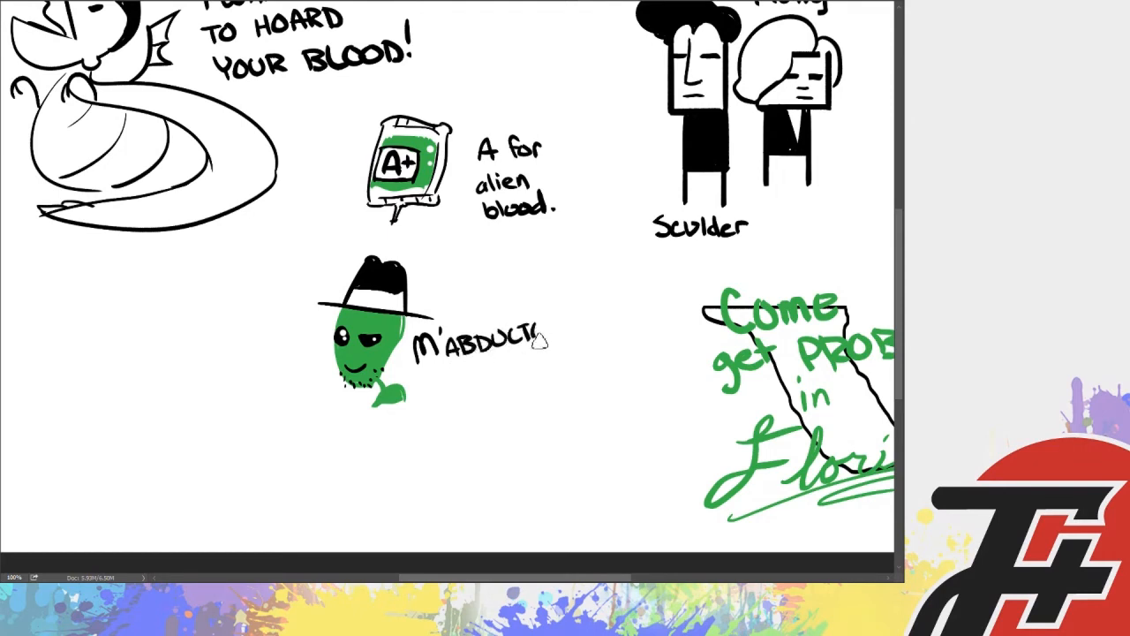
drag(309, 309, 380, 397)
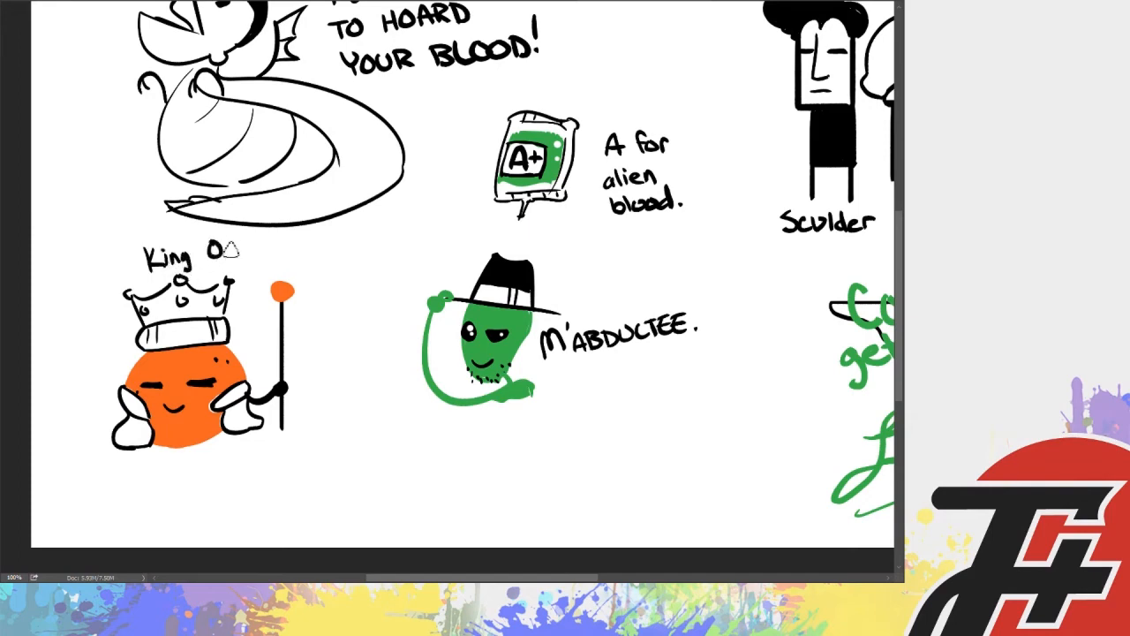
Complete the orange's caption to read 'King Orange' by typing 'range'
text(range)
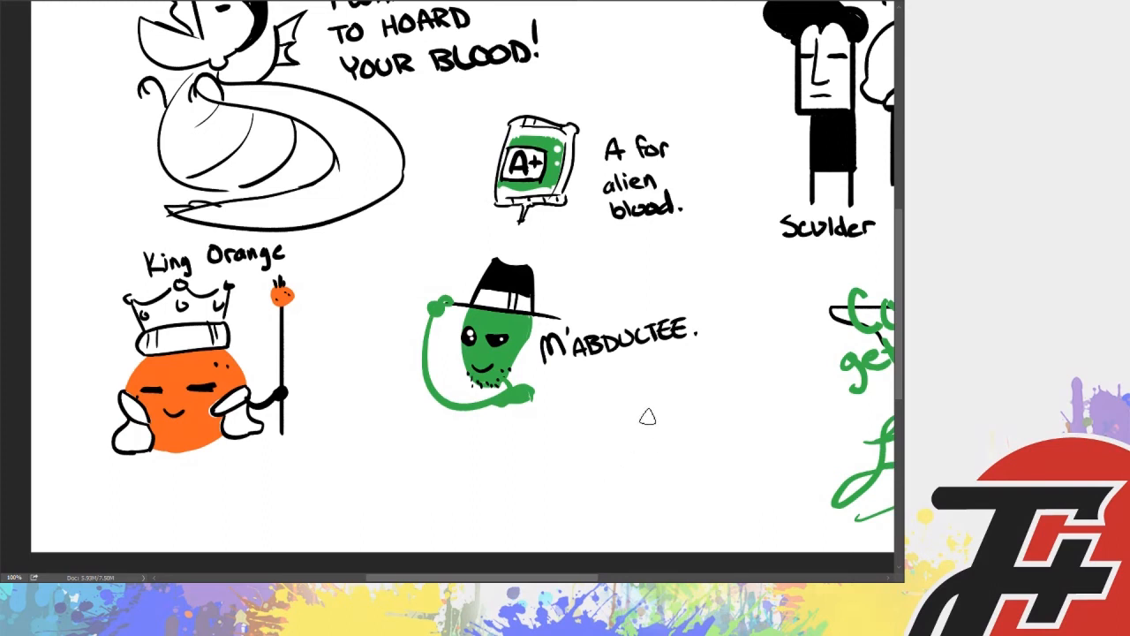
mouse_move(621, 405)
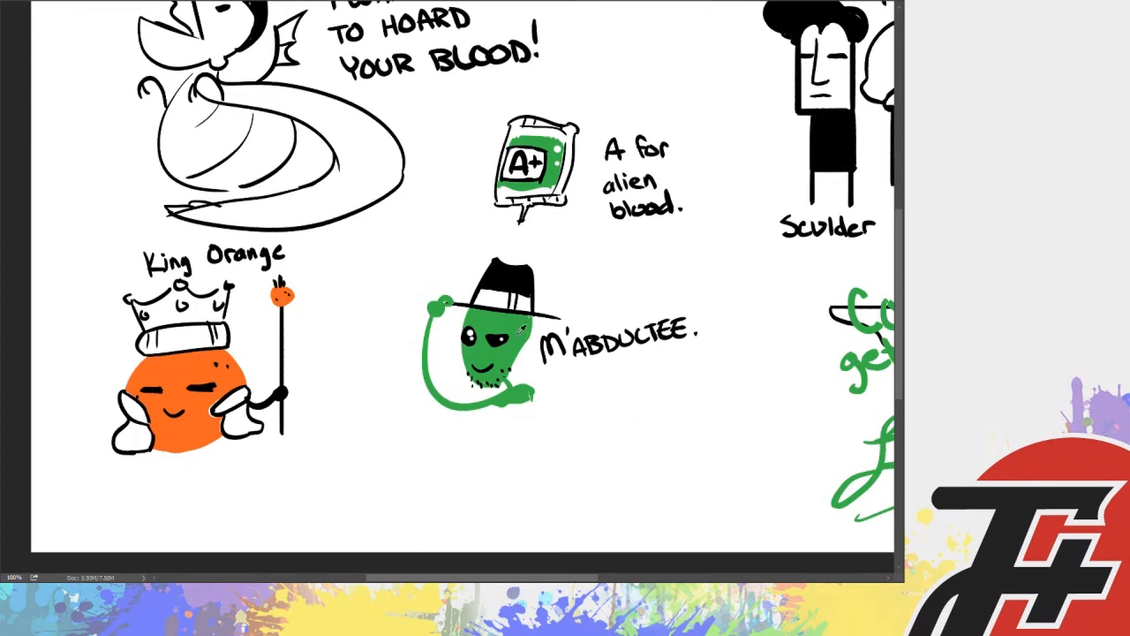
Outline a TV screen below the alien with a green head inside and a dark helmet visor over it
drag(609, 389, 608, 498)
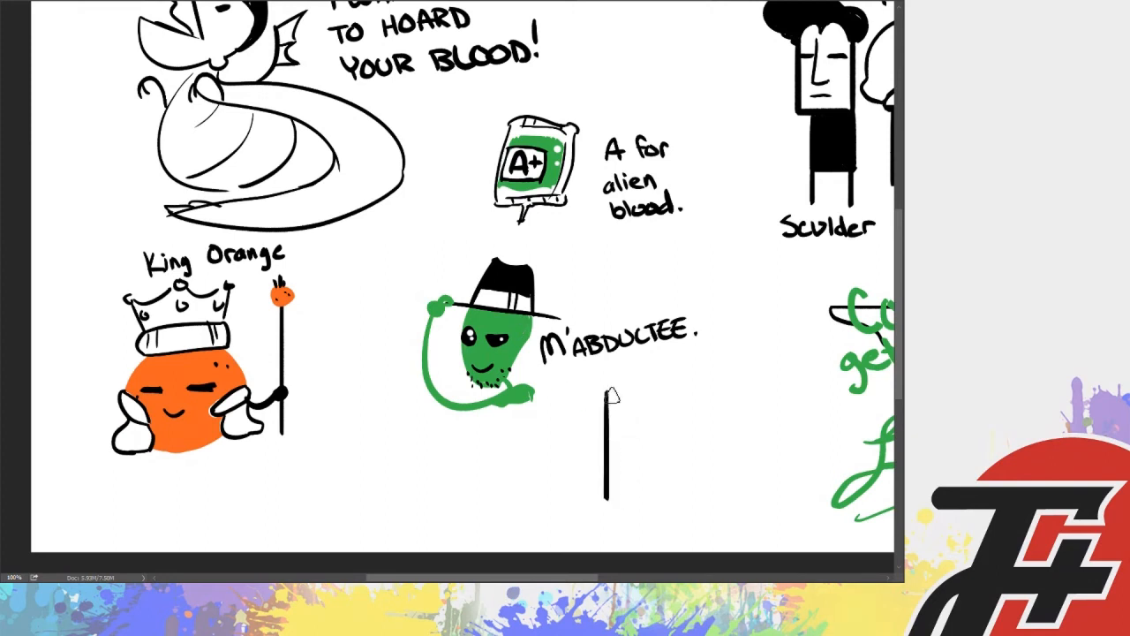
drag(605, 389, 781, 504)
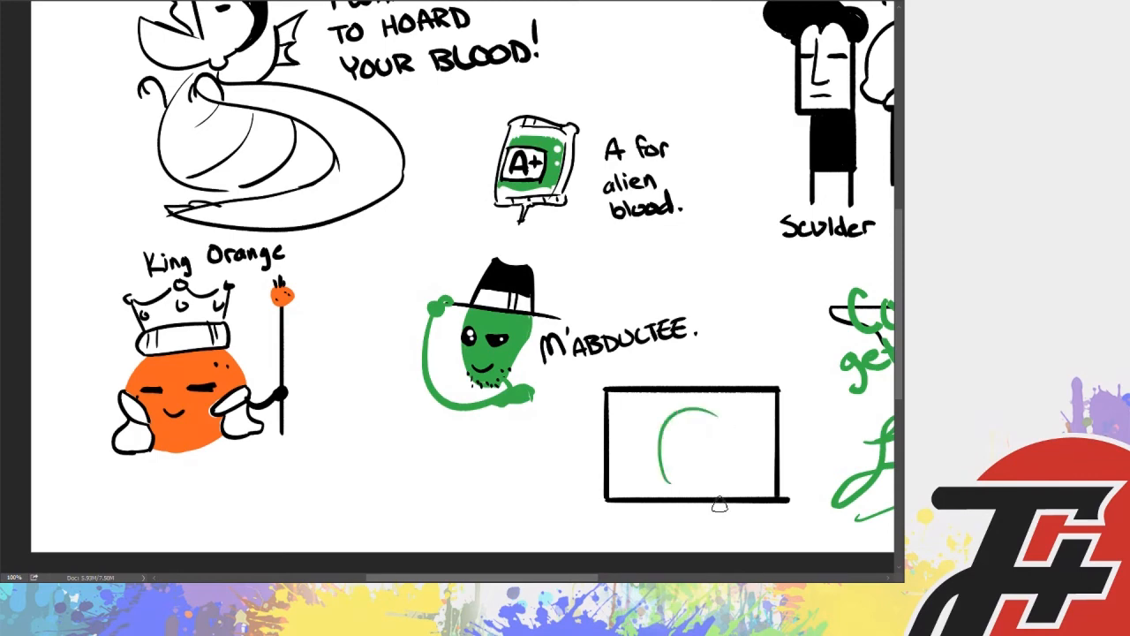
drag(662, 433, 725, 460)
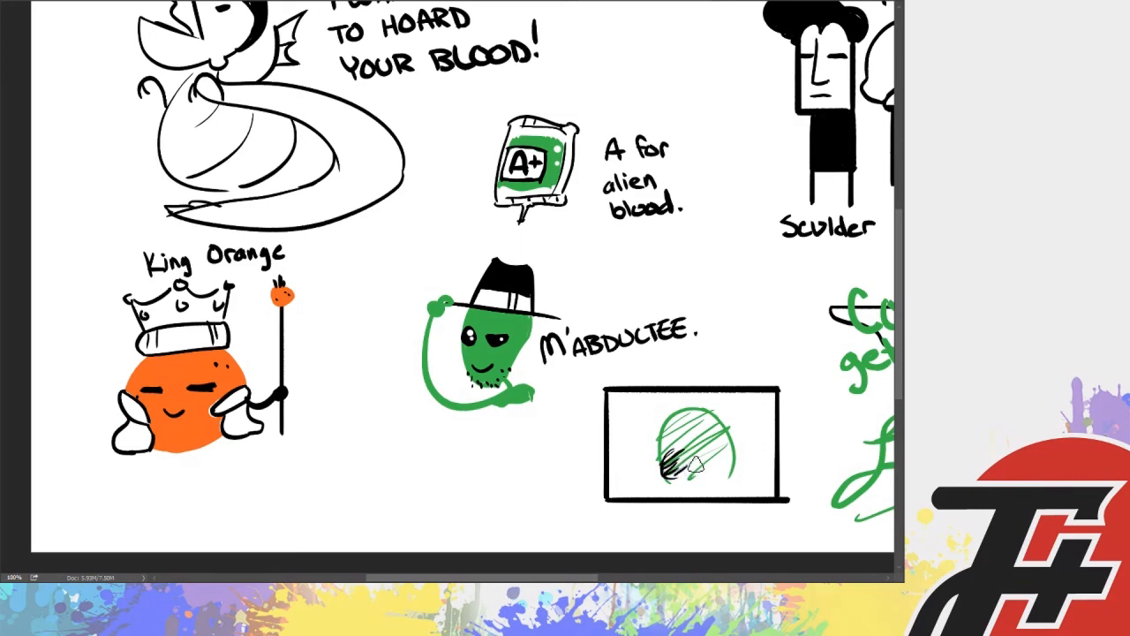
drag(698, 451, 733, 463)
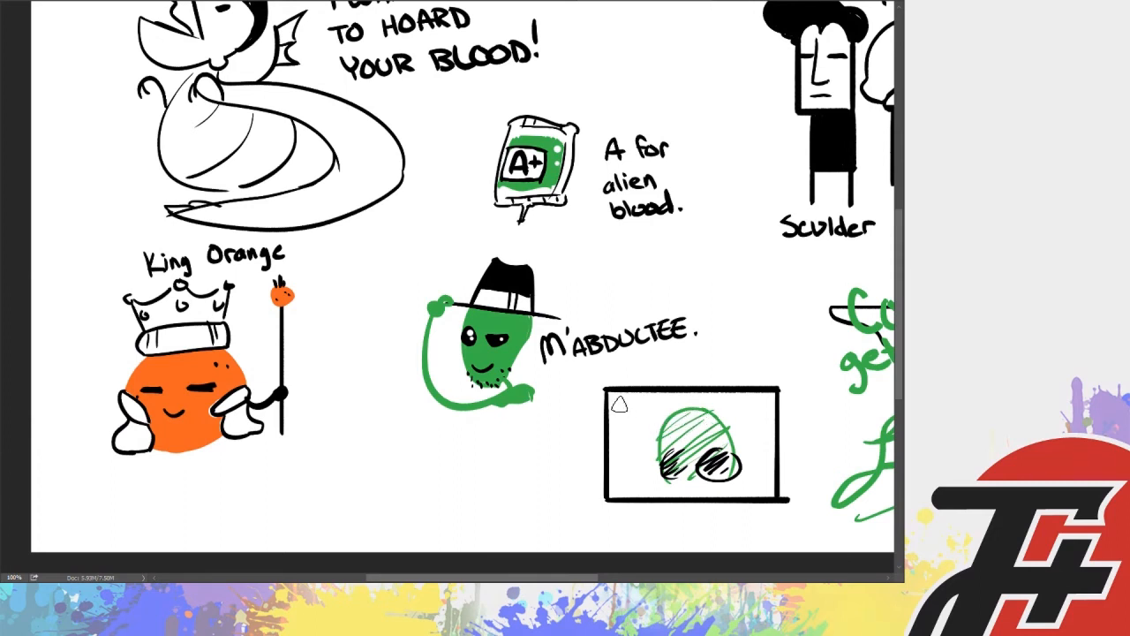
Type the text 'SANDY HOO' on the freshly cleared canvas area
text(SANDY HOO)
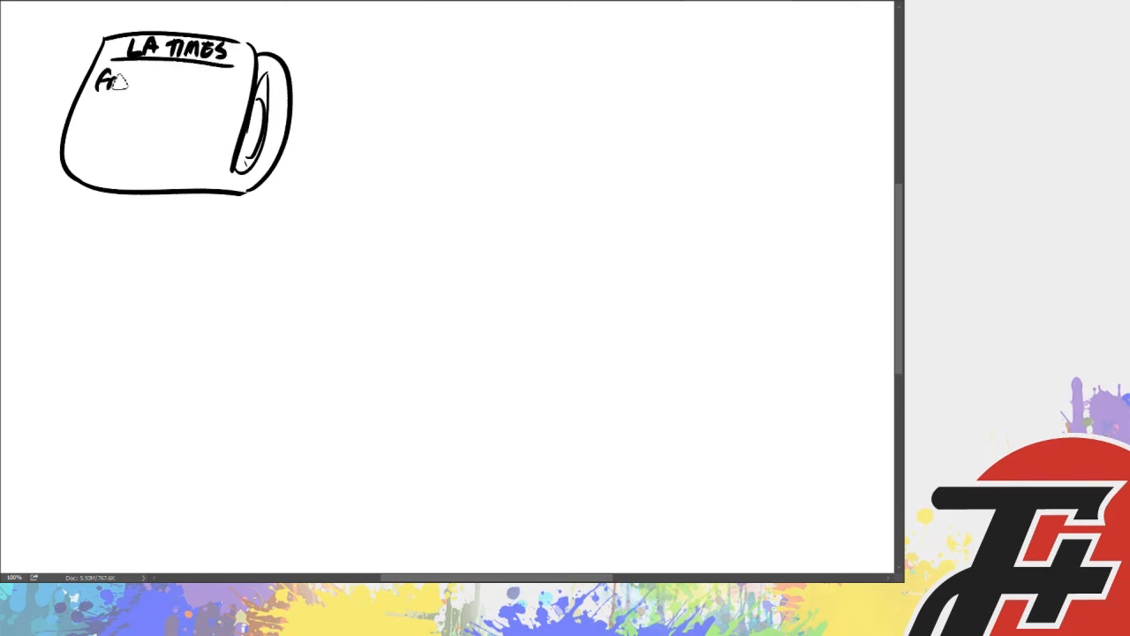
Letter the headline 'Francine Kelly?' on the LA TIMES newspaper and paint the green alien giving a thumbs-up
text(Francine Kelly?)
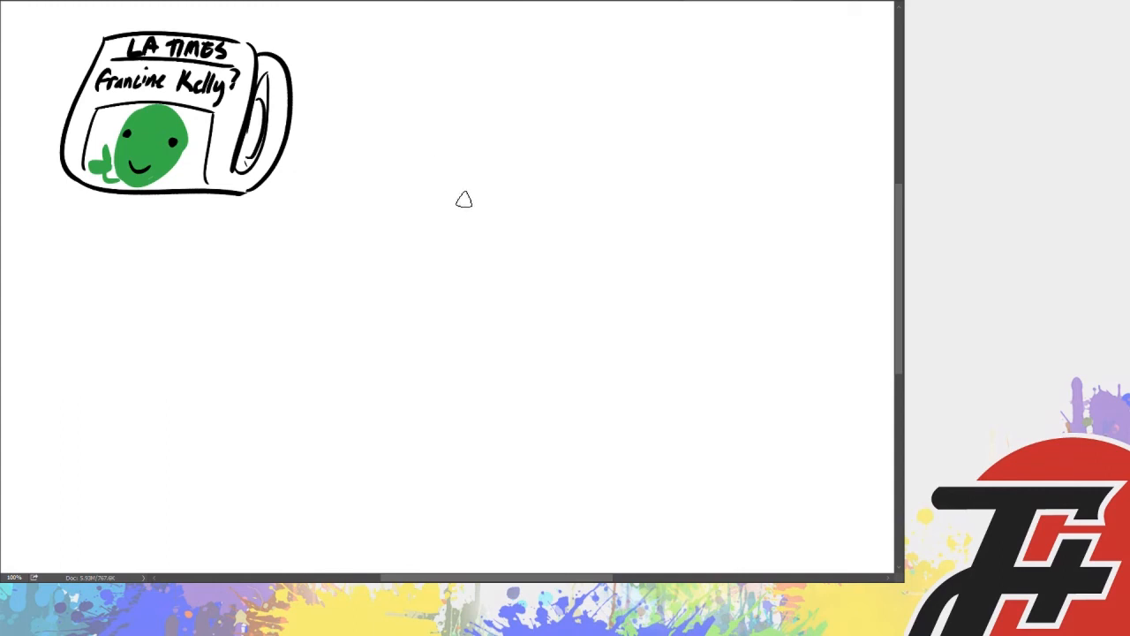
Draw the green man's head outline, eyes and nose, swept-up hair, ear and sparkles beside the newspaper
drag(431, 120, 481, 268)
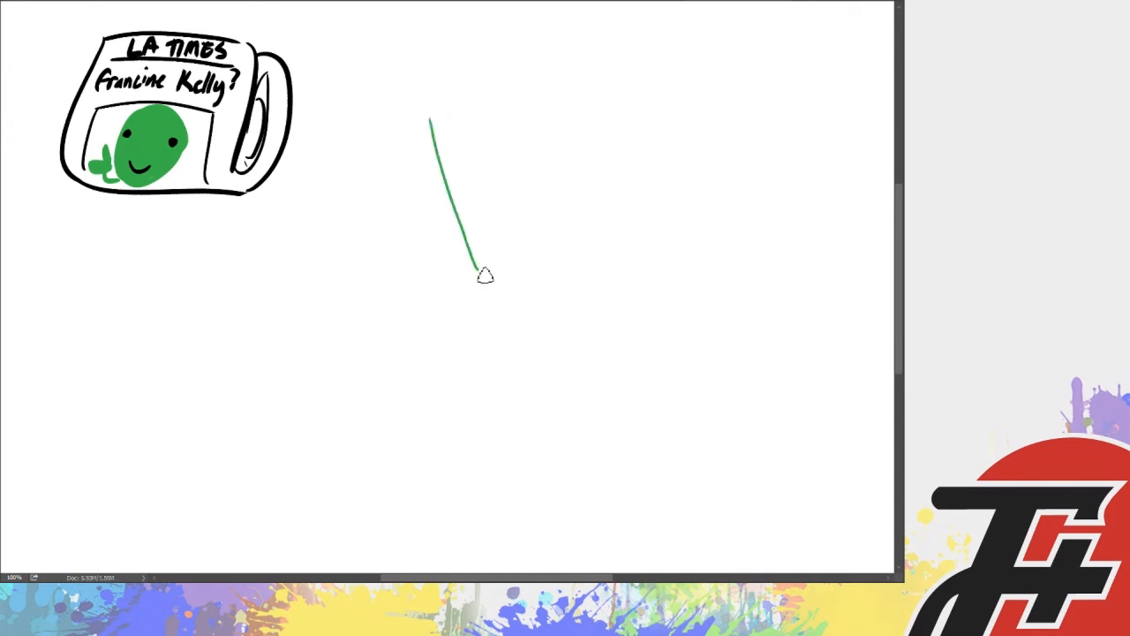
drag(480, 274, 557, 269)
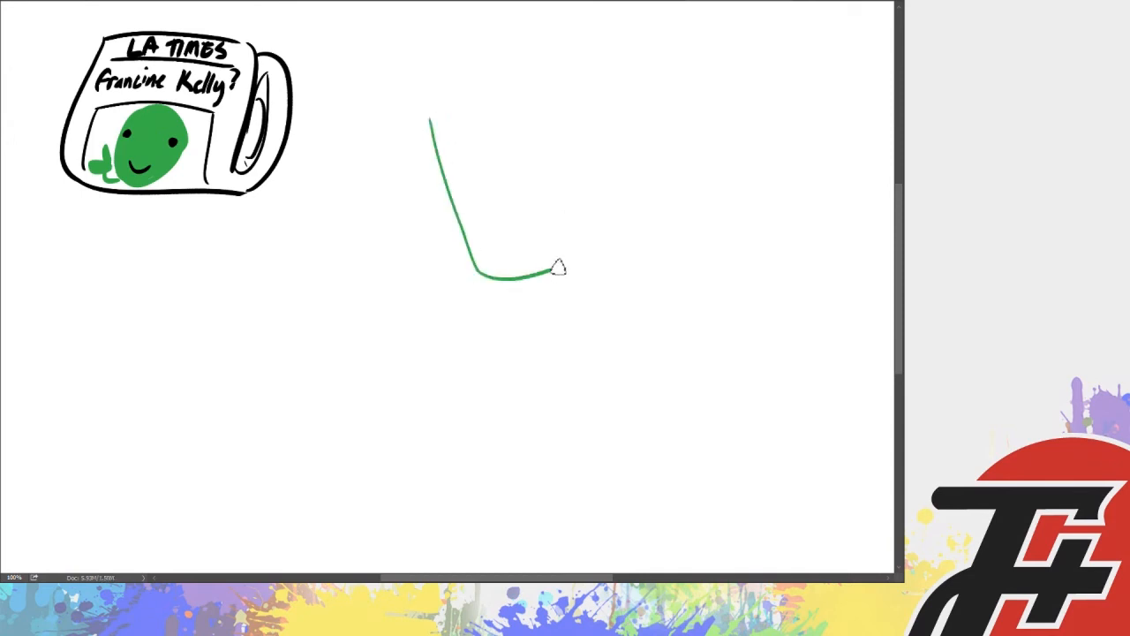
drag(557, 269, 591, 173)
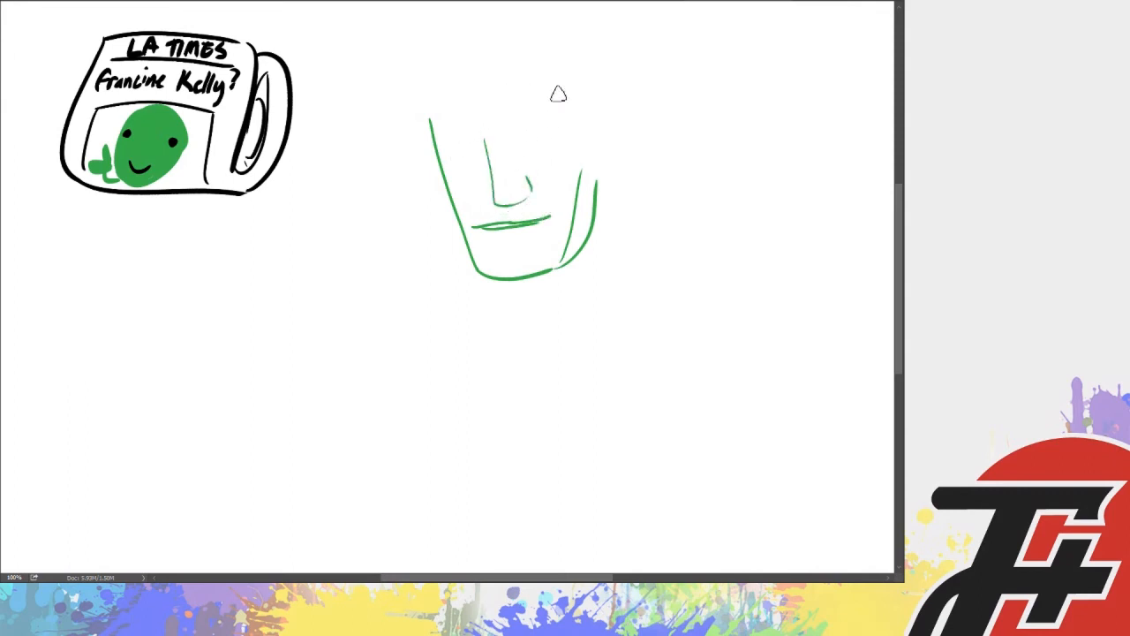
drag(433, 132, 556, 124)
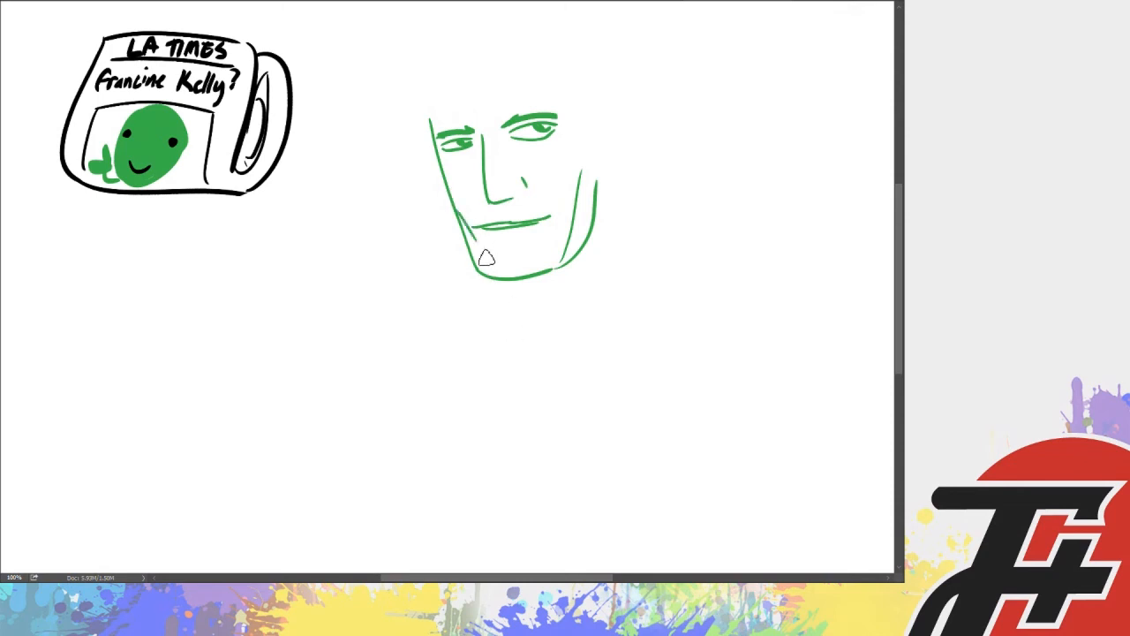
mouse_move(457, 127)
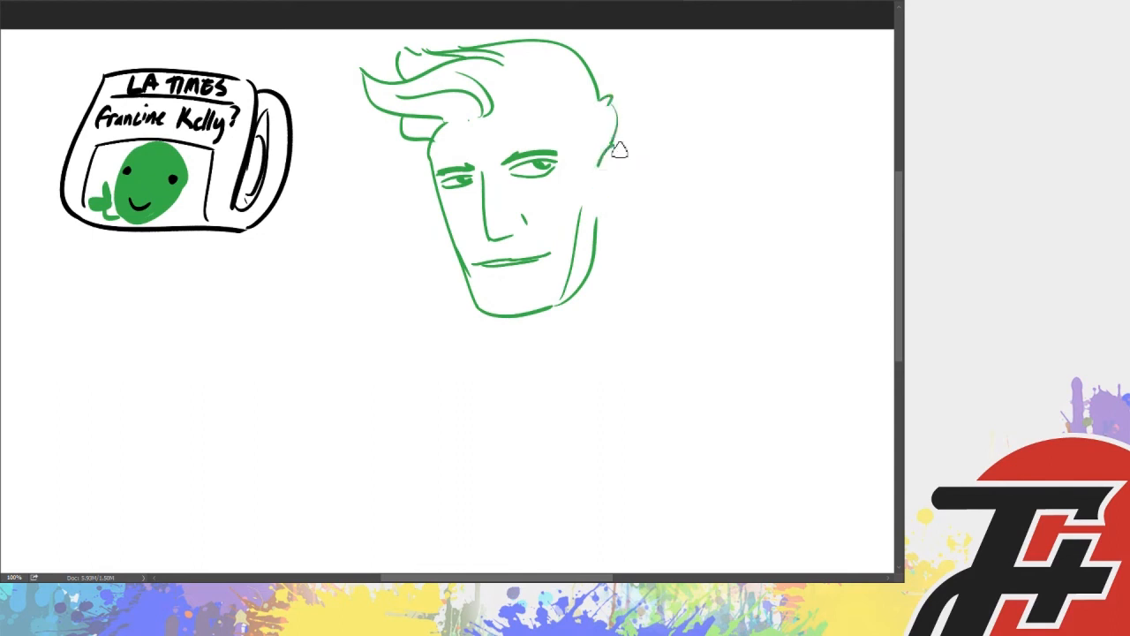
drag(615, 159, 604, 197)
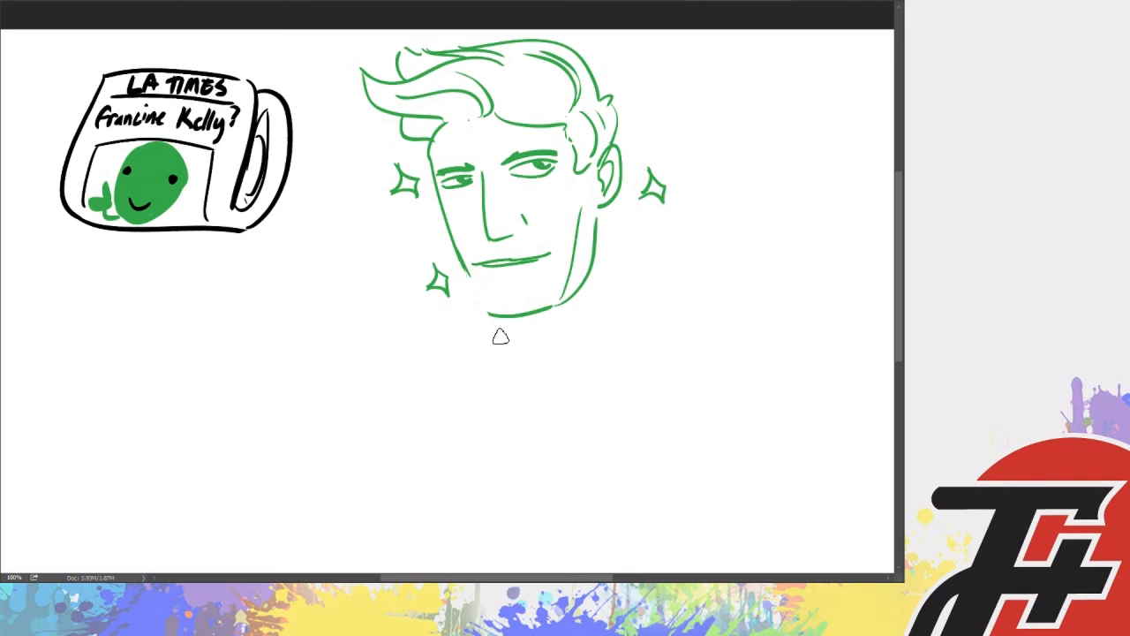
mouse_move(463, 284)
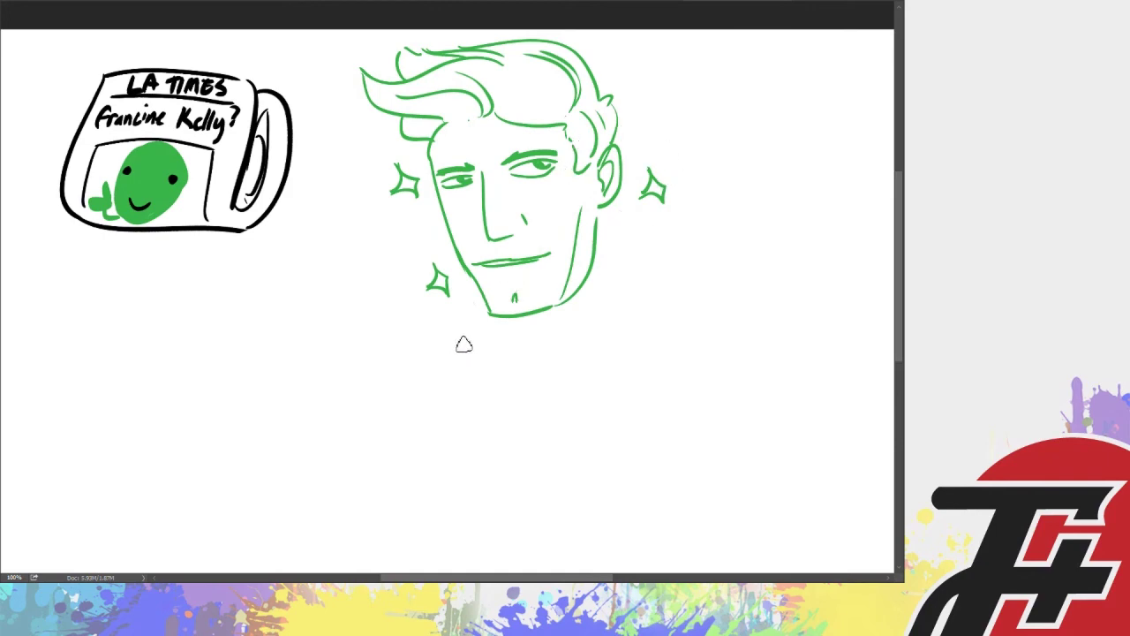
Hand-letter the green caption 'SPARKLY ALIENS!' under the face and add neck and shoulder lines
text(SPARKLY)
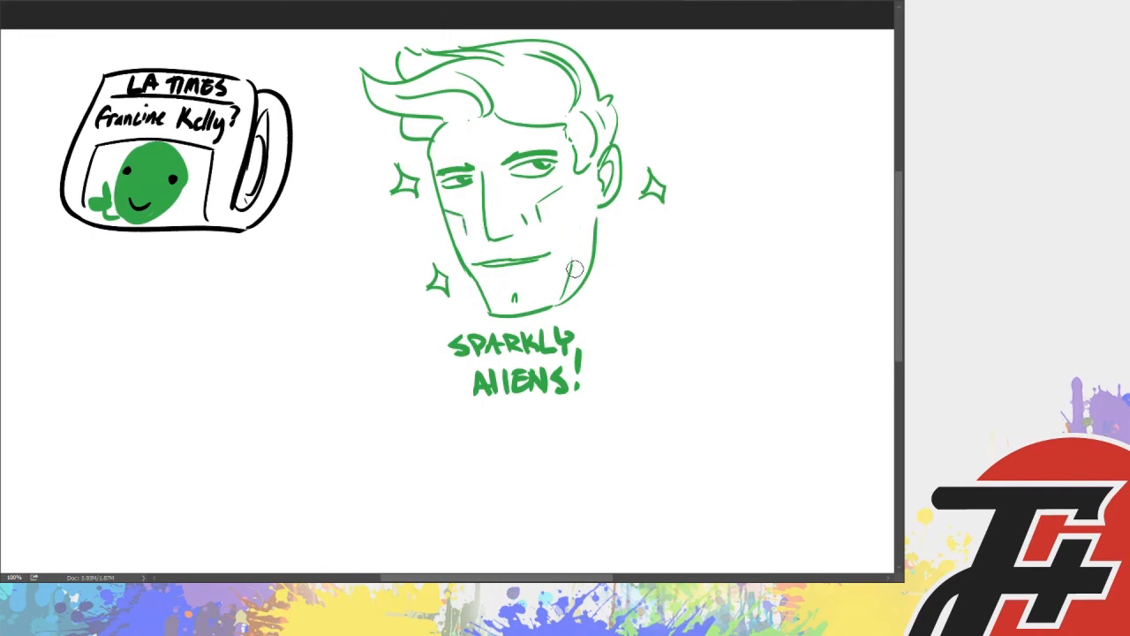
mouse_move(625, 175)
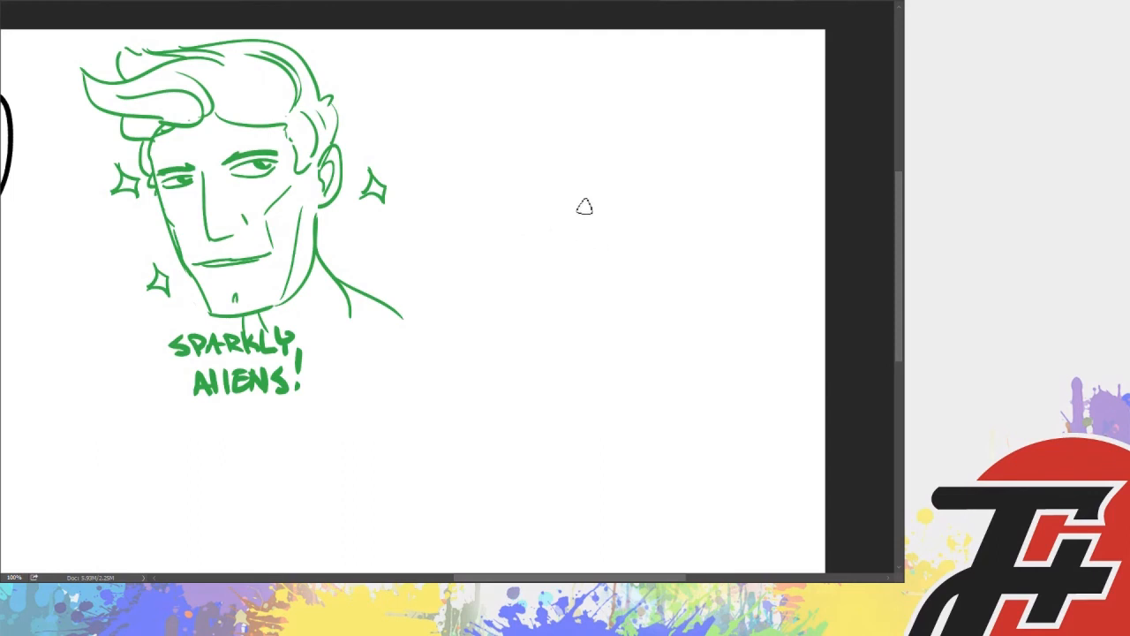
Outline the black tampon body with its curly string and put a filled witch hat on top
drag(512, 247, 600, 191)
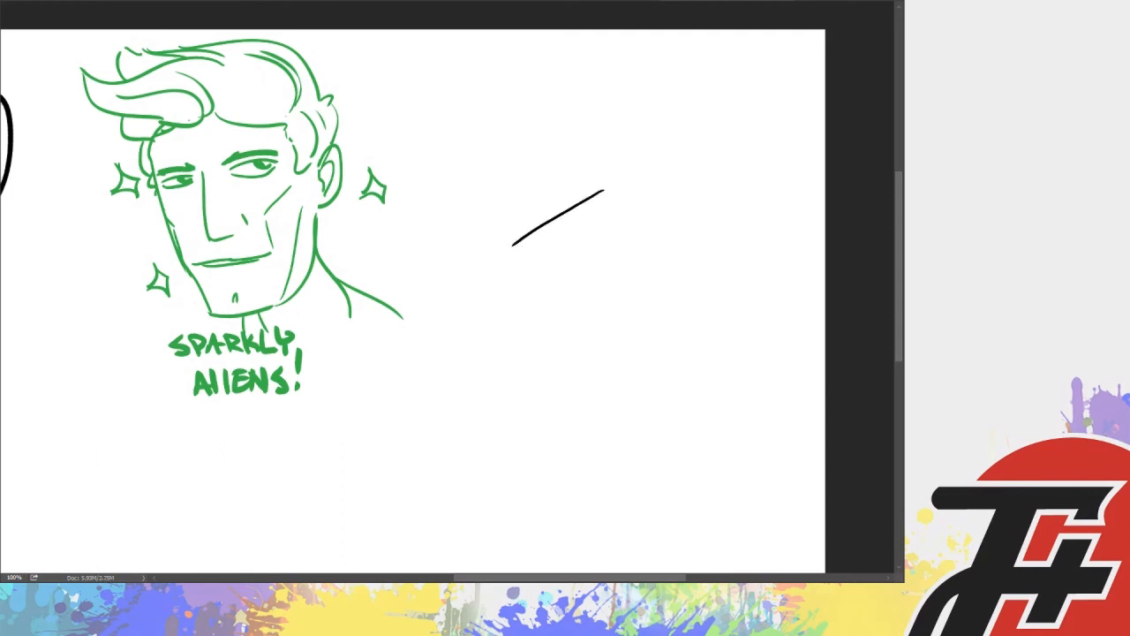
drag(601, 194, 645, 233)
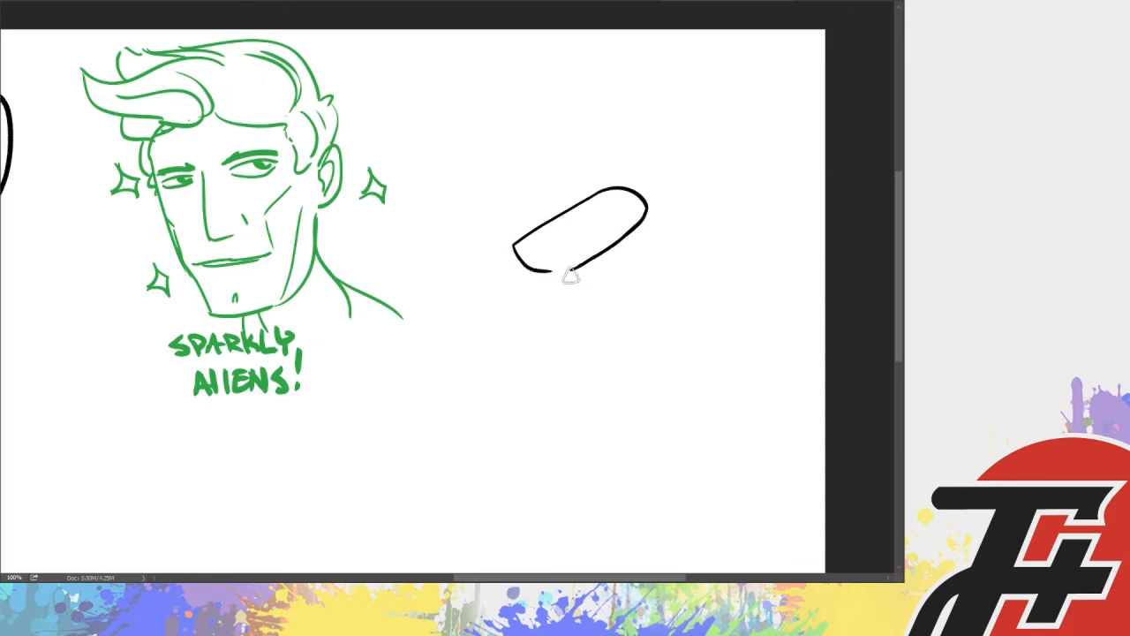
drag(530, 264, 463, 333)
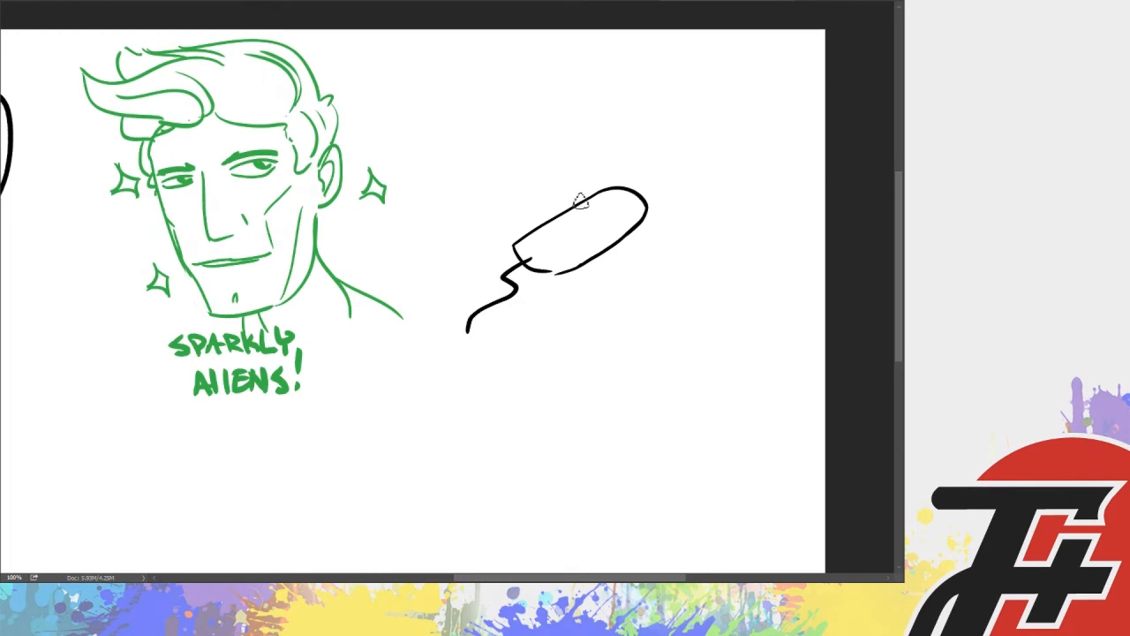
drag(557, 192, 662, 185)
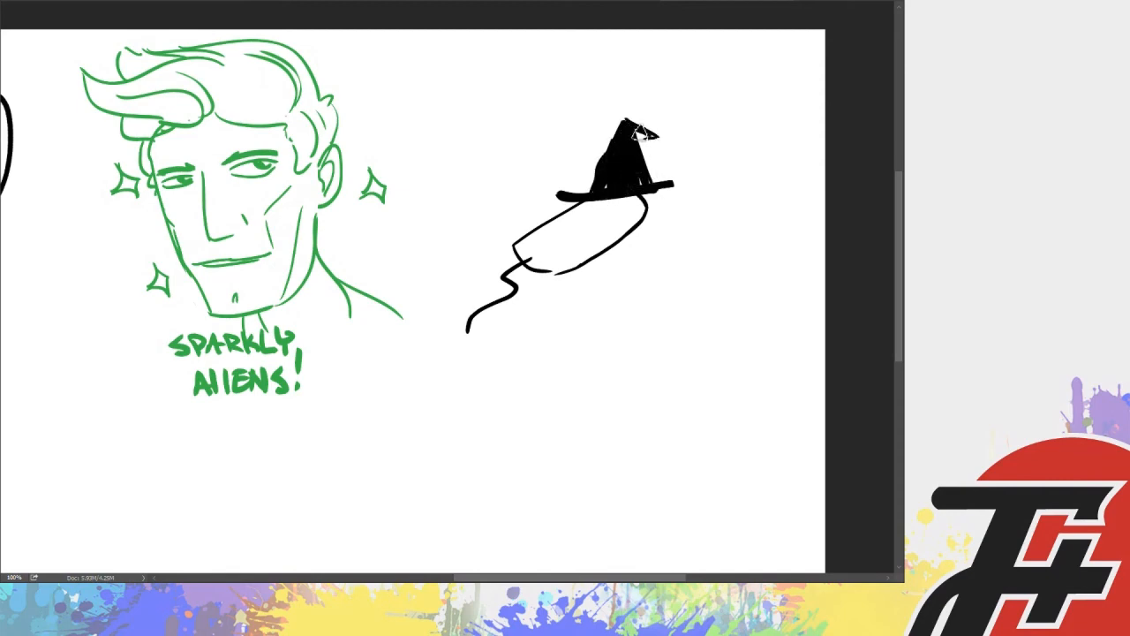
Letter 'WITCH' above the hat and 'TAMPON?' beside the doodle
drag(544, 85, 597, 106)
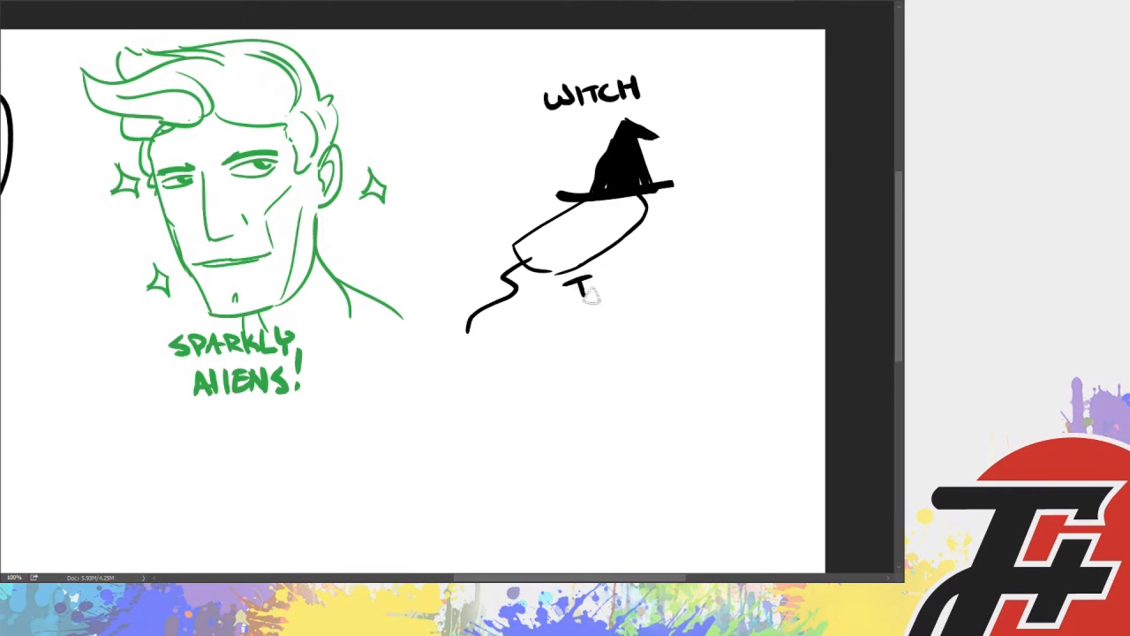
text(TAMPON?)
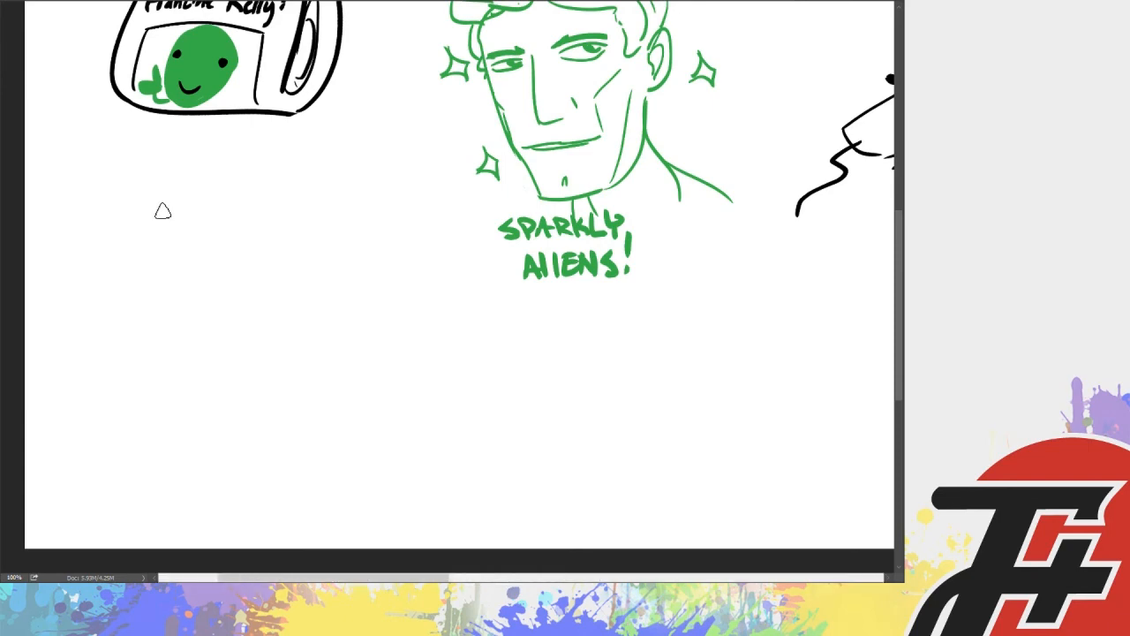
mouse_move(187, 305)
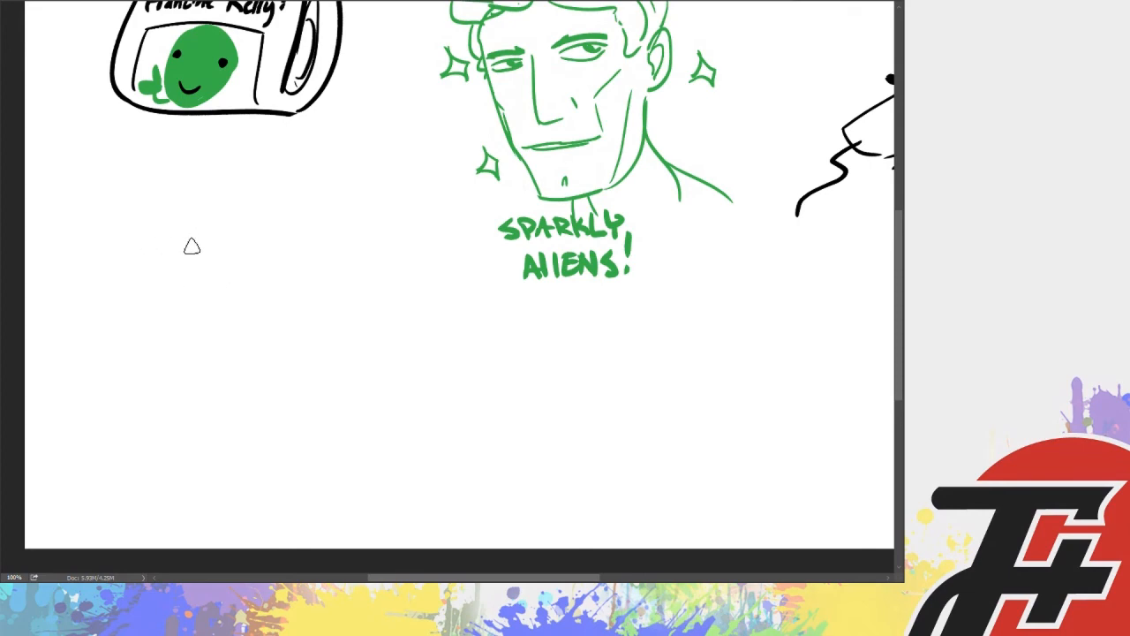
mouse_move(198, 311)
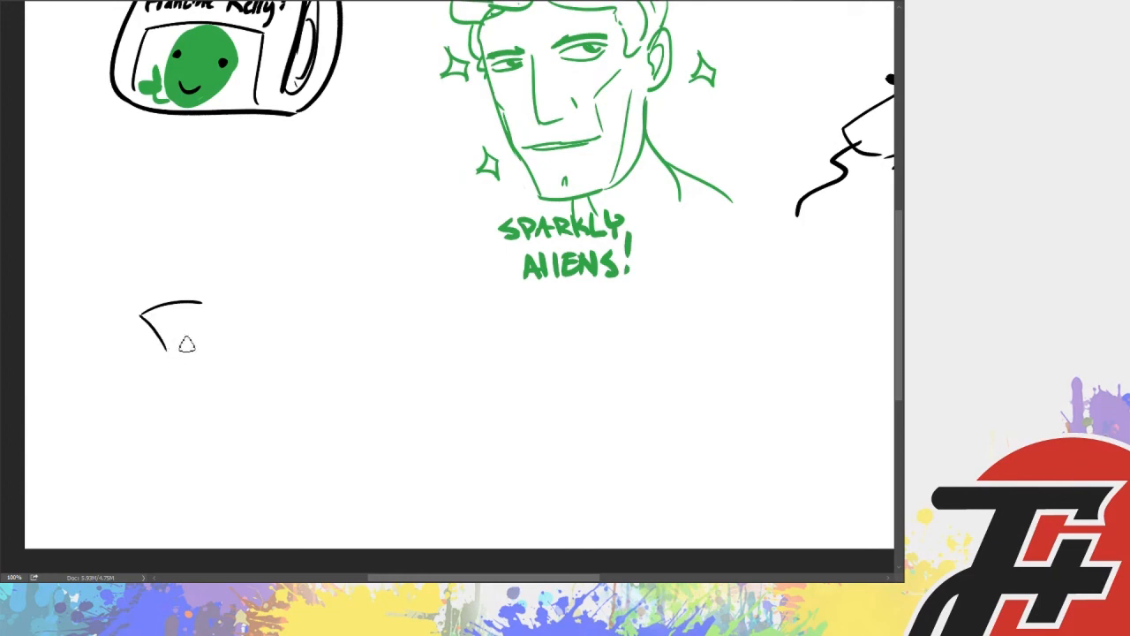
Draw the ticket in the green alien's hand, shade the alien, and letter 'Why DID I get this ticket?' beside it
drag(142, 309, 220, 354)
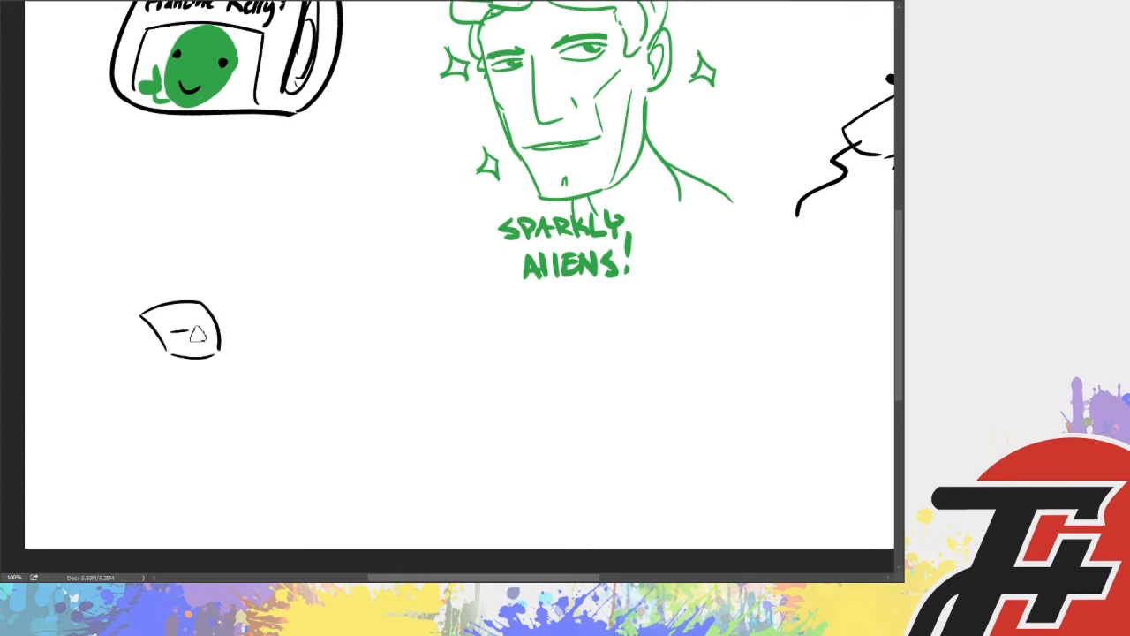
drag(176, 332, 226, 334)
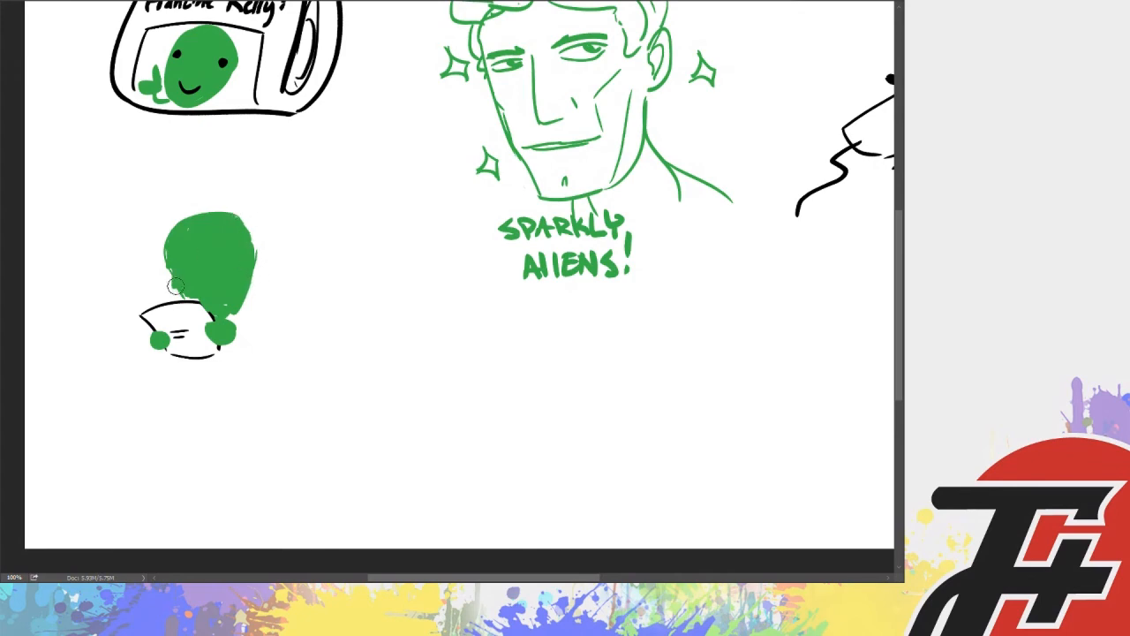
mouse_move(212, 240)
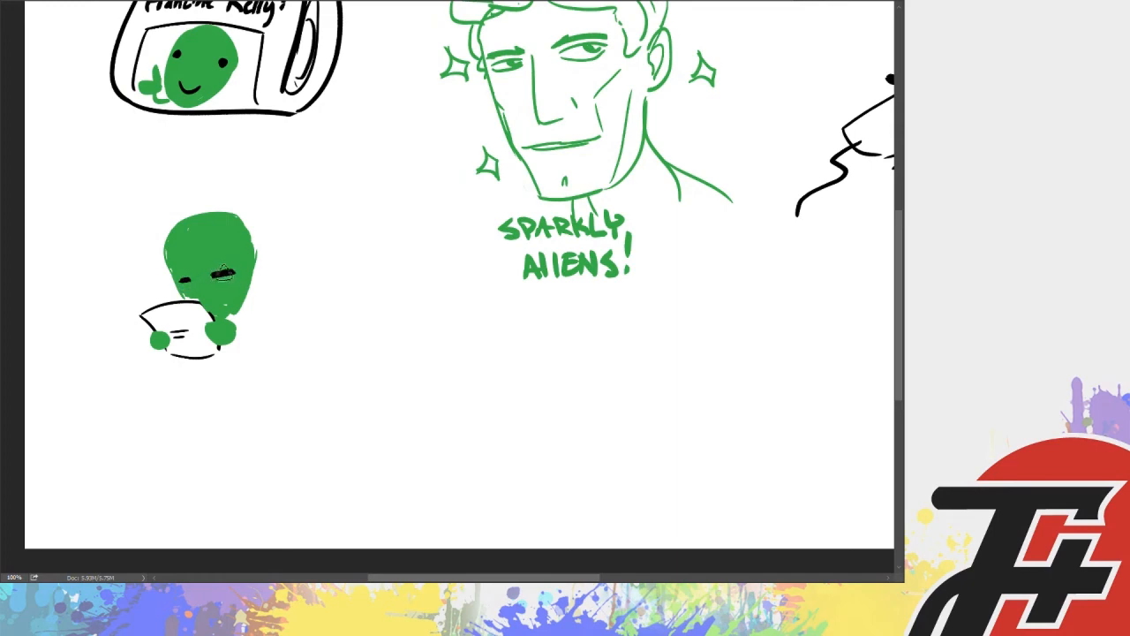
drag(190, 279, 209, 265)
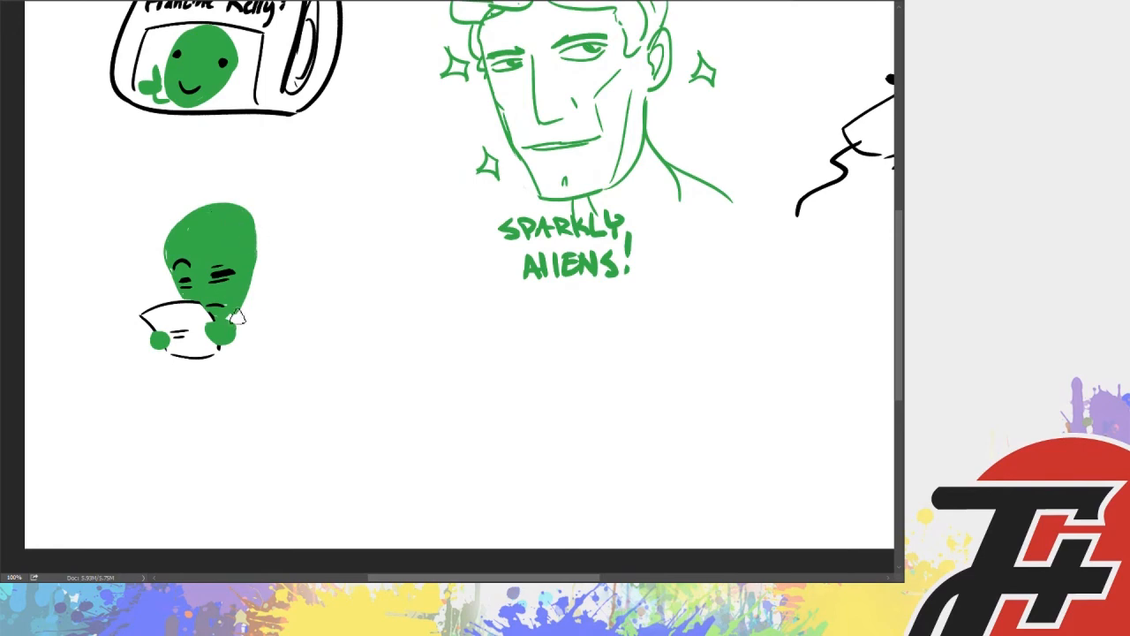
drag(247, 300, 265, 353)
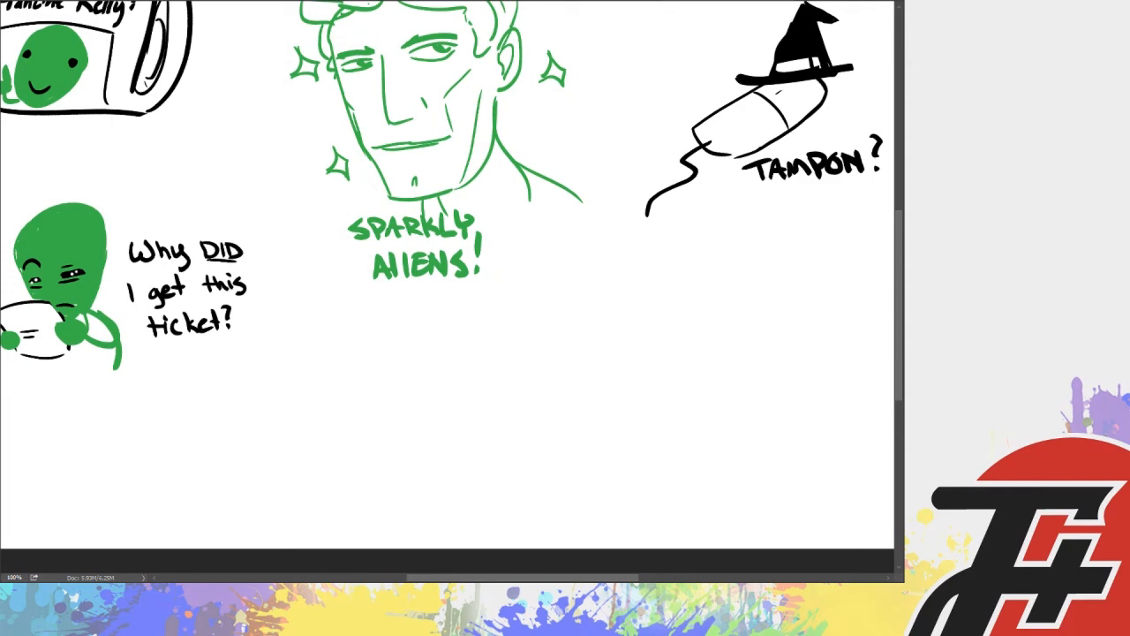
Draw a black domed helmet with circuit lines, an antenna and hair strands below the sparkly aliens
drag(502, 369, 580, 360)
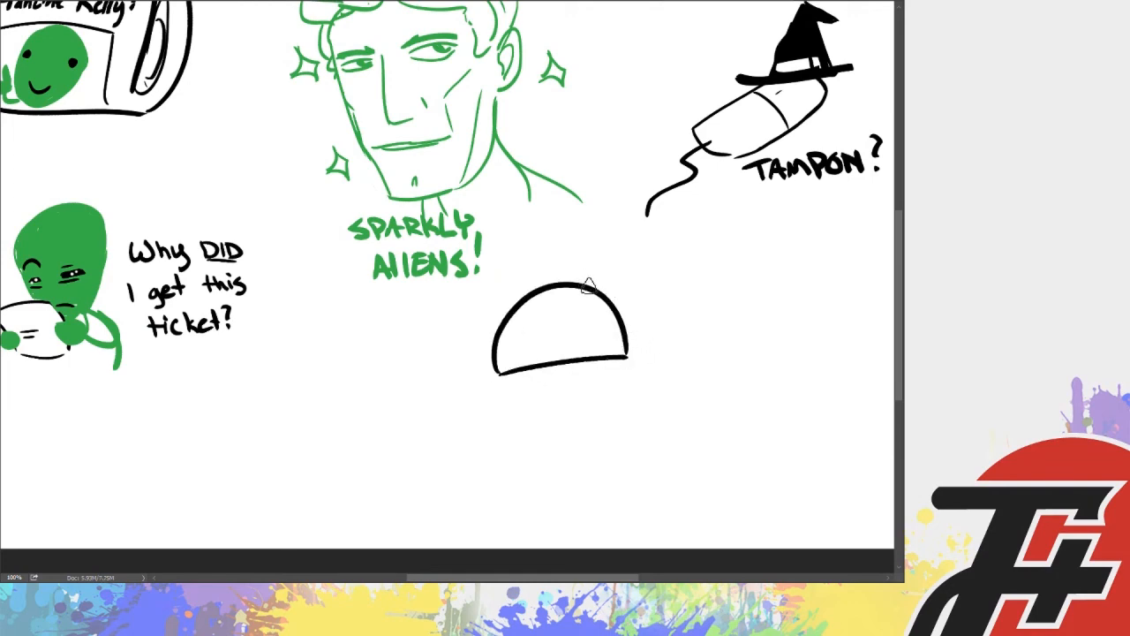
drag(600, 265, 640, 286)
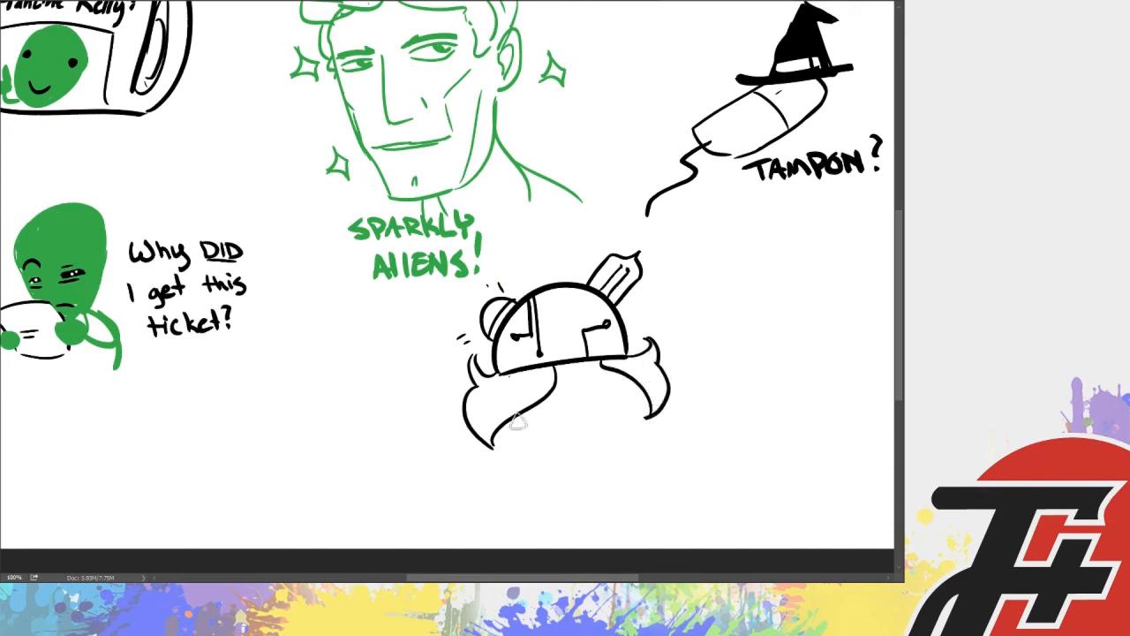
Brush in the weary face under the helmet and a coiled spring sticking out of its top
drag(530, 423, 618, 442)
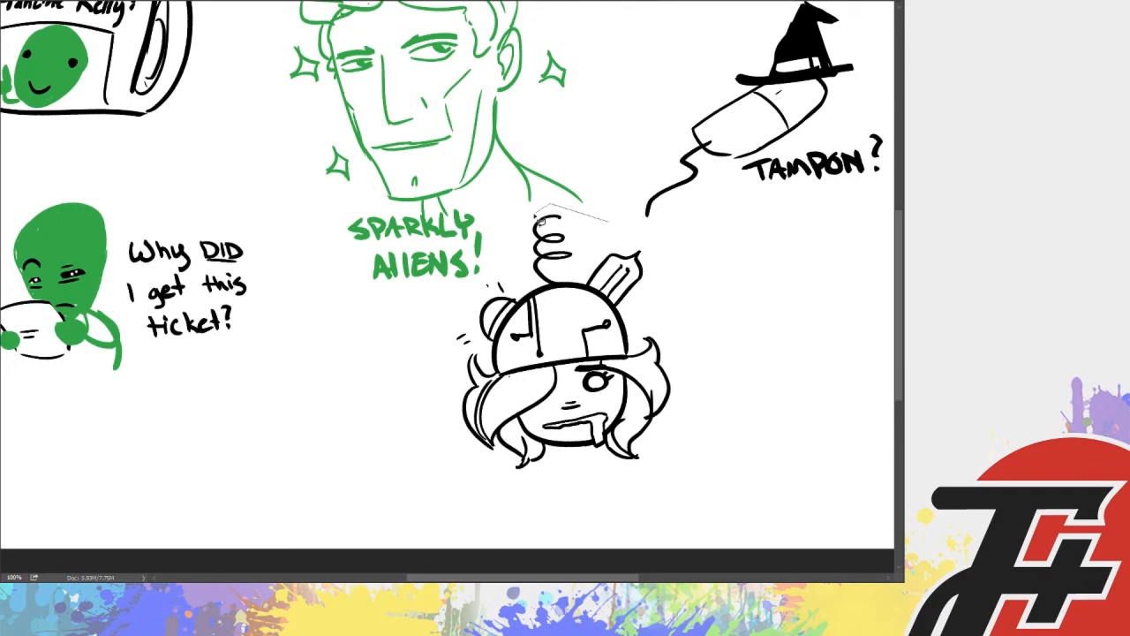
drag(544, 212, 627, 530)
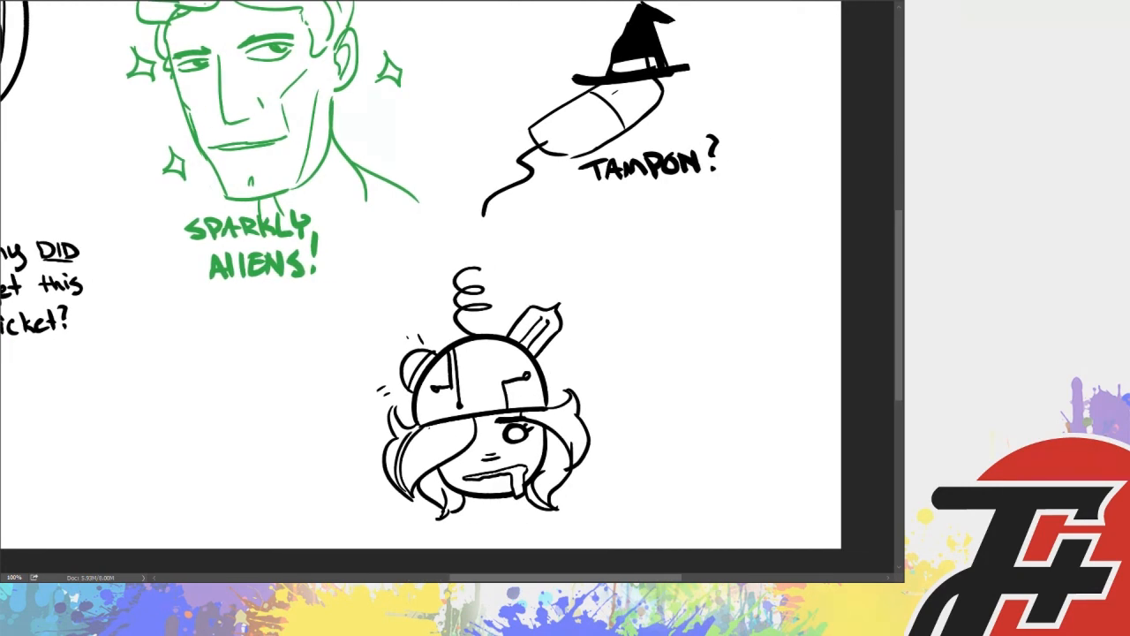
Draw a small TV holding two green aliens and start a wire leading out from the helmet
drag(591, 247, 668, 283)
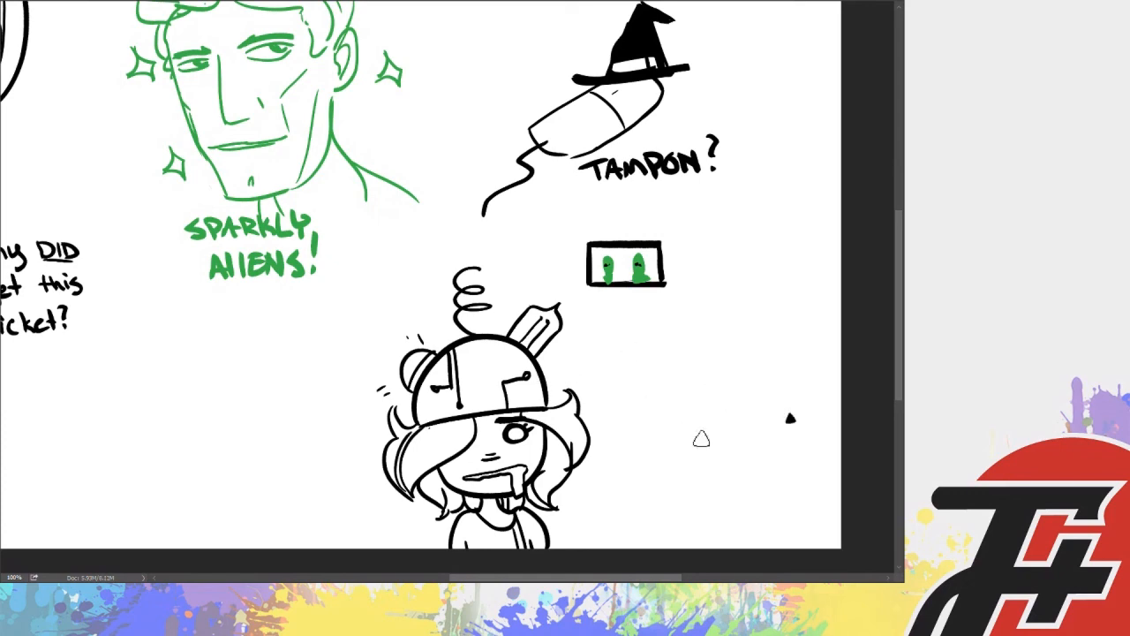
drag(565, 371, 668, 371)
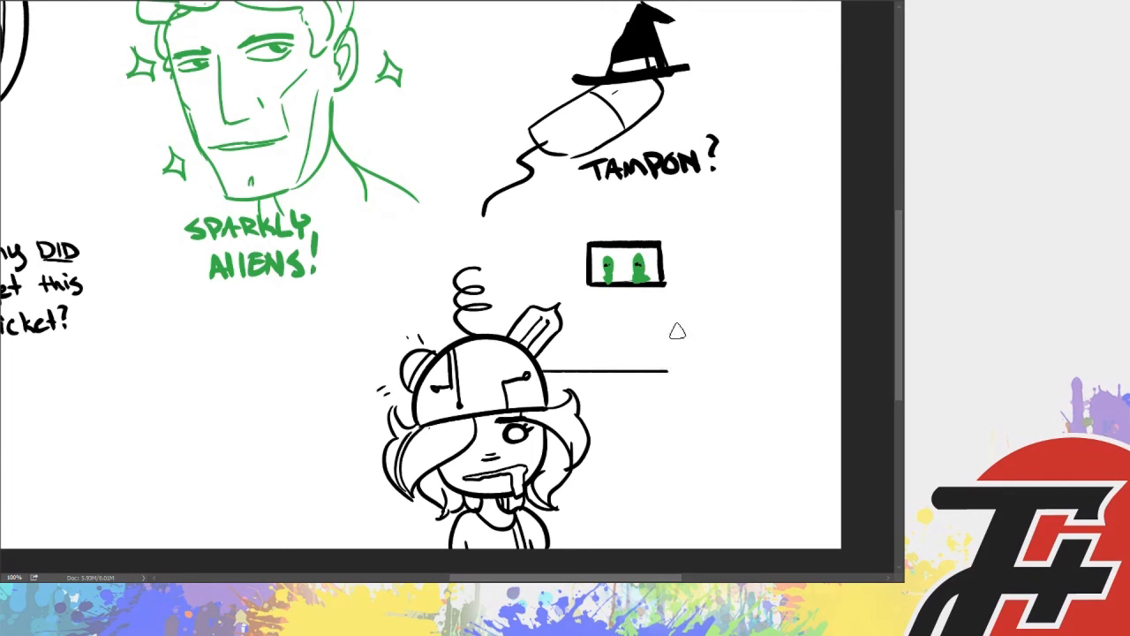
Run the helmet wire to a framed TV sign reading 'NO' and outline a tape box under the ticketed alien
drag(670, 371, 670, 429)
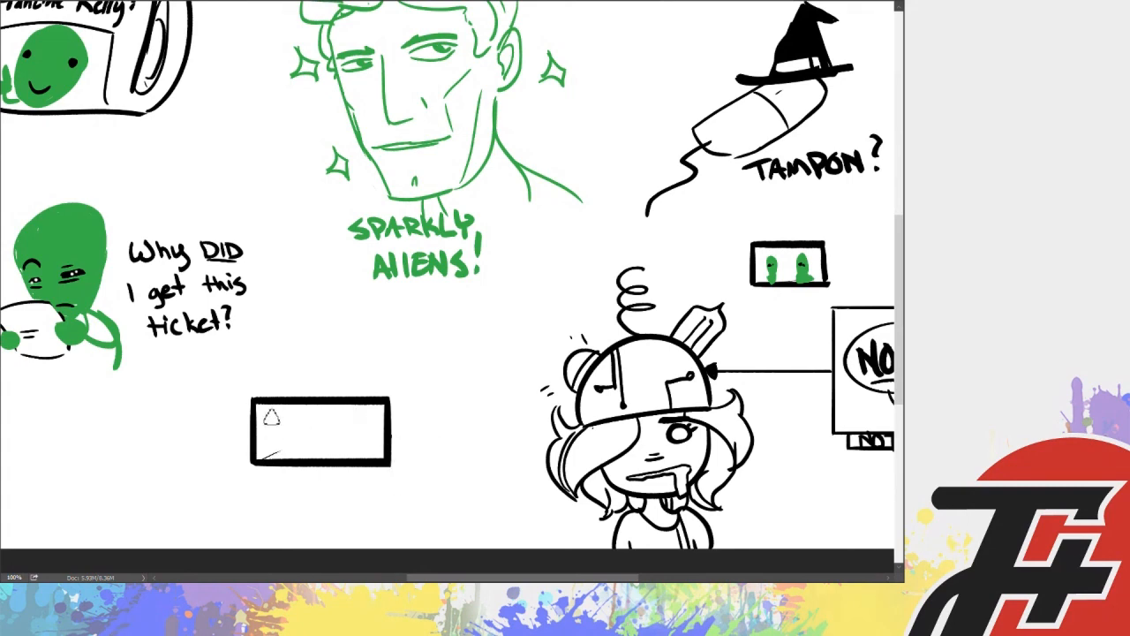
Fill the tape black captioned 'No VCR?' with a trailing cord, and letter 'RDV! RDV!' near the tampon
drag(265, 415, 371, 442)
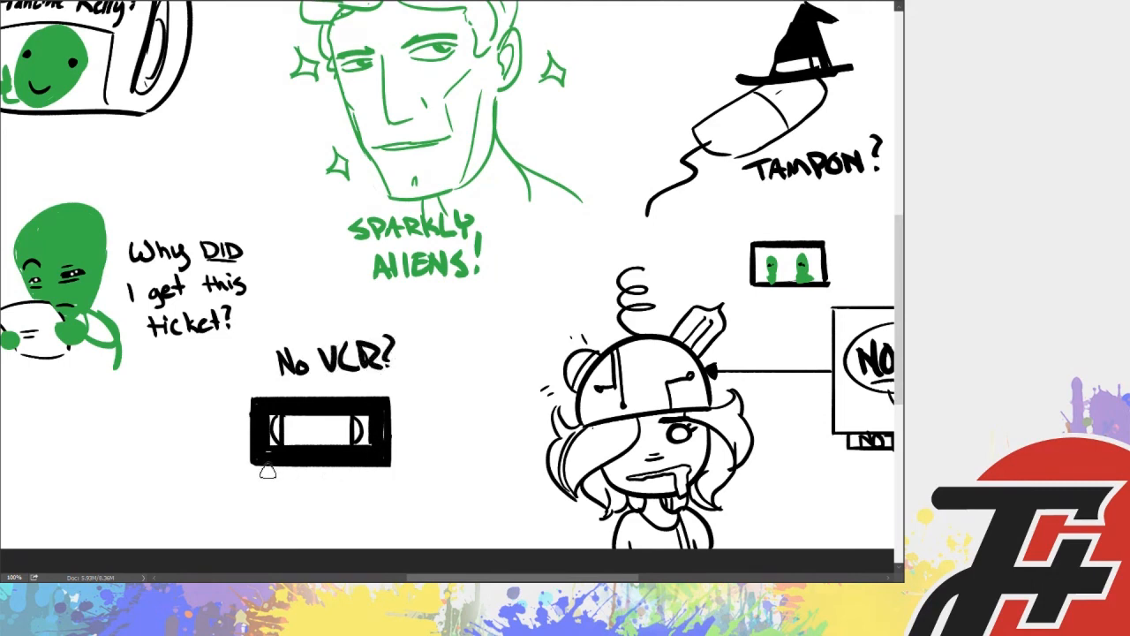
drag(257, 477, 397, 495)
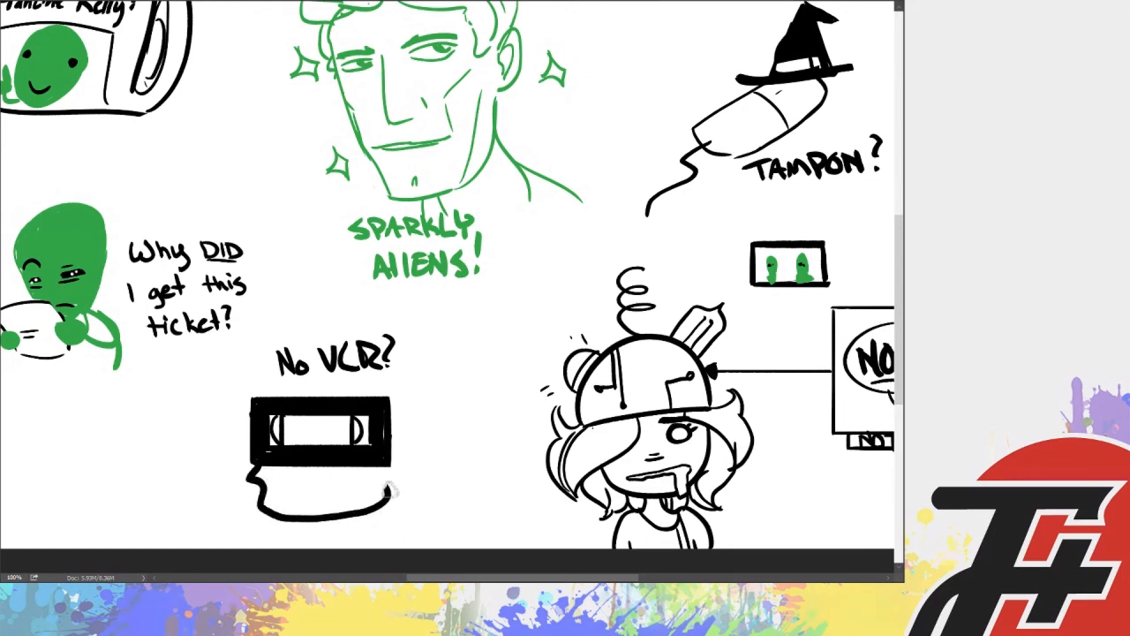
drag(392, 494, 339, 509)
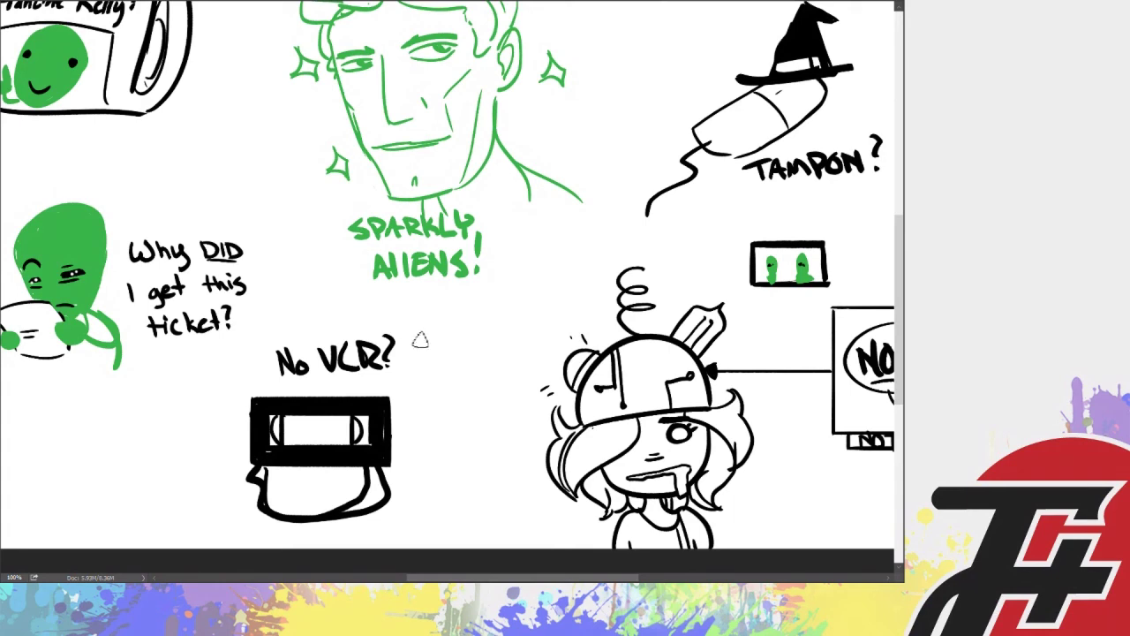
mouse_move(597, 231)
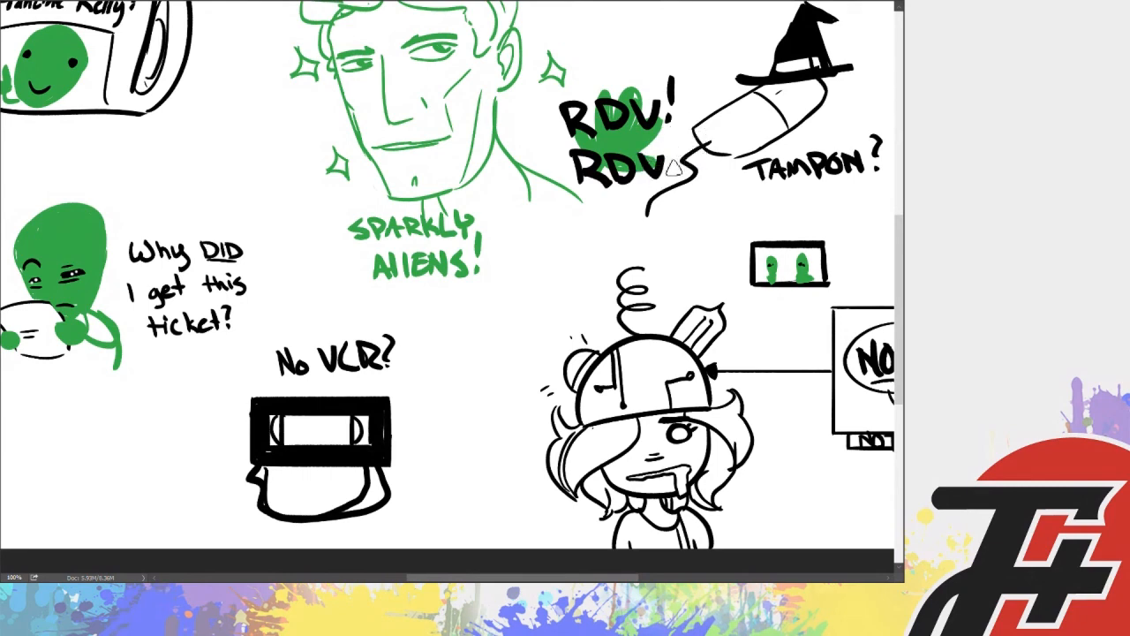
click(674, 159)
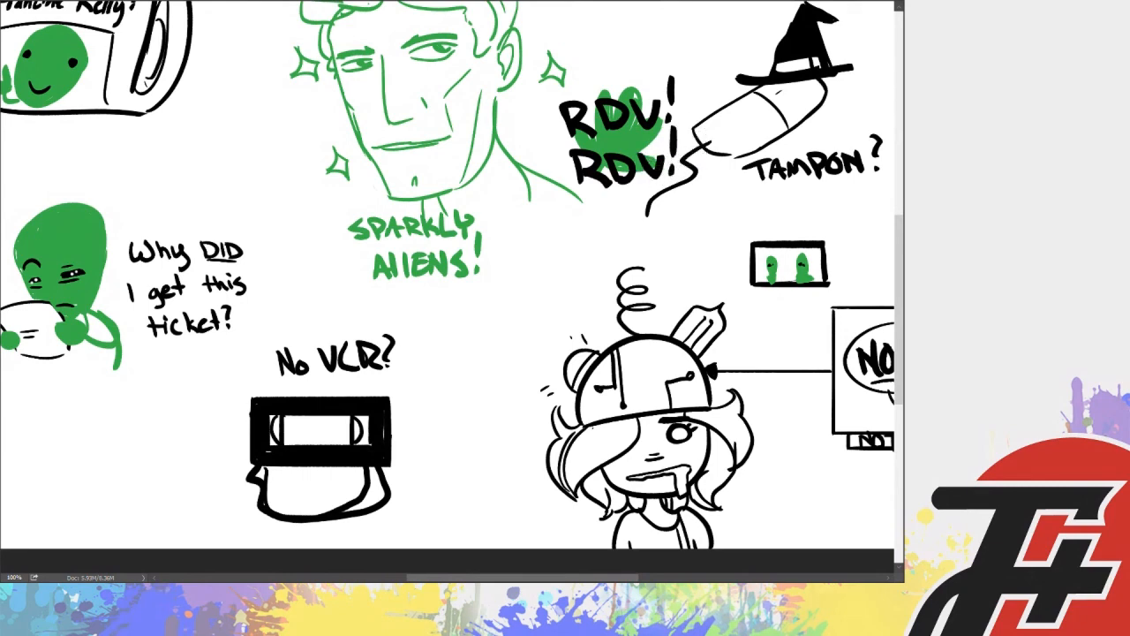